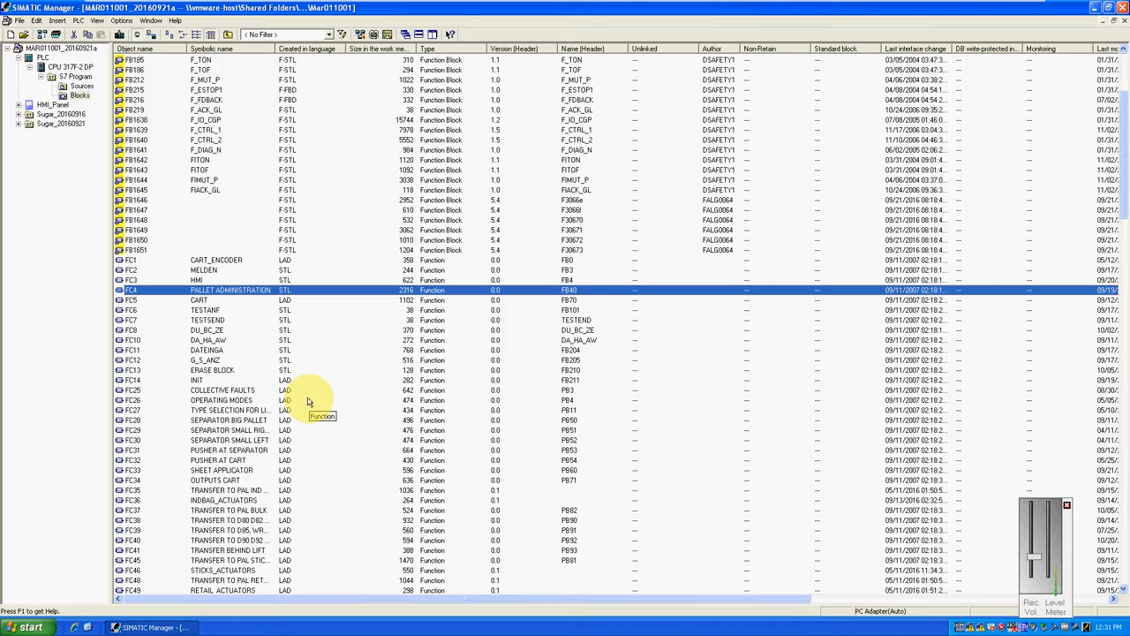
pyautogui.moveTo(321, 396)
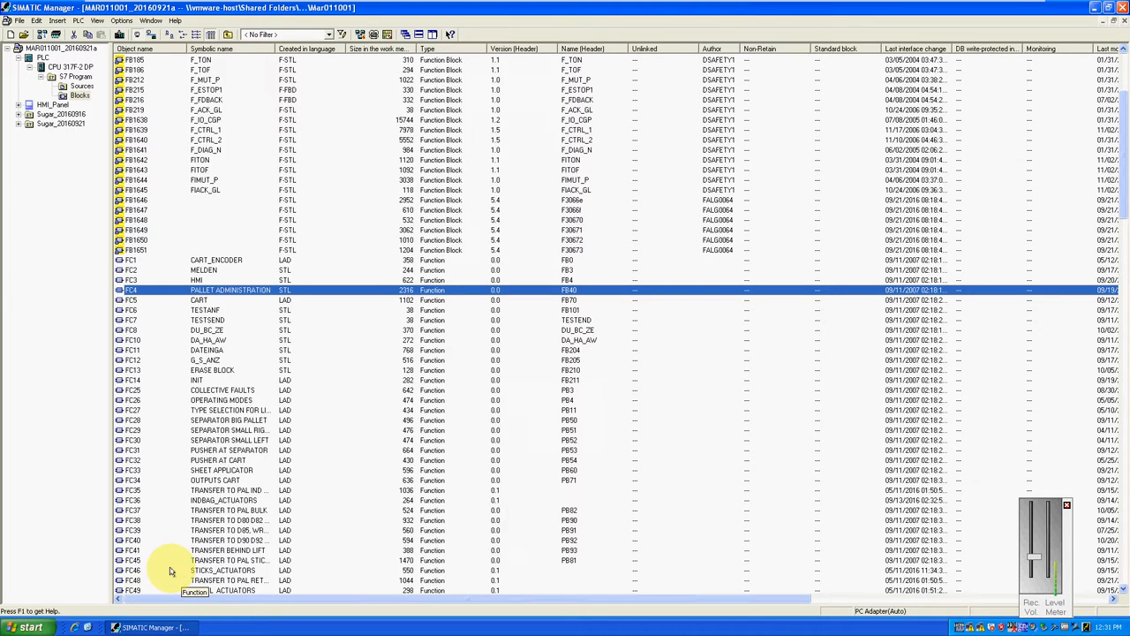
# Open FC45 'Transfer to Pal Sticks' to display Network 1, 'Cart to Pop Up Conv'
pyautogui.scroll(-3)
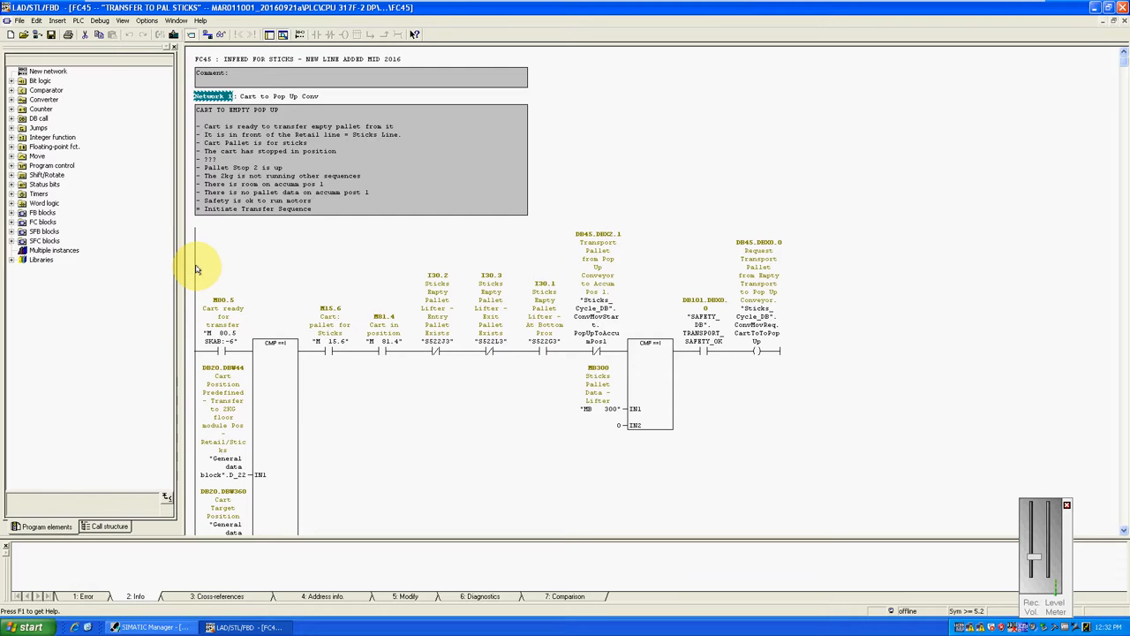
pyautogui.scroll(-3)
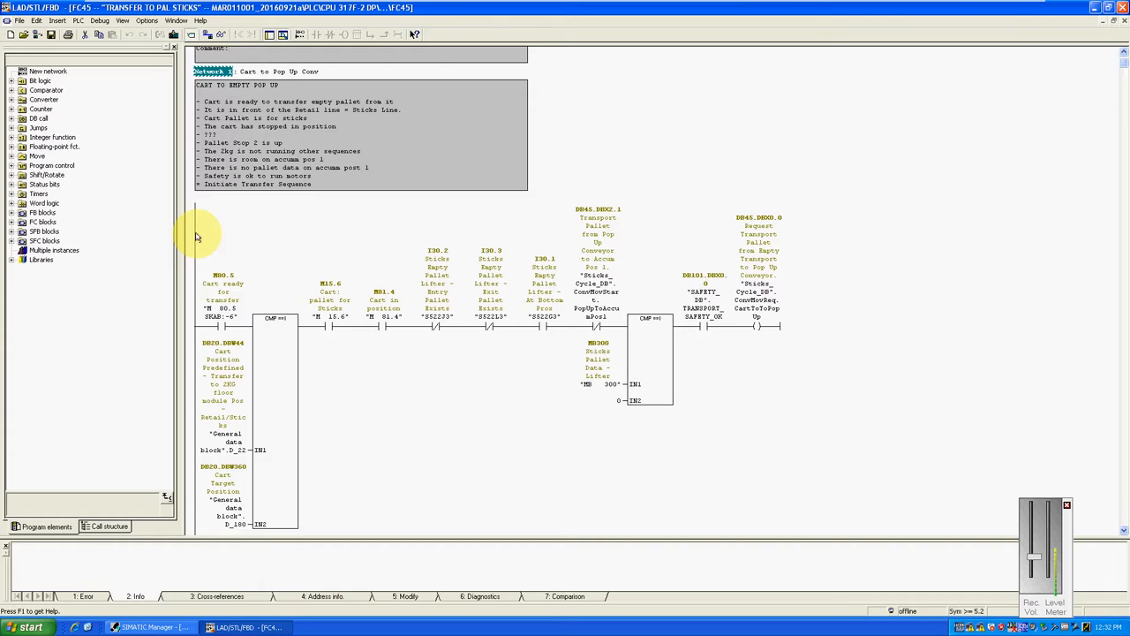
pyautogui.moveTo(189, 104)
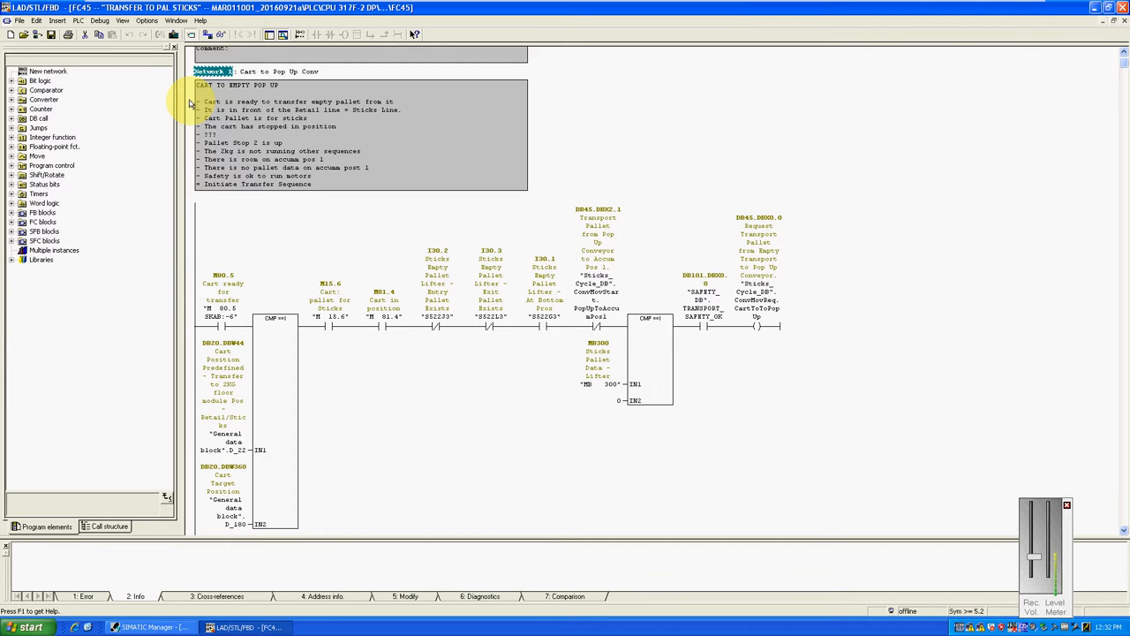
pyautogui.moveTo(414, 123)
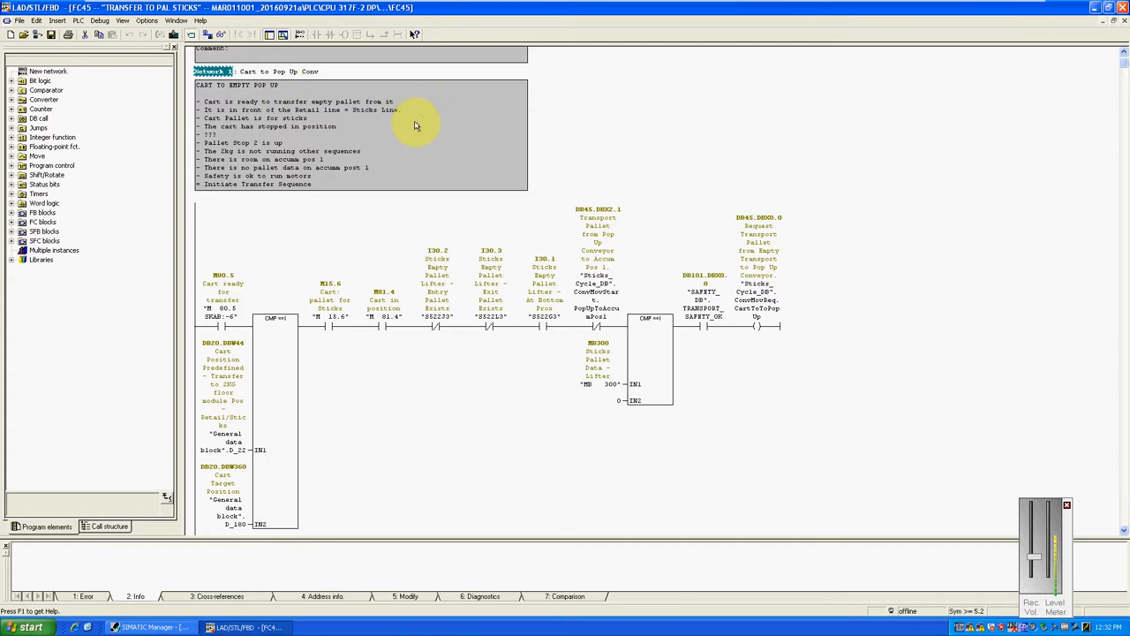
pyautogui.moveTo(402, 150)
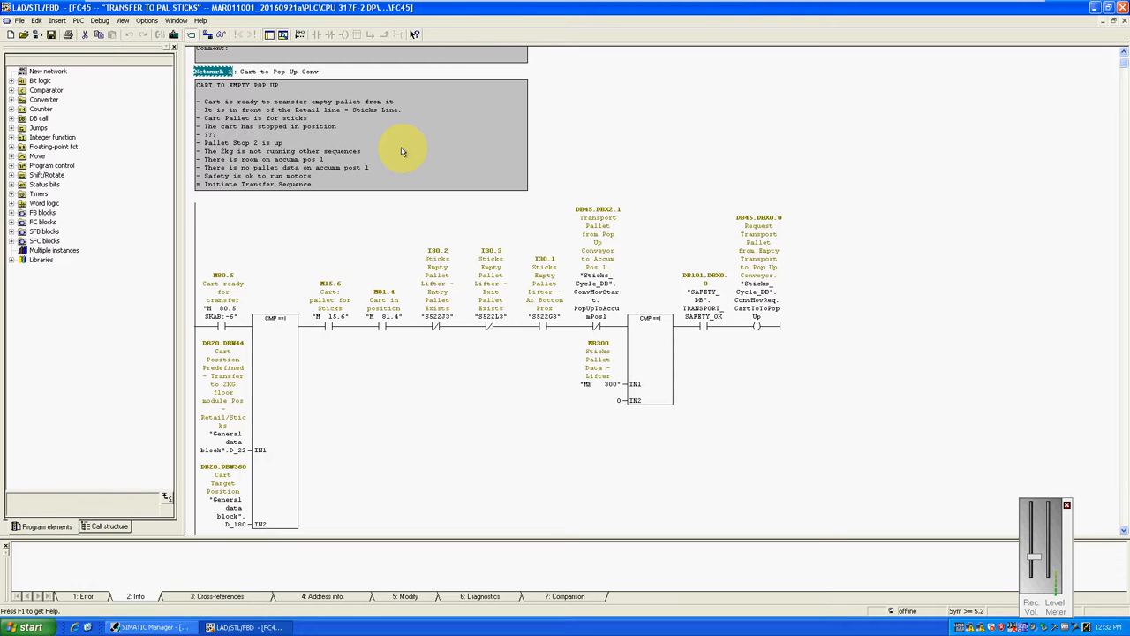
pyautogui.moveTo(419, 7)
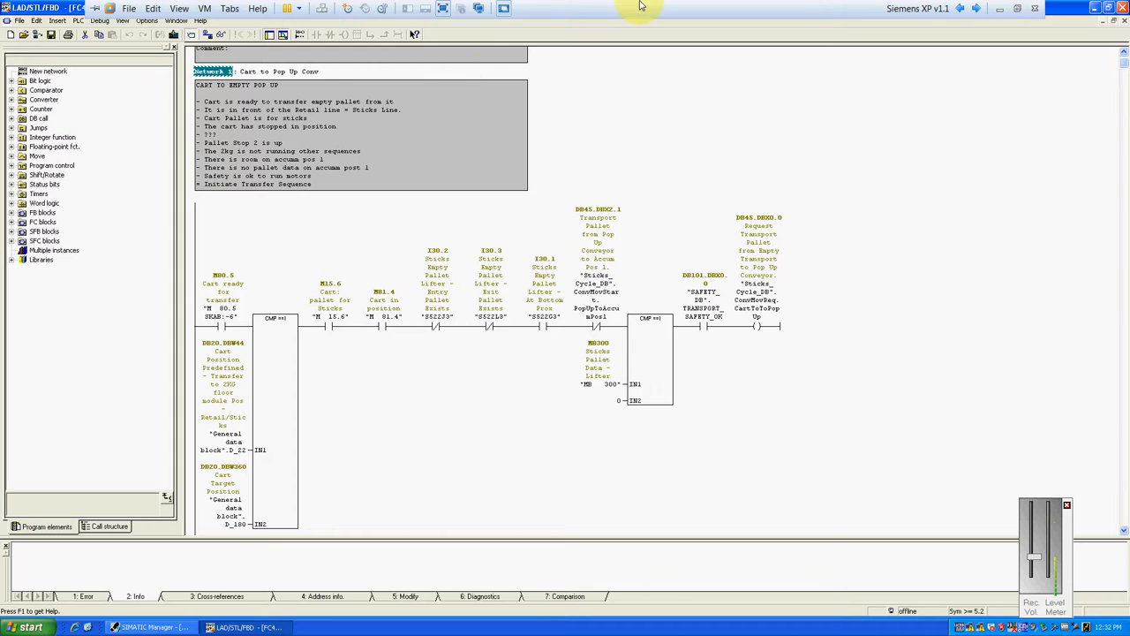
pyautogui.click(221, 309)
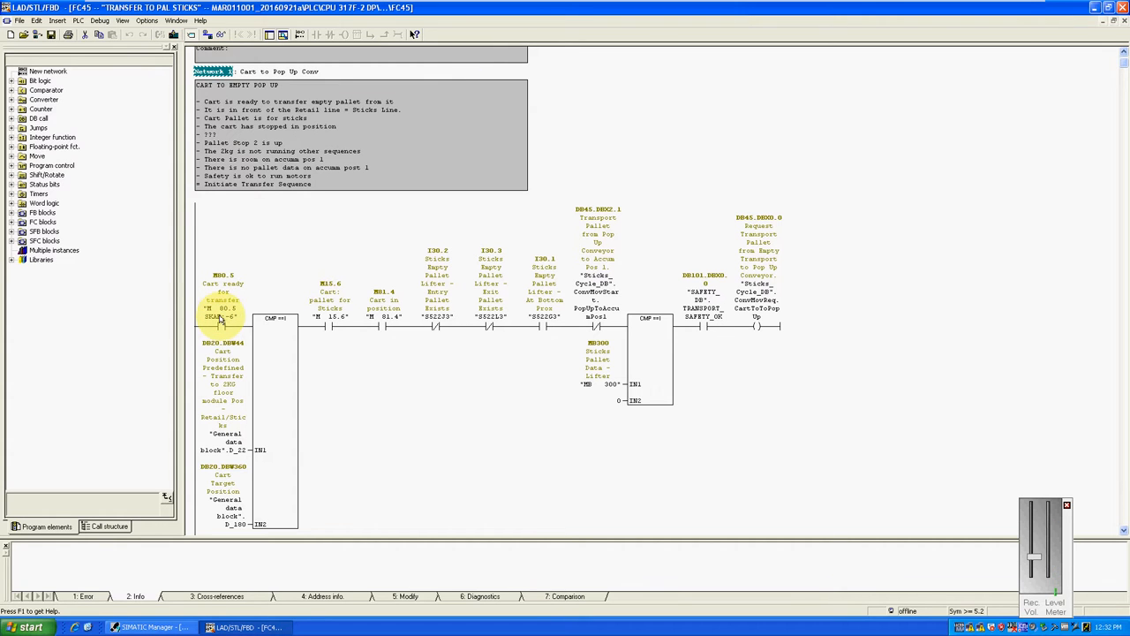
pyautogui.scroll(-3)
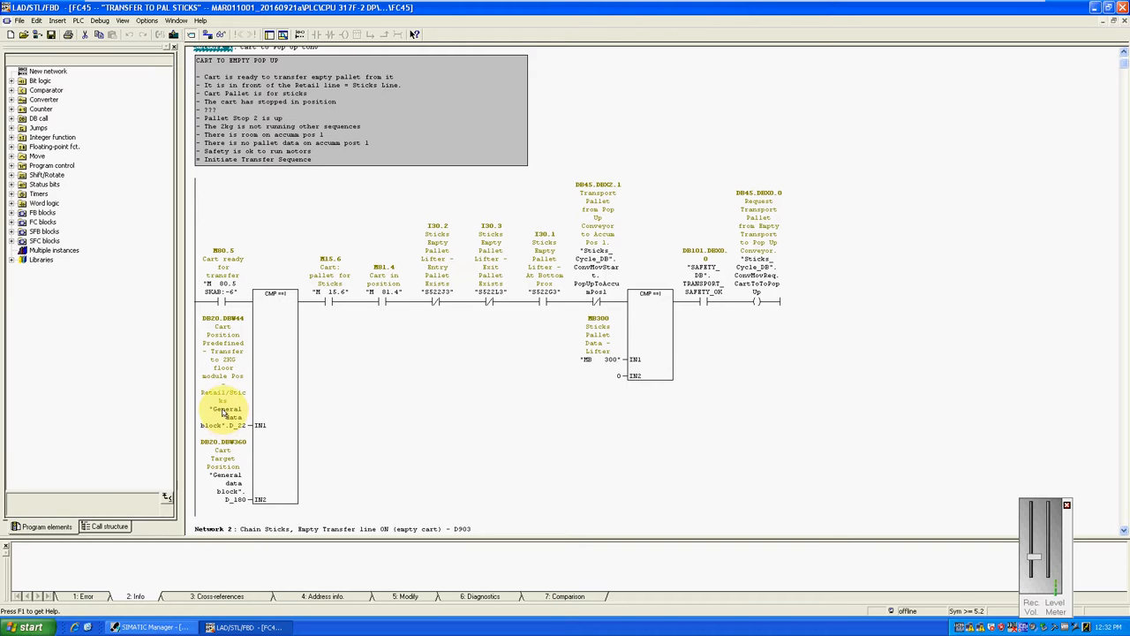
pyautogui.moveTo(225, 415)
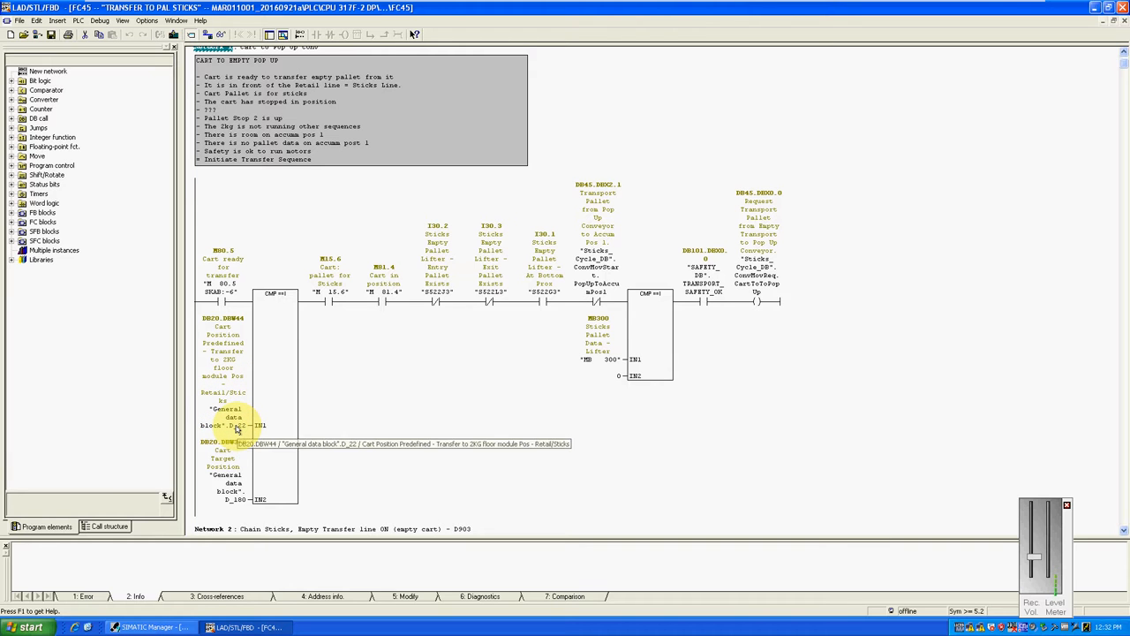
pyautogui.click(239, 426)
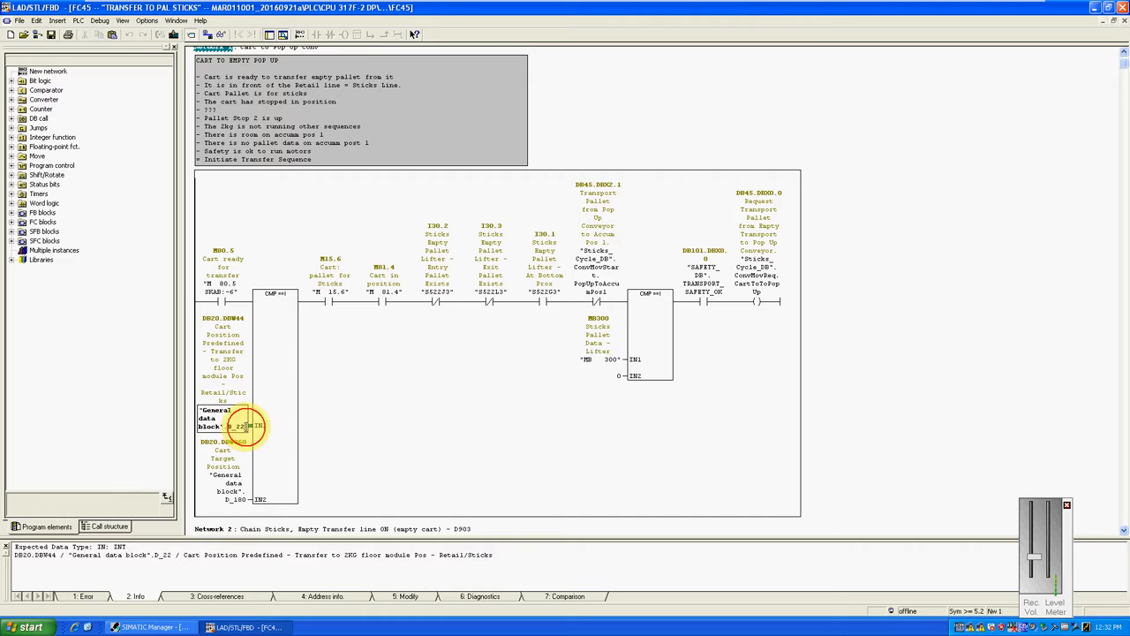
pyautogui.click(234, 424)
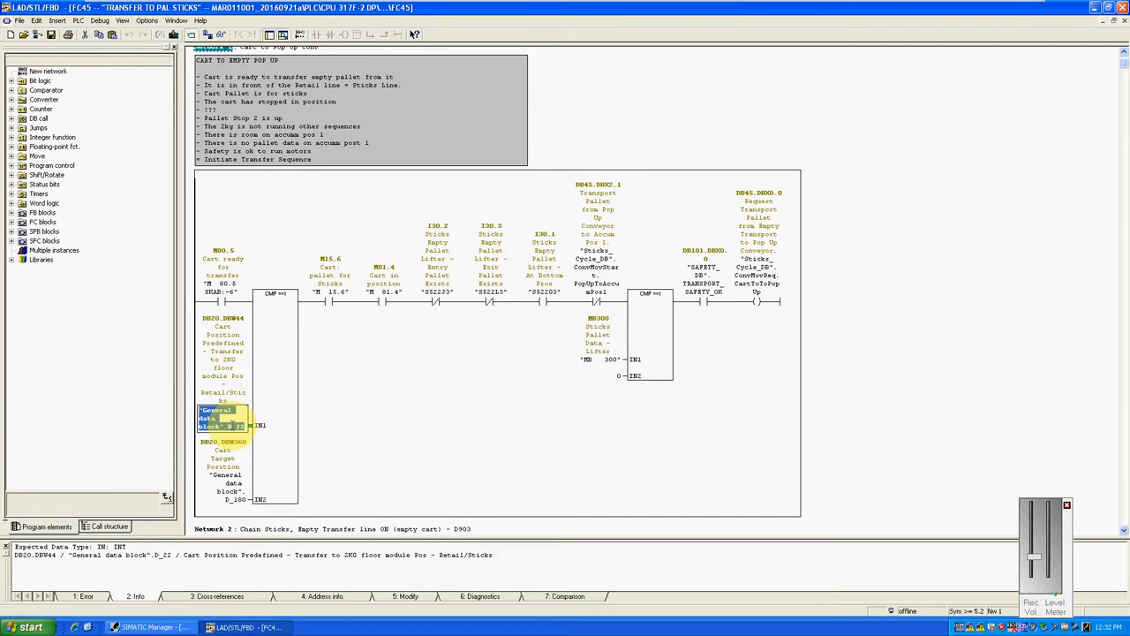
pyautogui.click(226, 419)
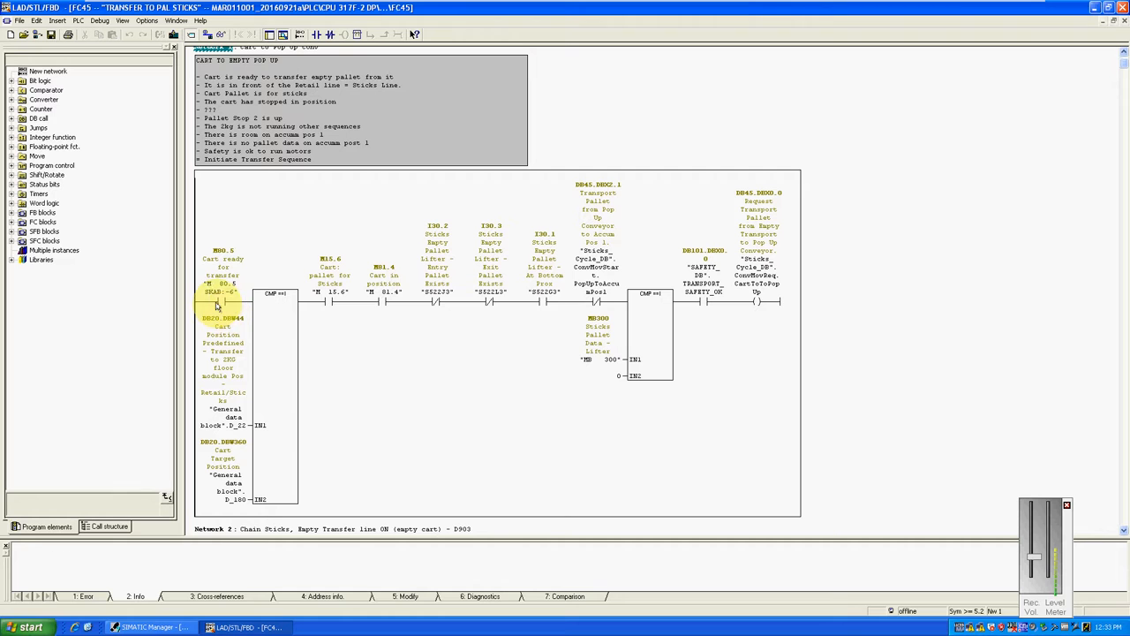
# Inspect Network 1's M80.5 cart-ready contact, the CMP==I comparison and the M15.6 contact
pyautogui.click(221, 305)
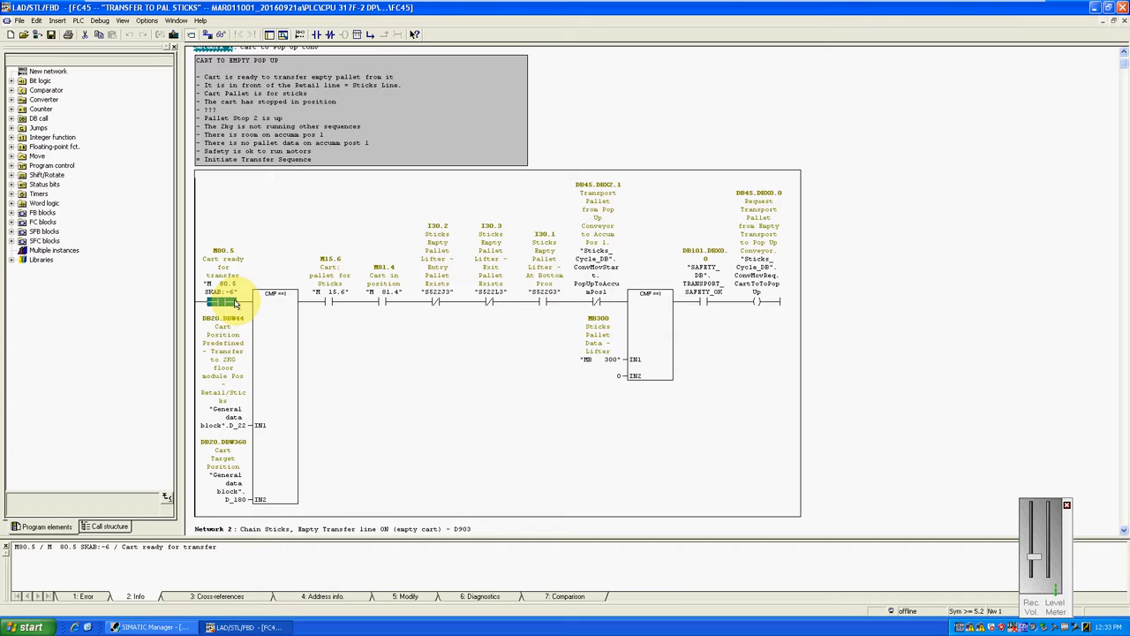
pyautogui.click(271, 337)
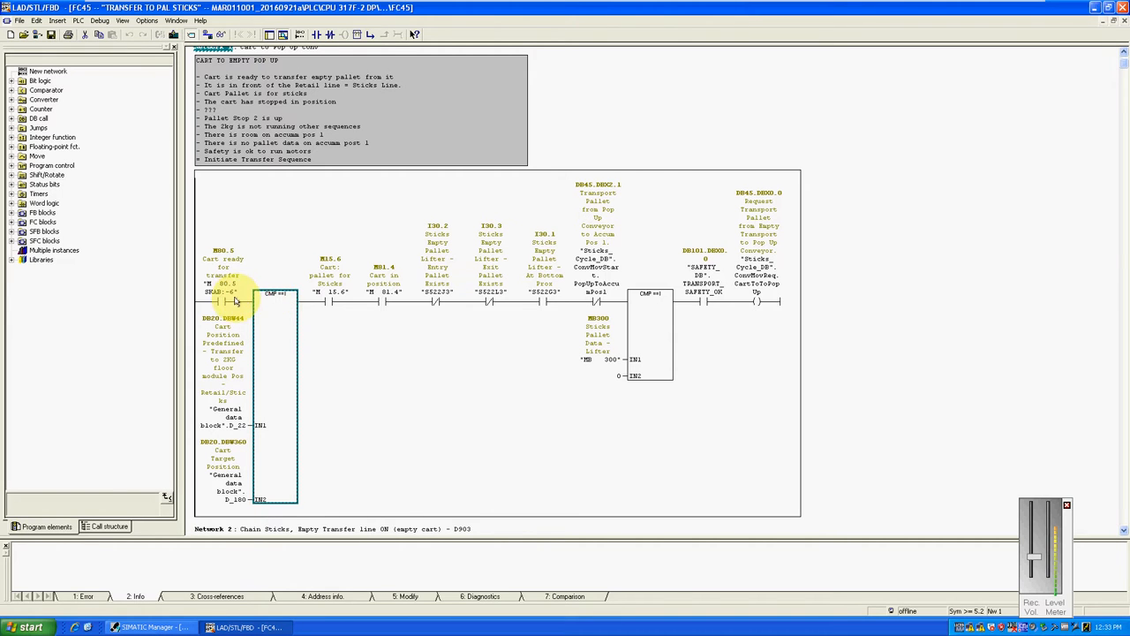
pyautogui.click(221, 302)
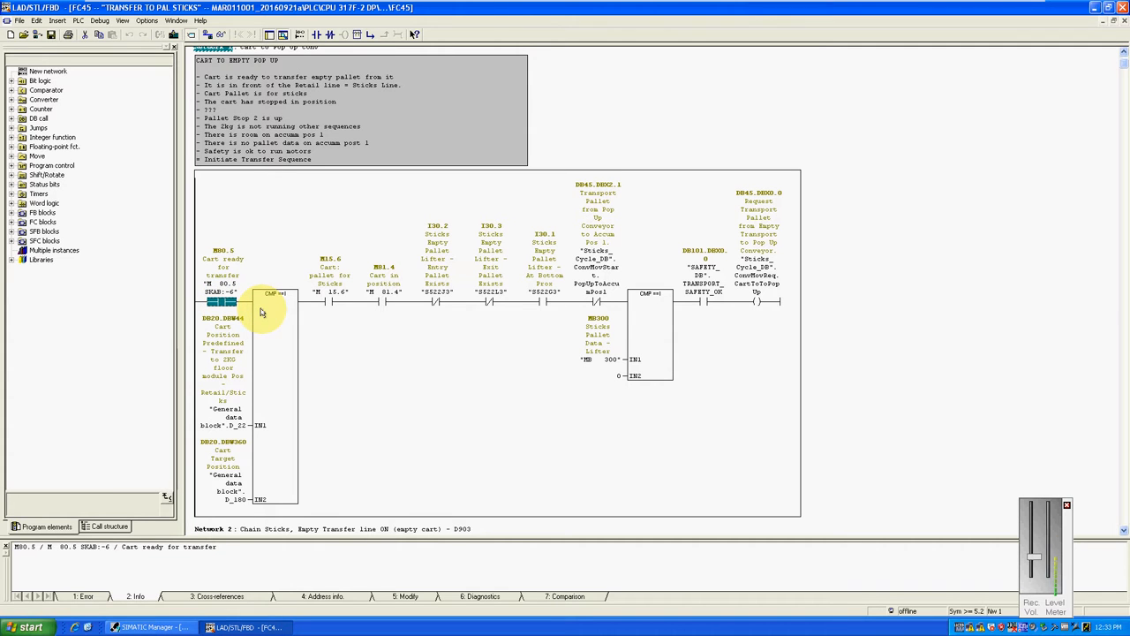
pyautogui.click(269, 304)
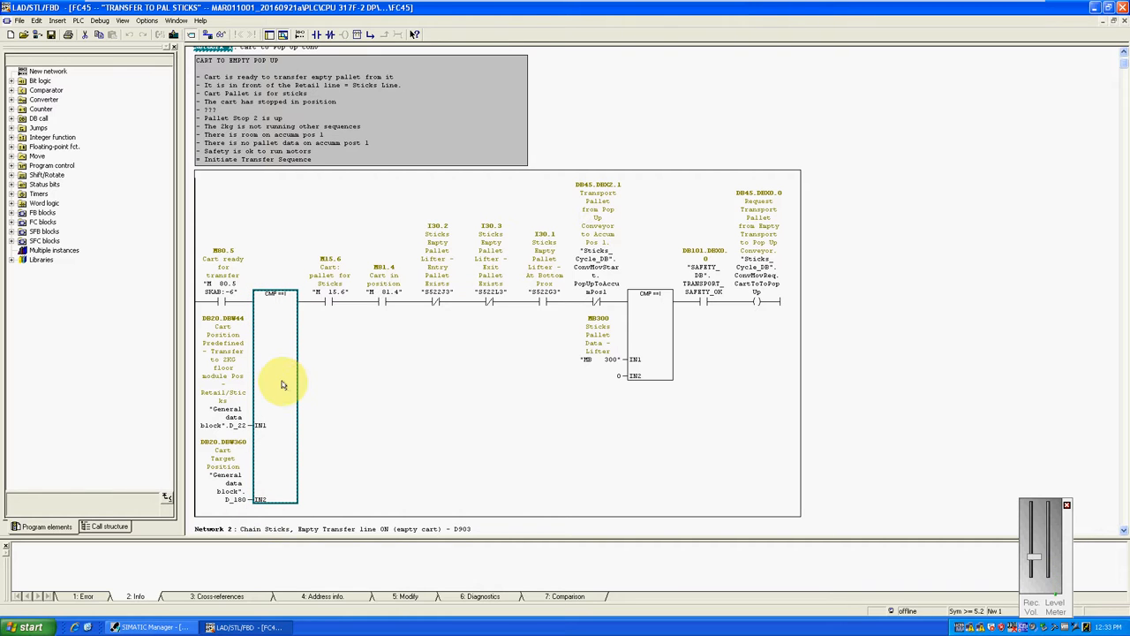
pyautogui.moveTo(276, 360)
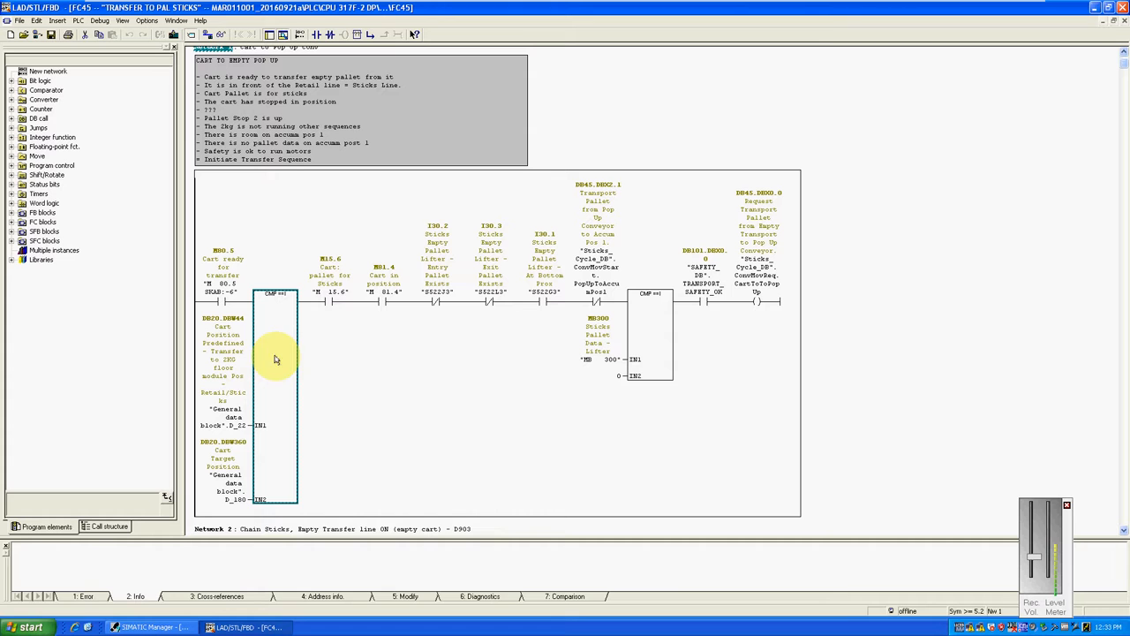
pyautogui.click(330, 292)
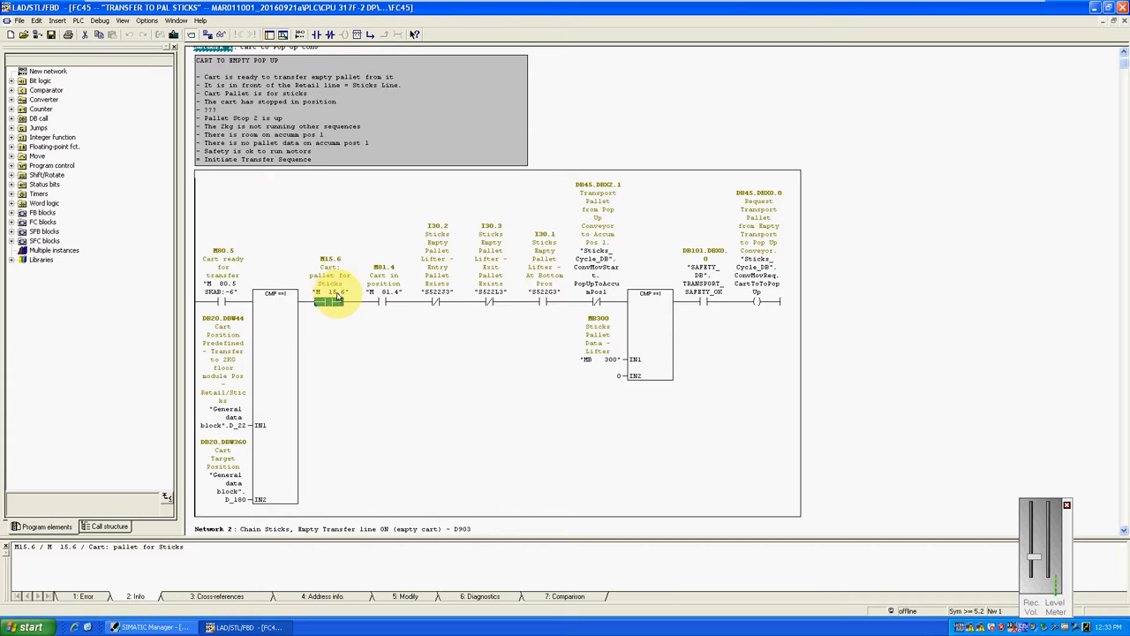
pyautogui.moveTo(334, 296)
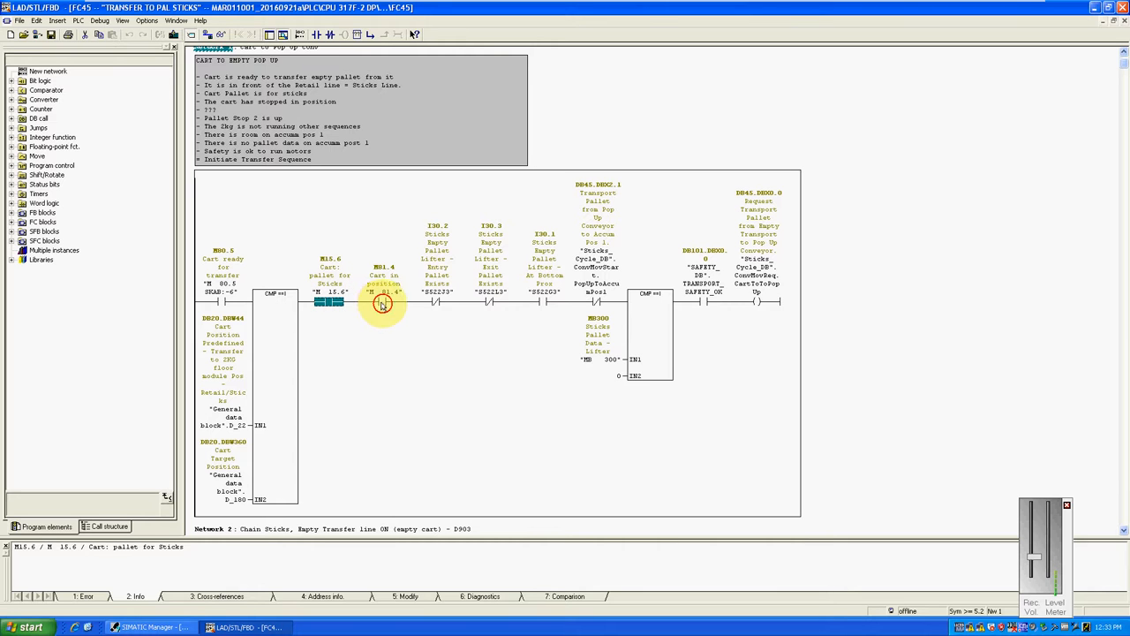
# Inspect contacts M81.4, I30.2, I30.3 and DB45.DBX2.1 in Network 1
pyautogui.click(383, 300)
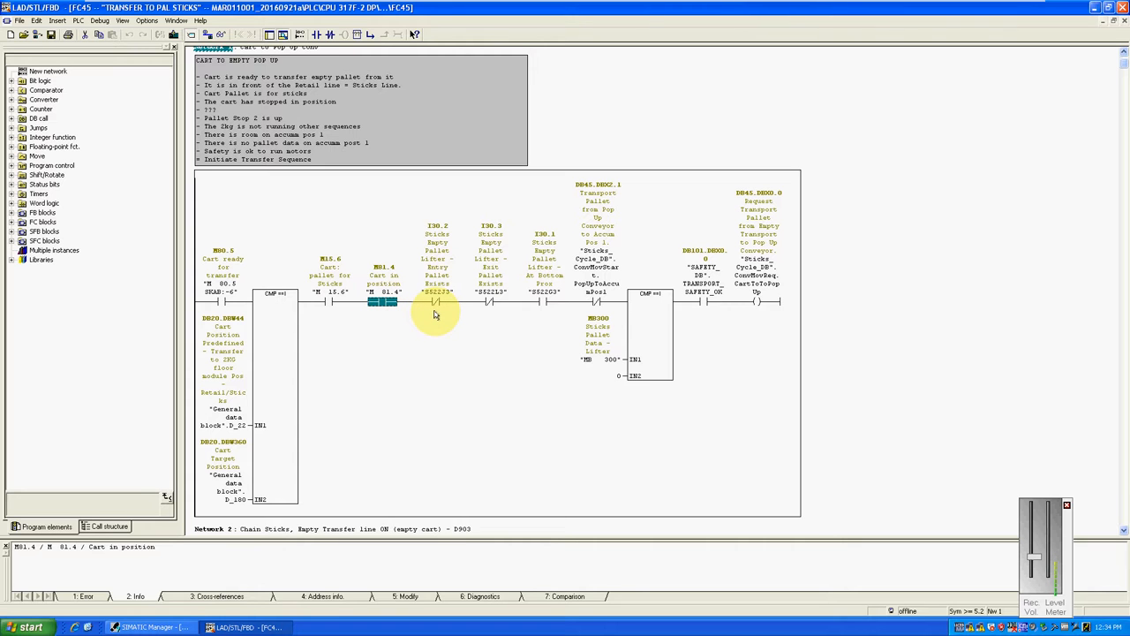
pyautogui.moveTo(435, 307)
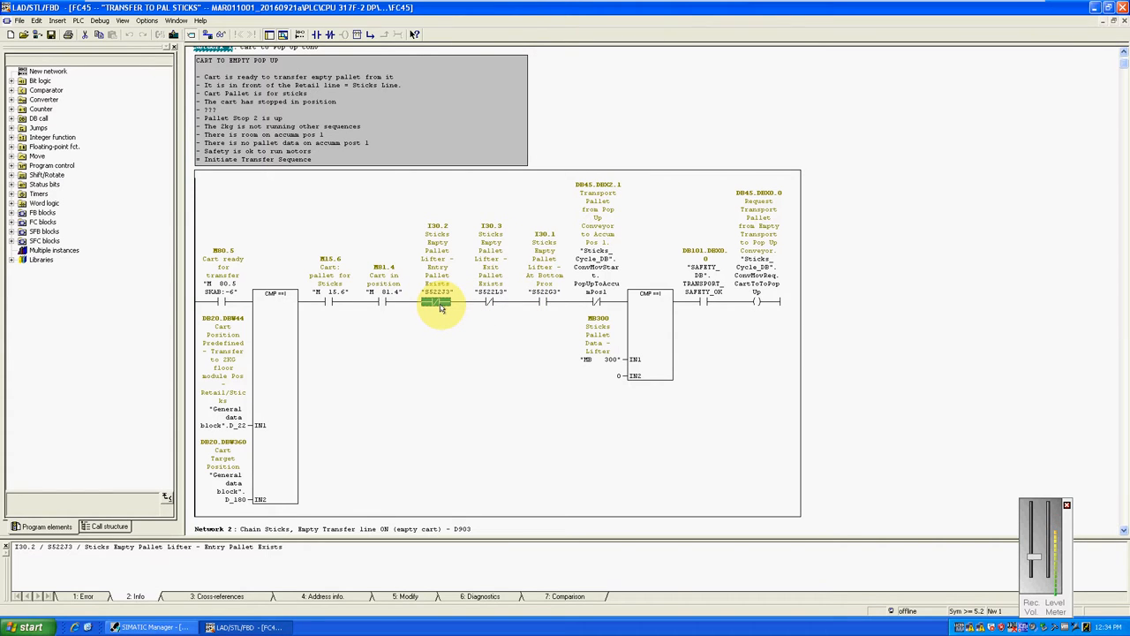
pyautogui.click(490, 303)
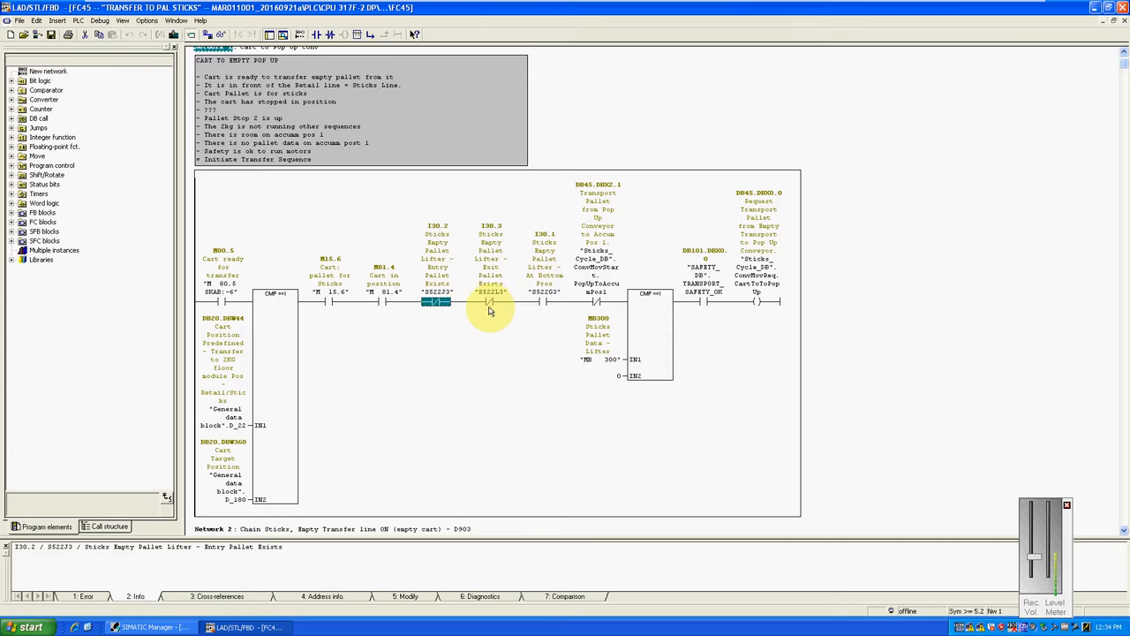
pyautogui.click(543, 302)
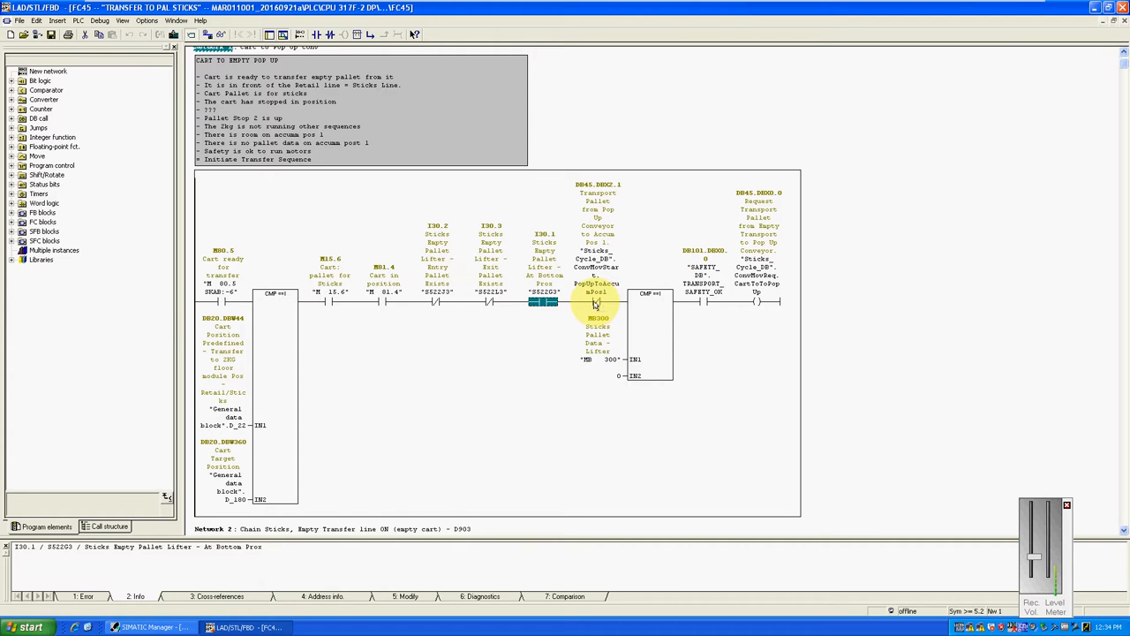
pyautogui.click(596, 303)
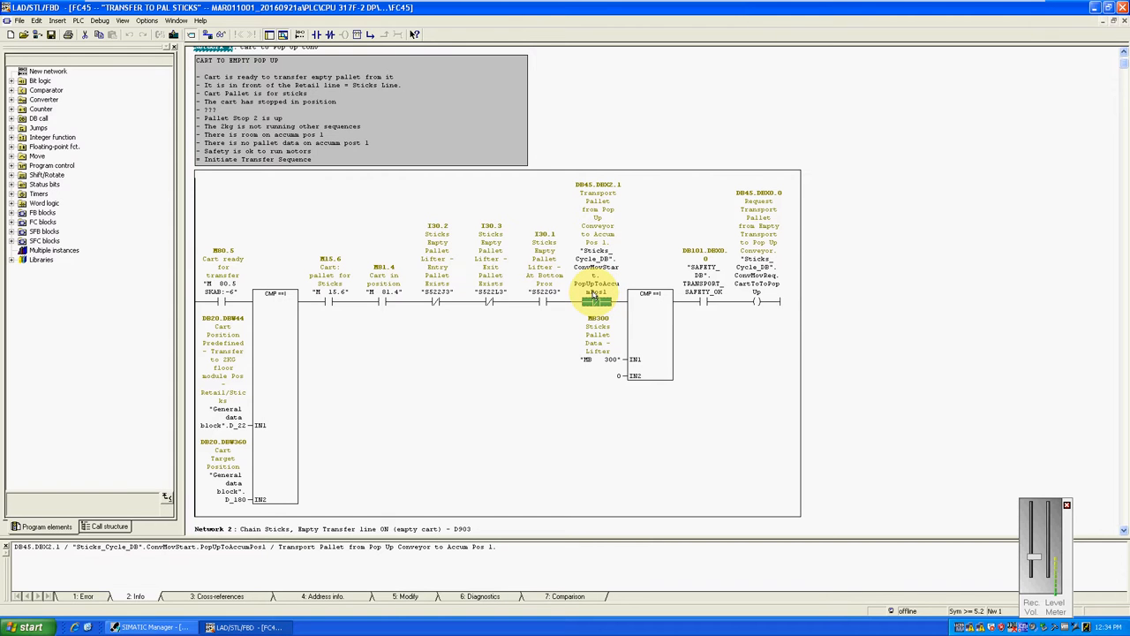
pyautogui.moveTo(594, 293)
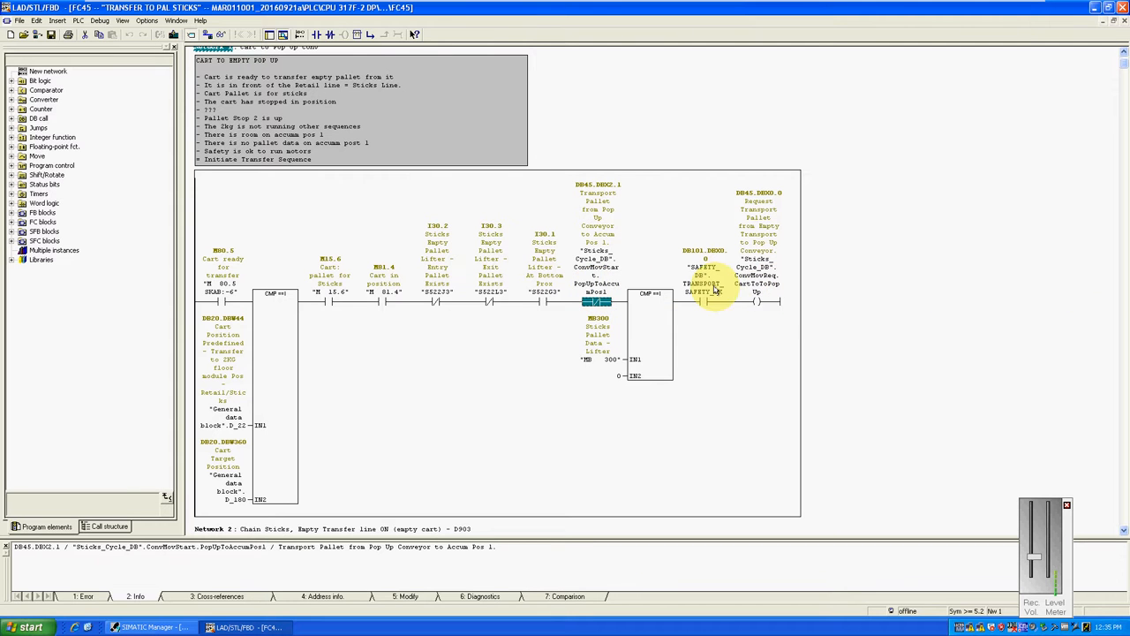
# Inspect the MB300 comparison and the DB101.DBX0.0 TRANSPORT_SAFETY_OK contact
pyautogui.click(596, 303)
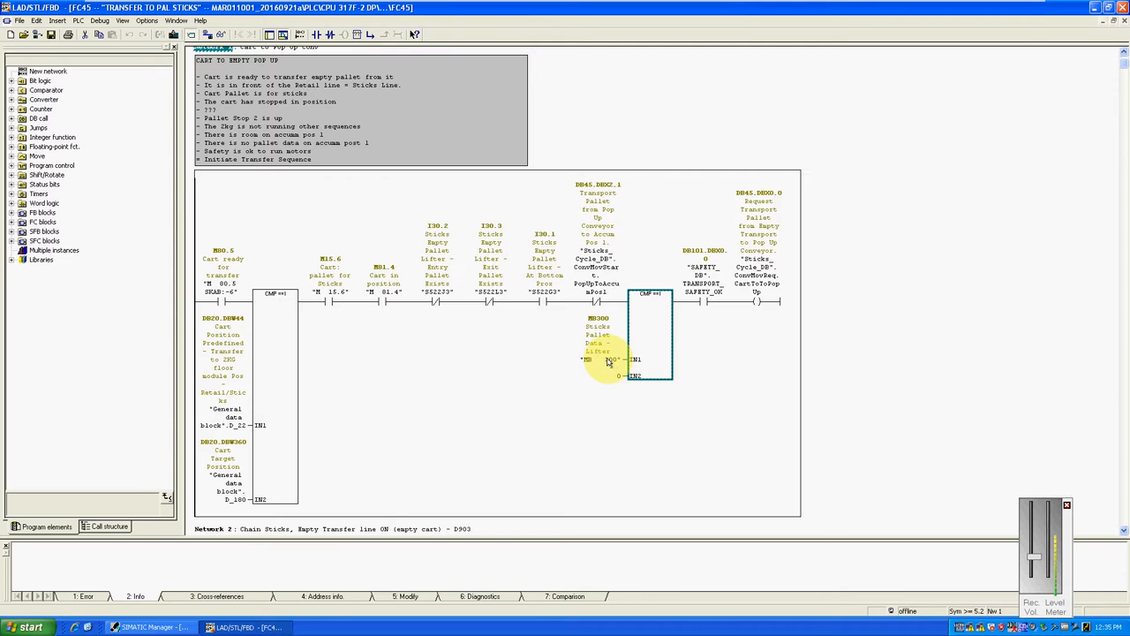
pyautogui.moveTo(607, 360)
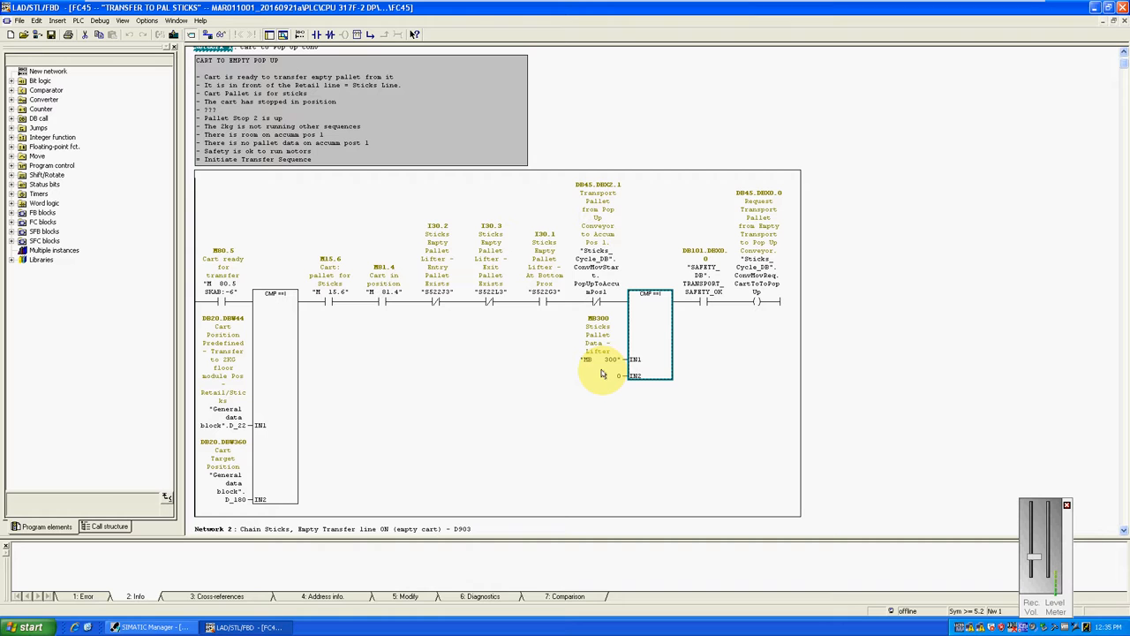
pyautogui.moveTo(605, 367)
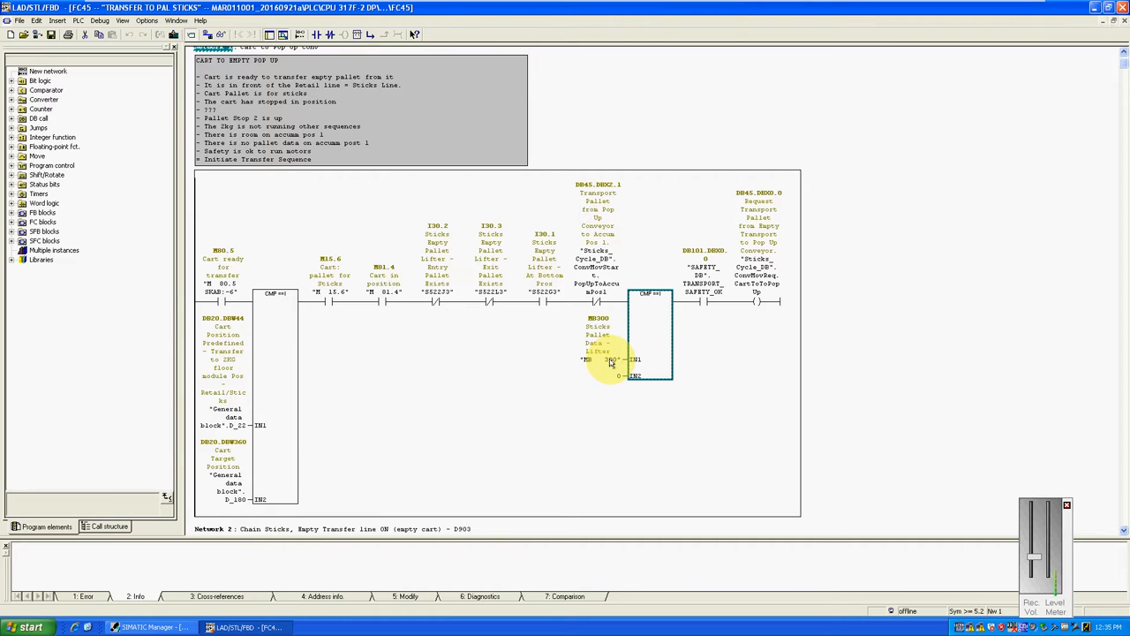
pyautogui.moveTo(613, 365)
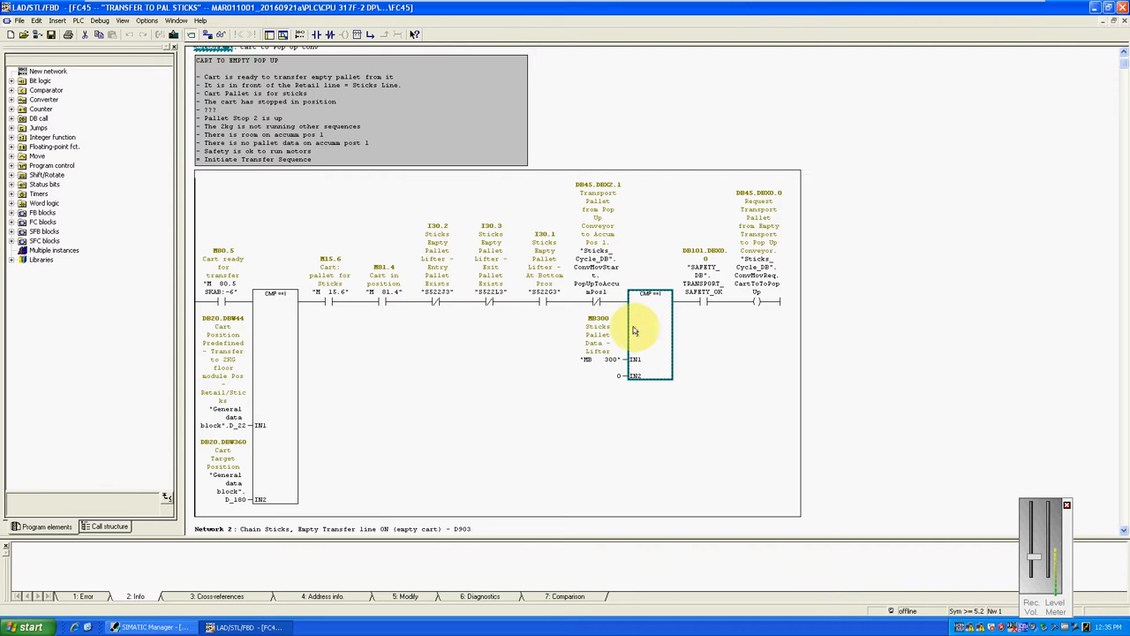
pyautogui.moveTo(643, 334)
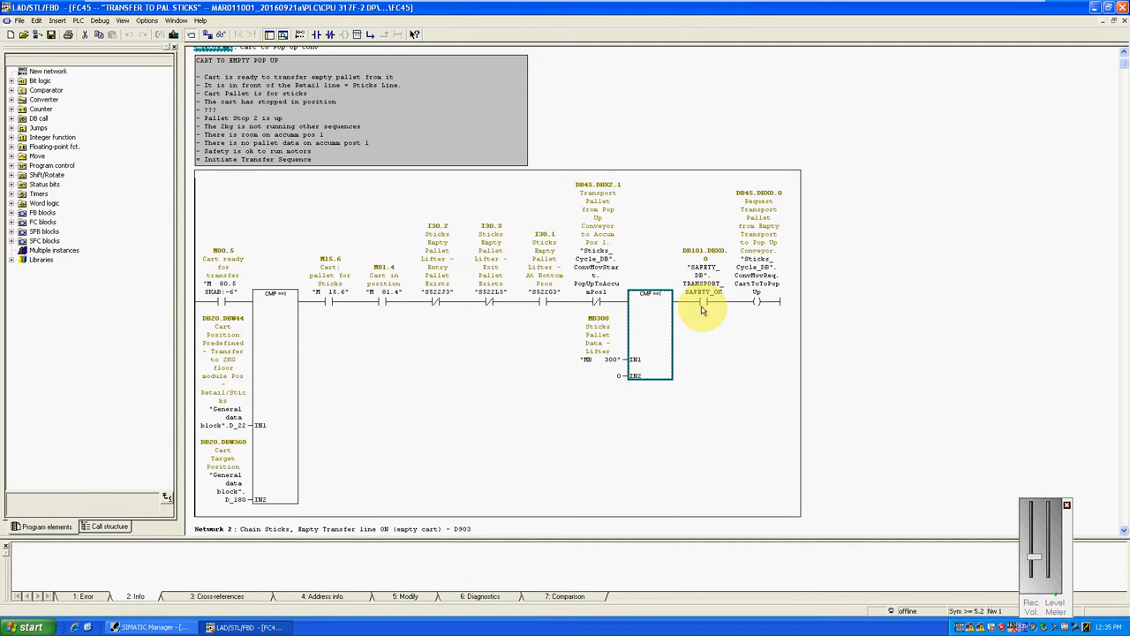
pyautogui.click(702, 303)
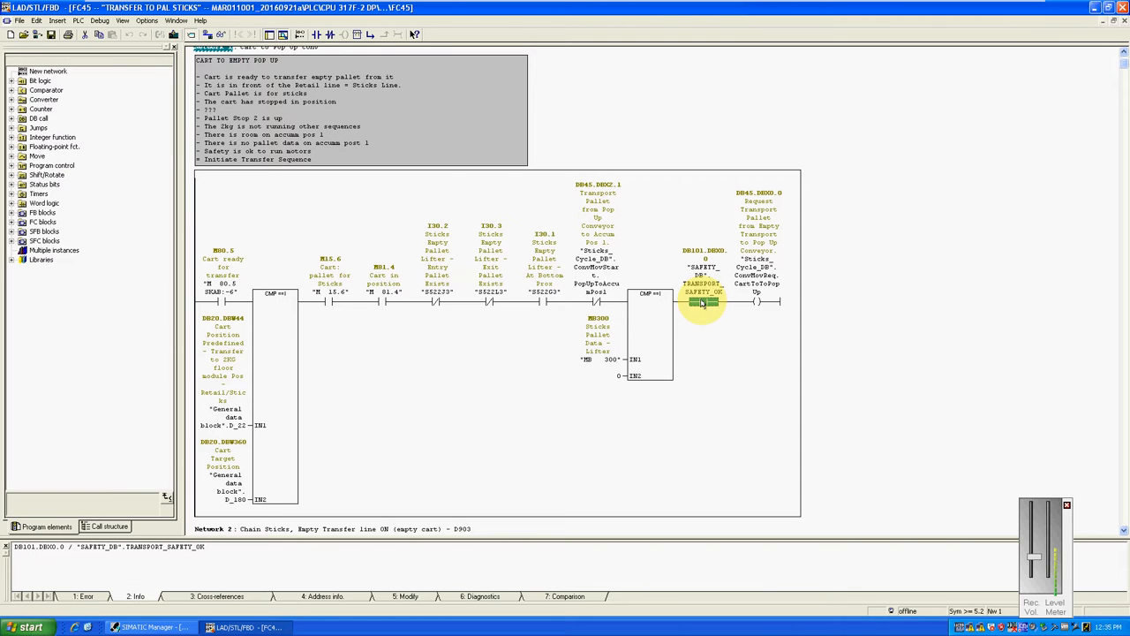
pyautogui.click(596, 282)
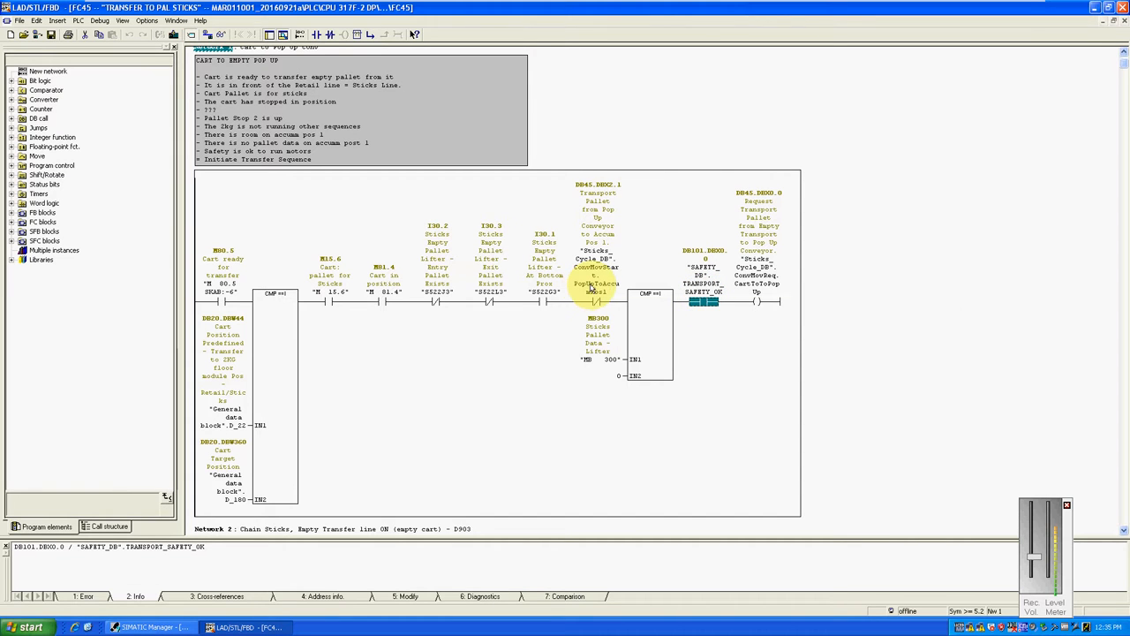
pyautogui.moveTo(599, 283)
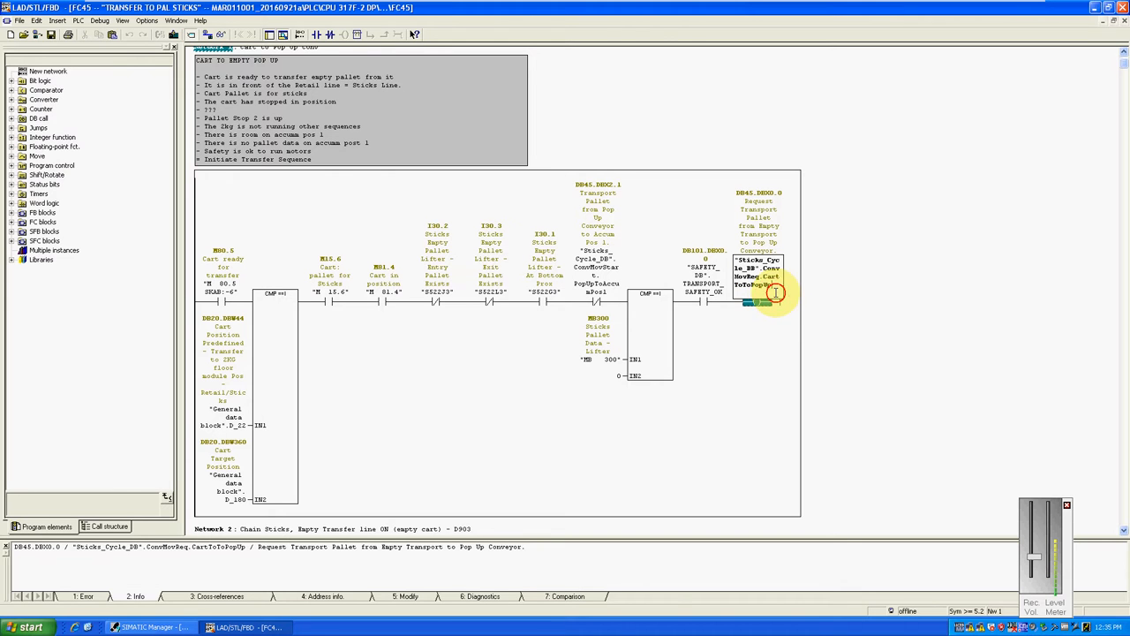
pyautogui.click(759, 301)
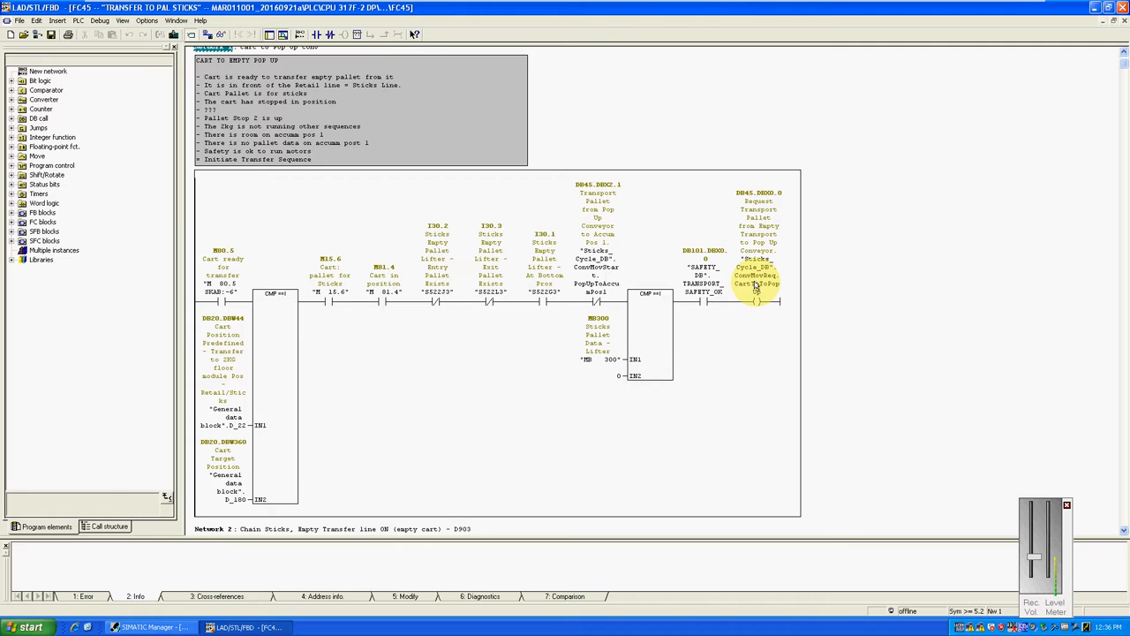
pyautogui.moveTo(757, 282)
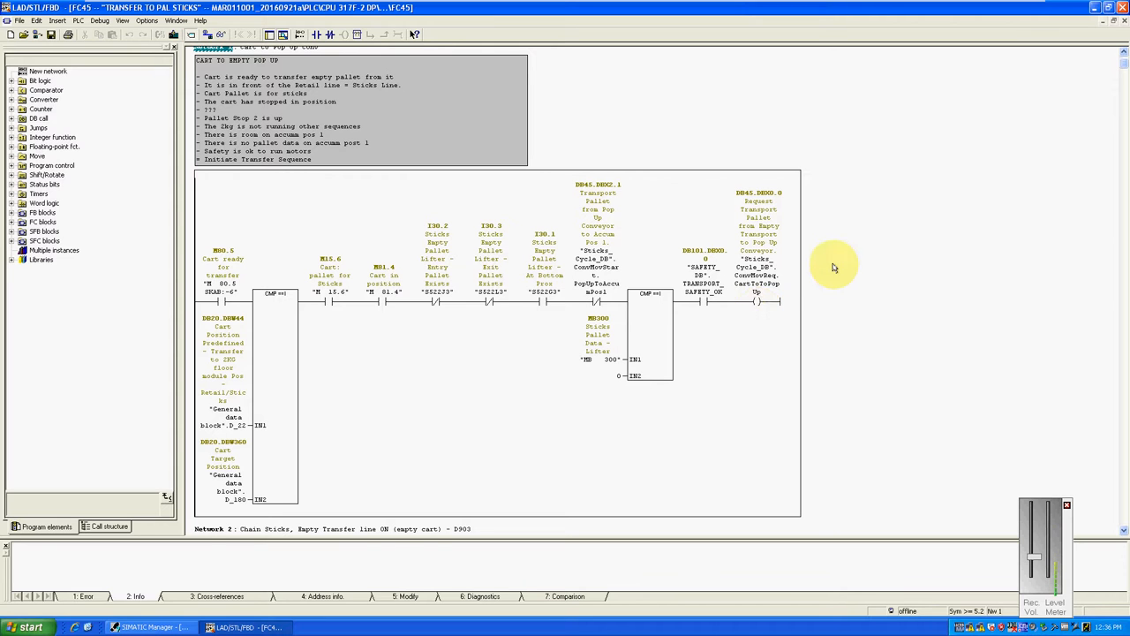
pyautogui.click(758, 274)
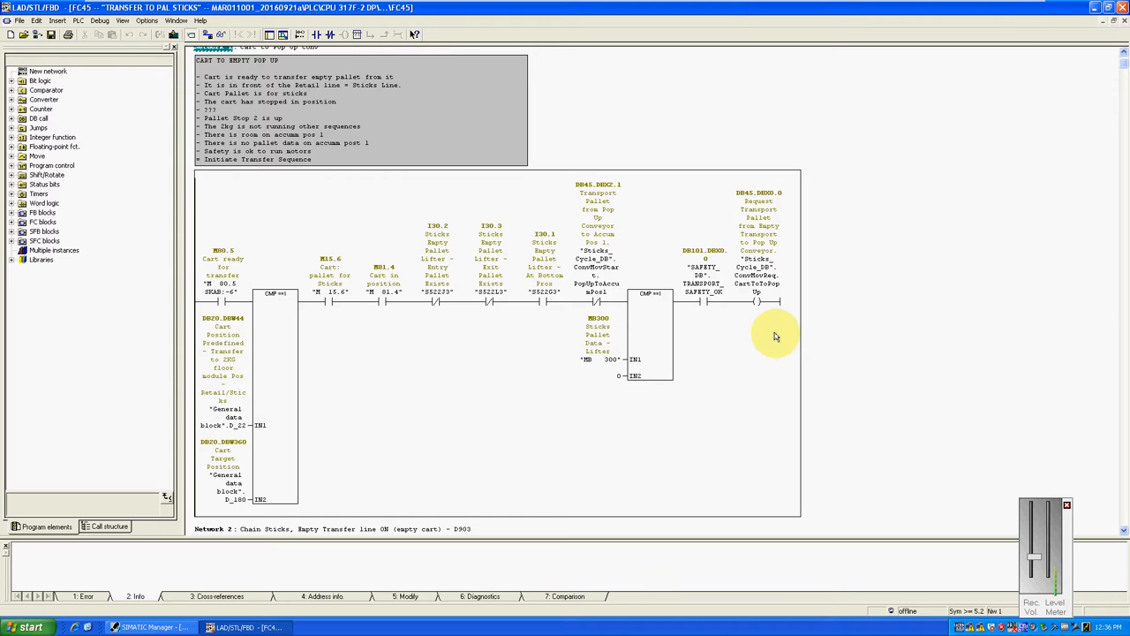
# Scroll to Network 2, 'Chain Sticks, Empty Transfer line ON', and make it current
pyautogui.scroll(-3)
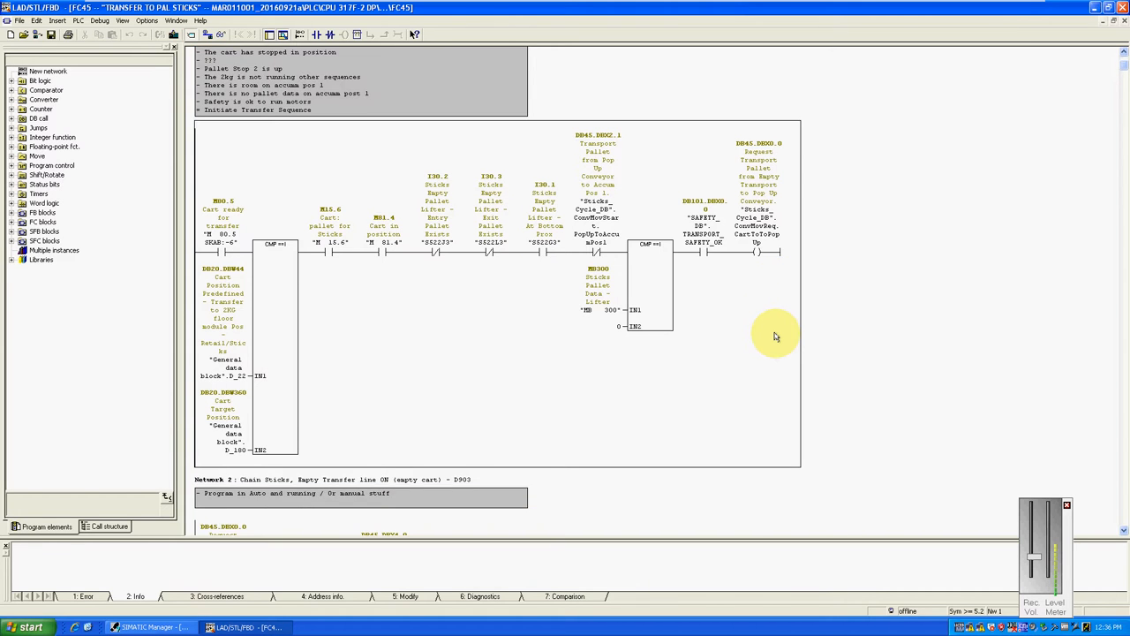
pyautogui.scroll(-3)
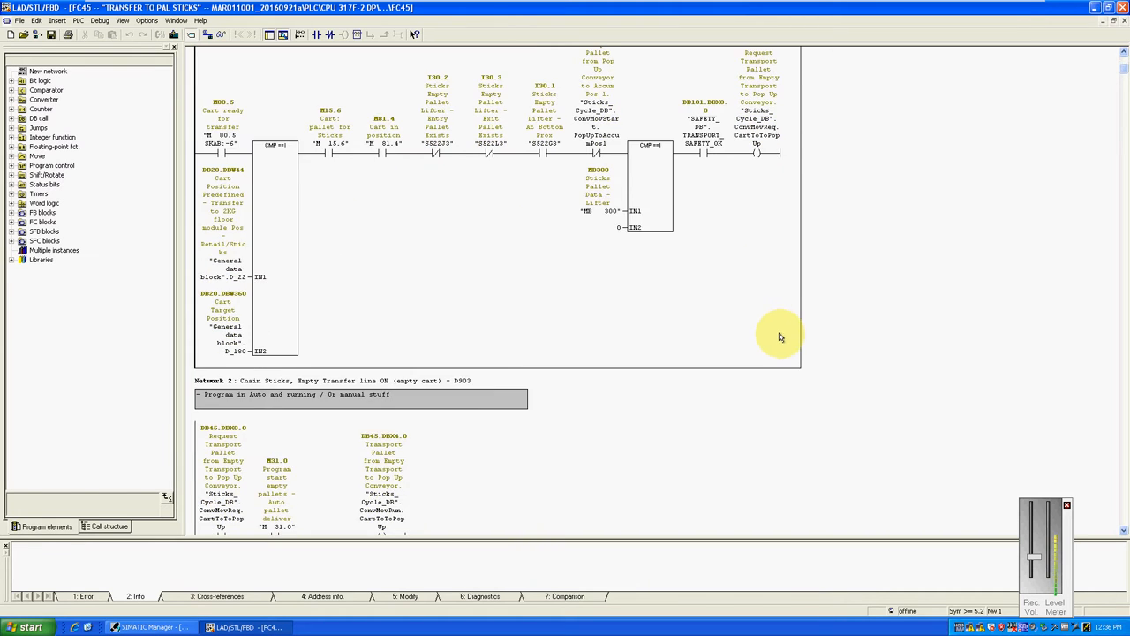
pyautogui.scroll(-3)
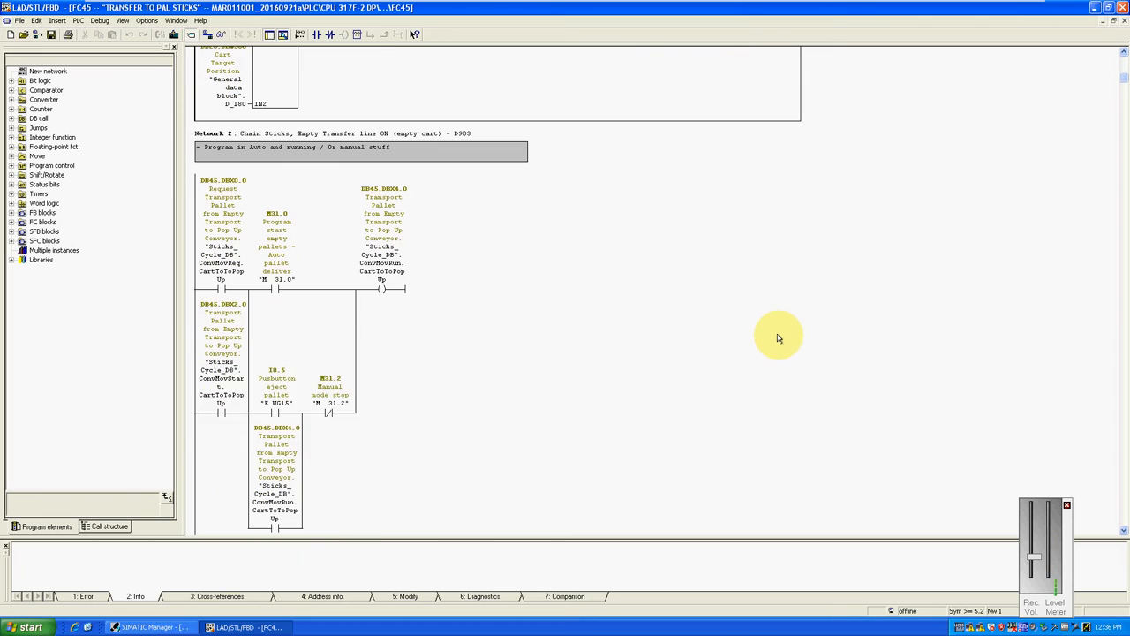
pyautogui.scroll(-3)
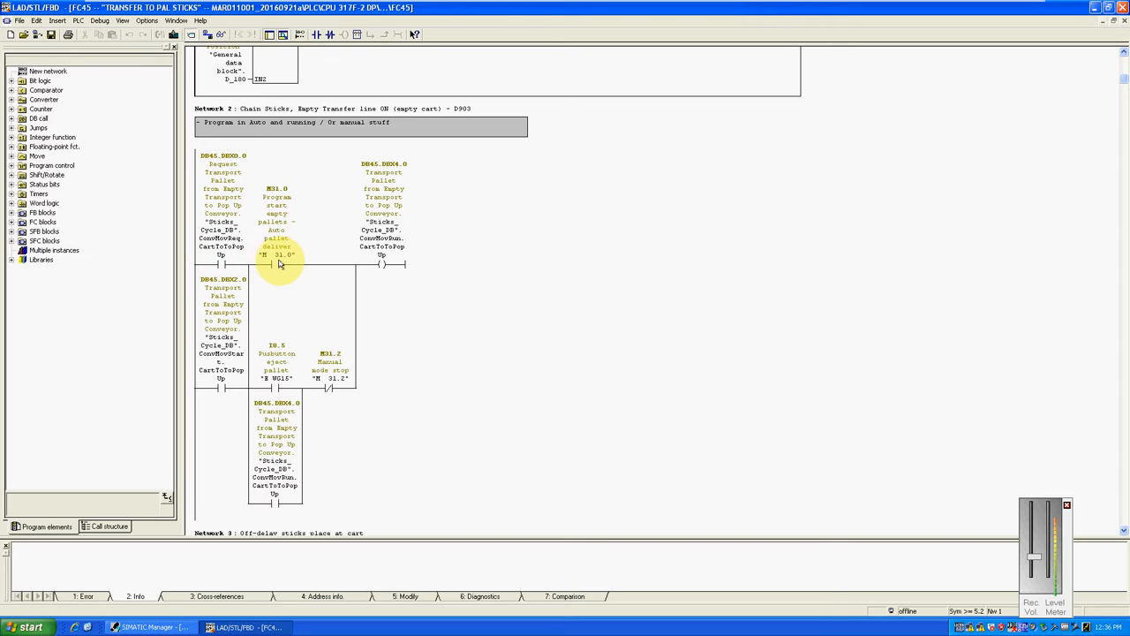
pyautogui.moveTo(280, 262)
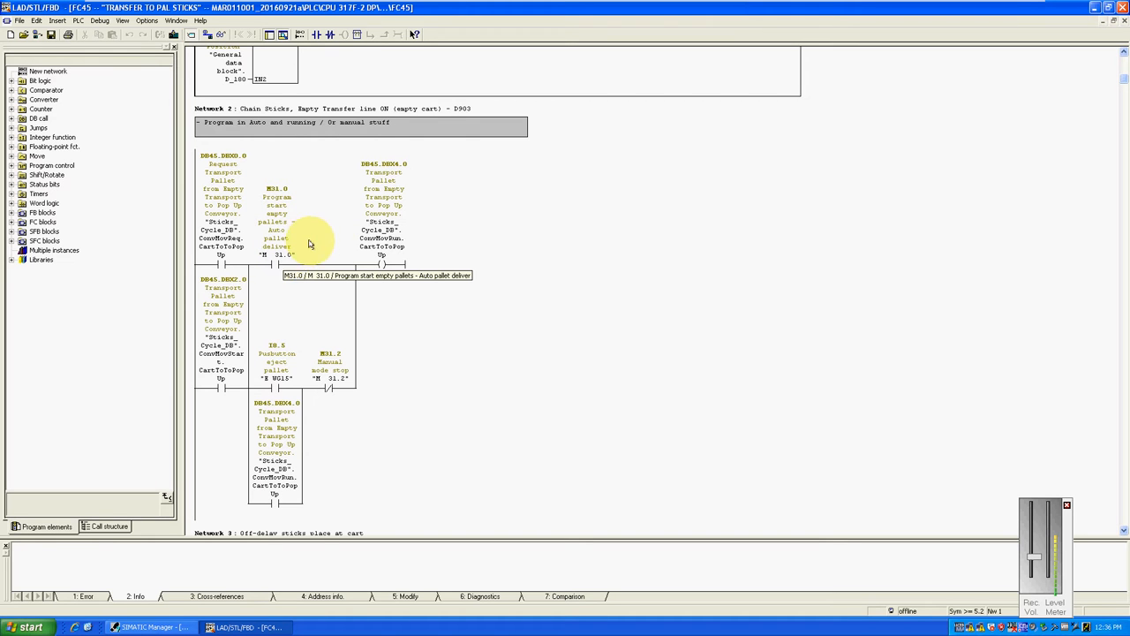
pyautogui.moveTo(382, 247)
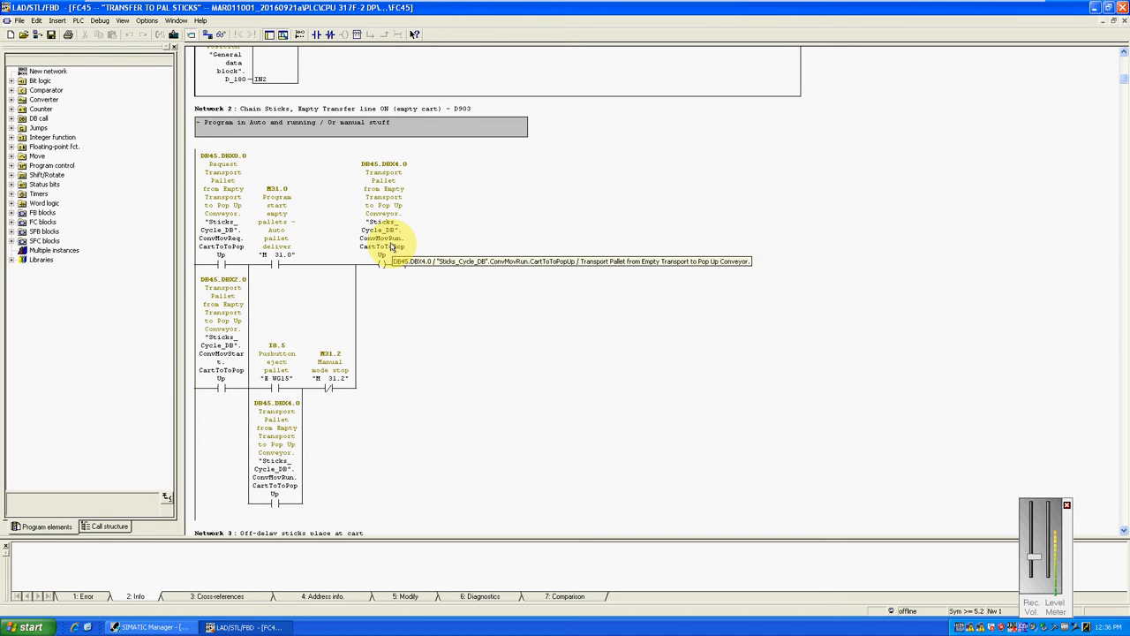
pyautogui.click(382, 238)
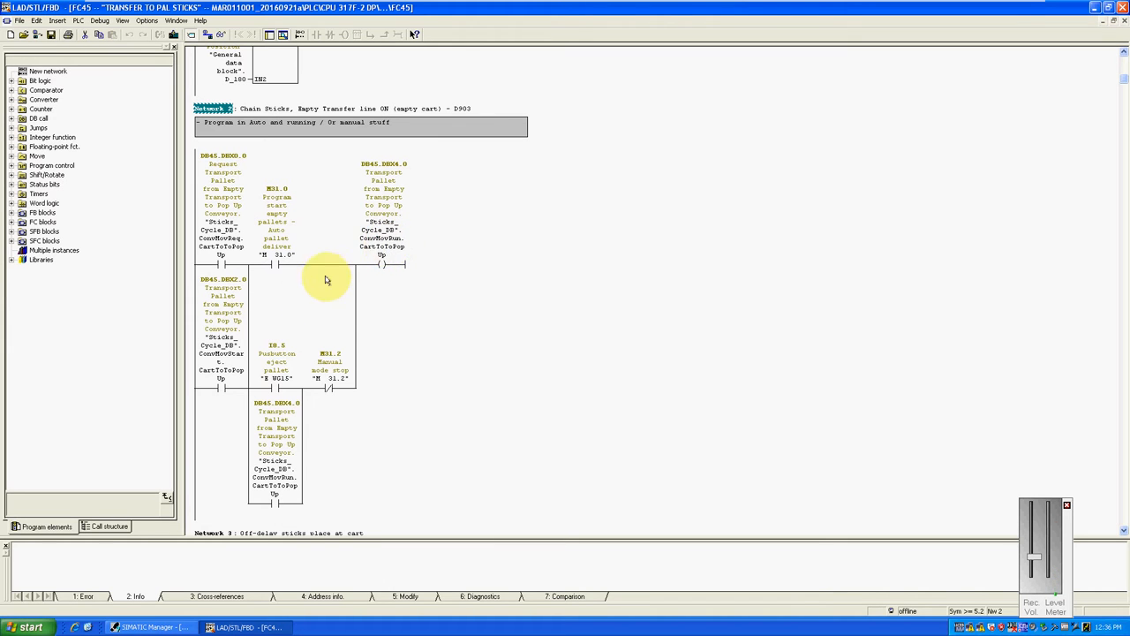
pyautogui.moveTo(170, 382)
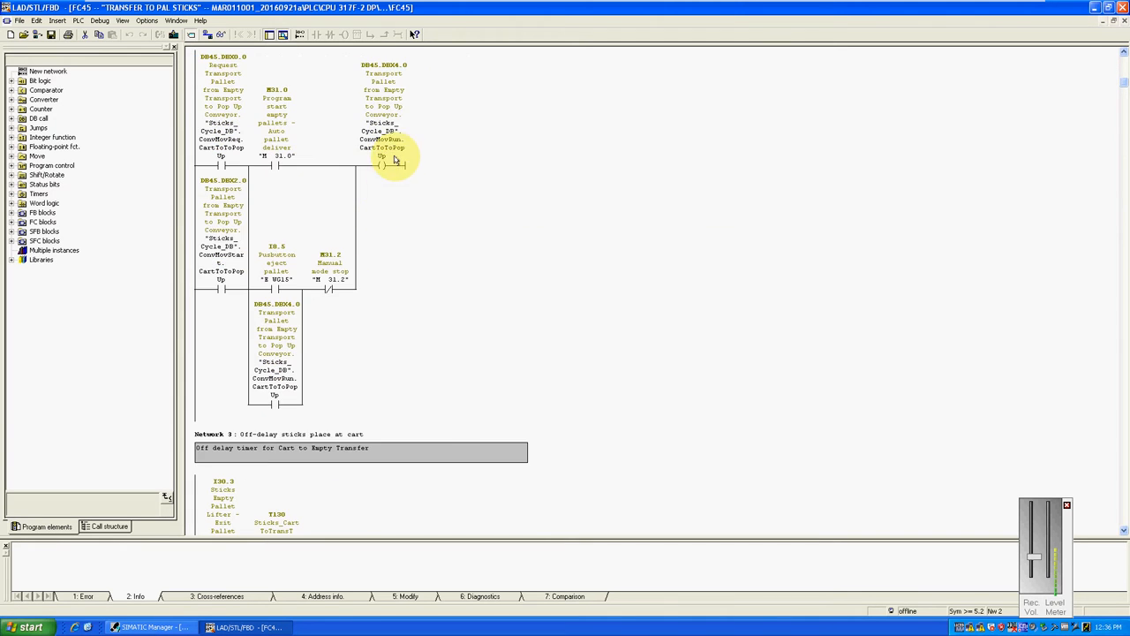
# Scroll to Network 4 and inspect the SR block's DB45.DBX2.0 ConvMovStart.CartToPopUp operand
pyautogui.scroll(-3)
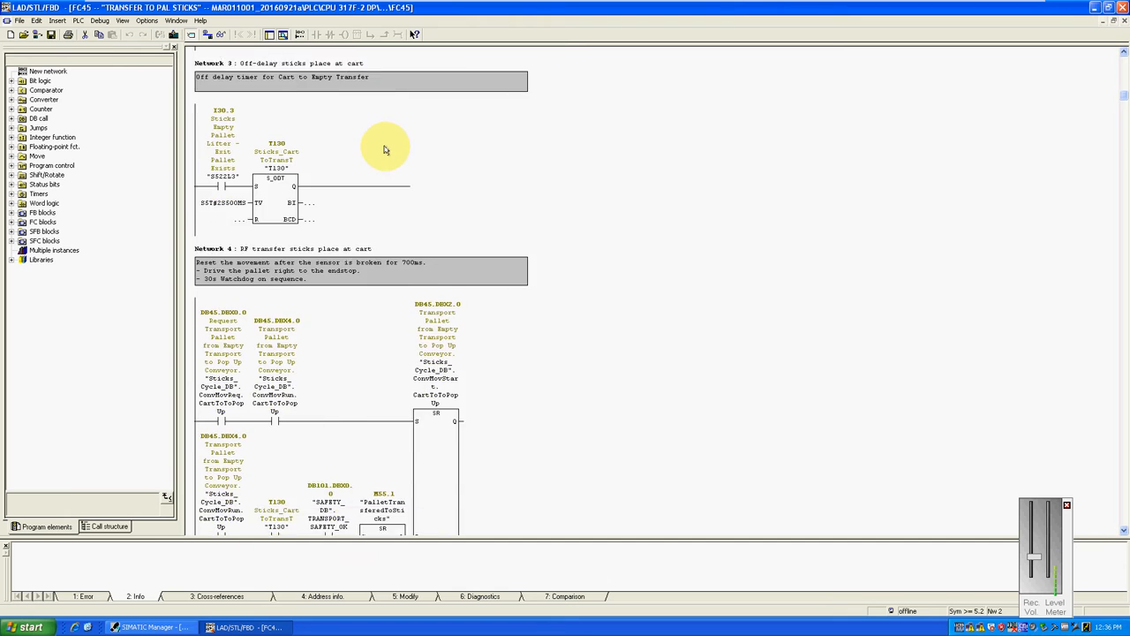
pyautogui.scroll(-3)
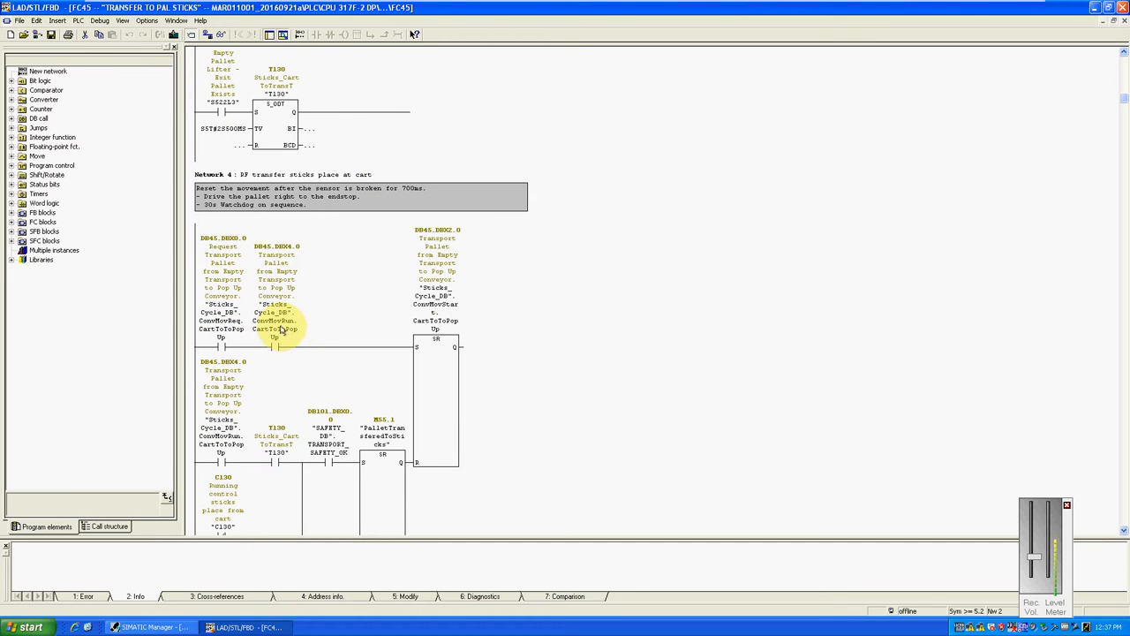
pyautogui.click(434, 322)
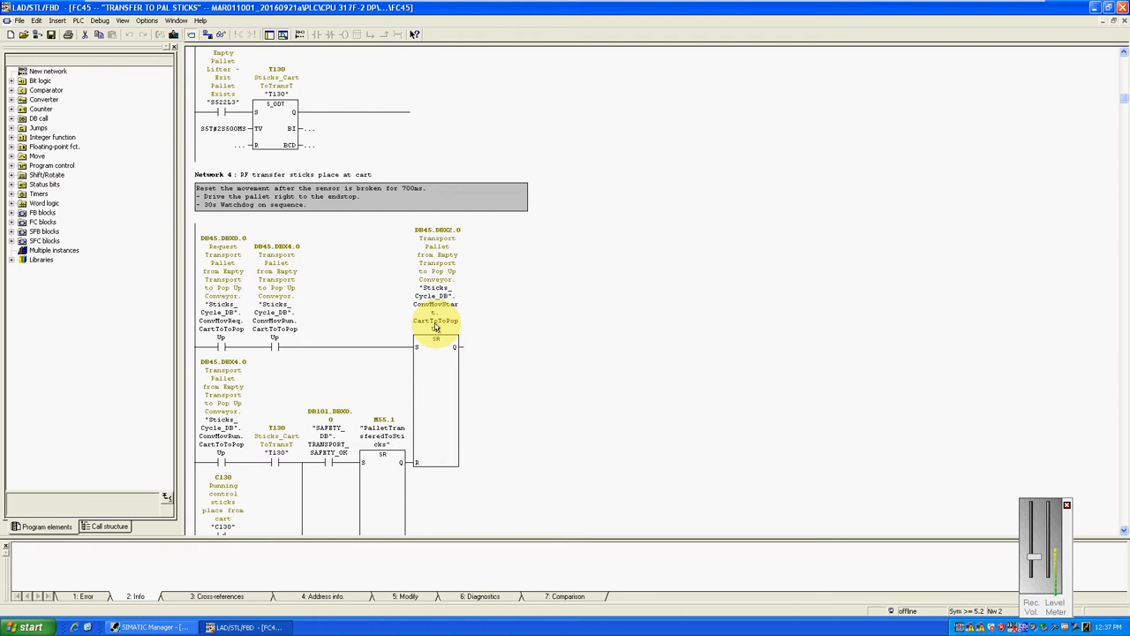
pyautogui.moveTo(437, 326)
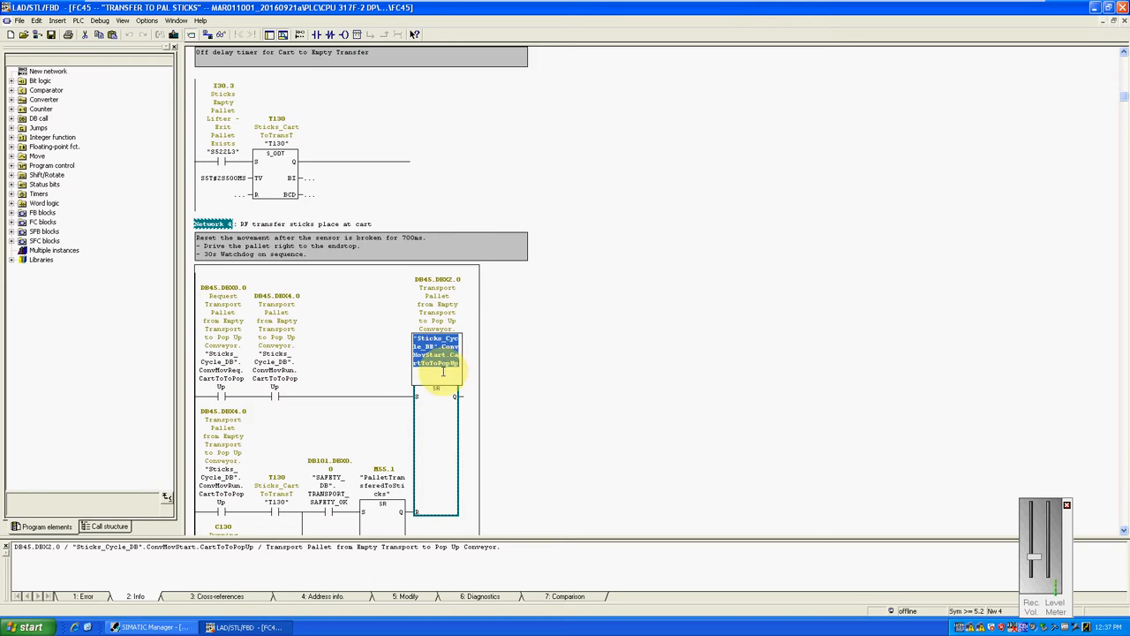
pyautogui.scroll(3)
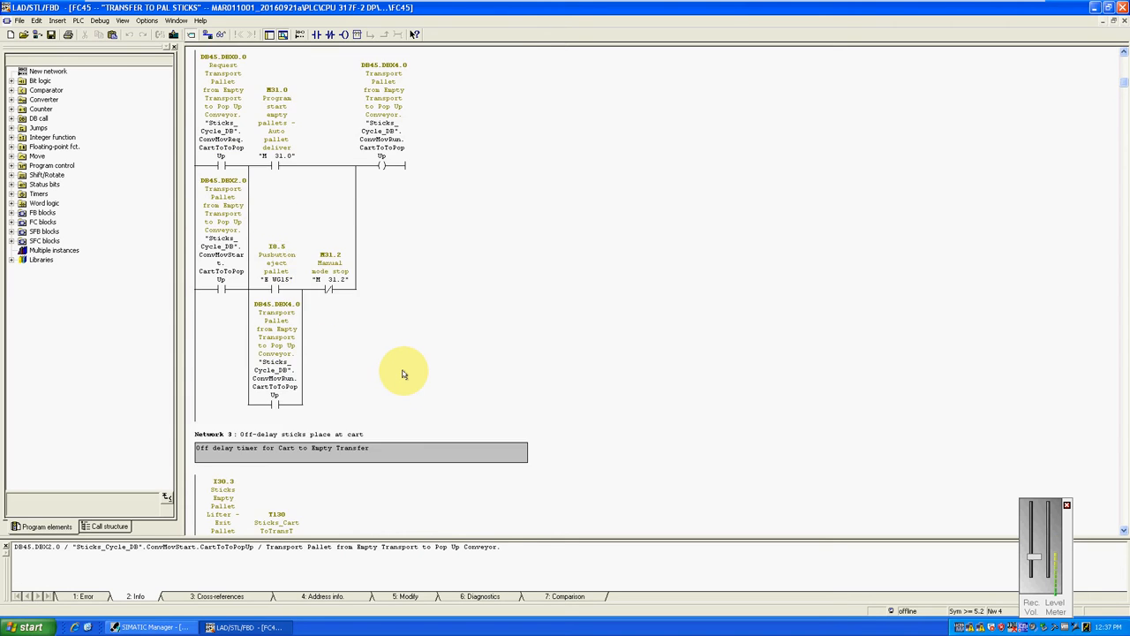
pyautogui.scroll(3)
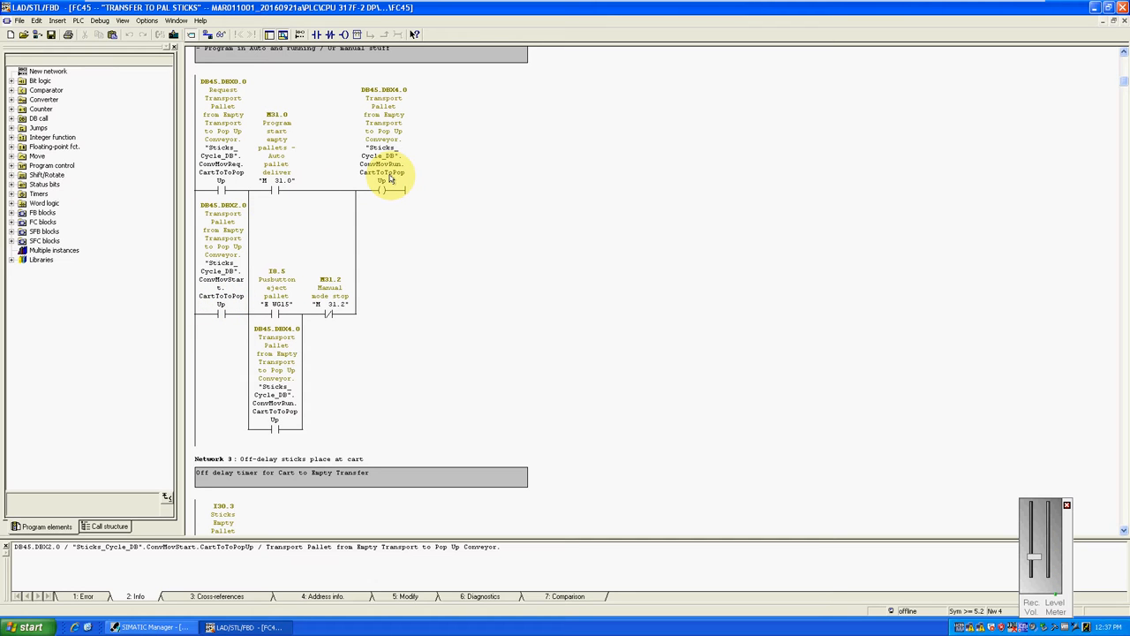
pyautogui.scroll(3)
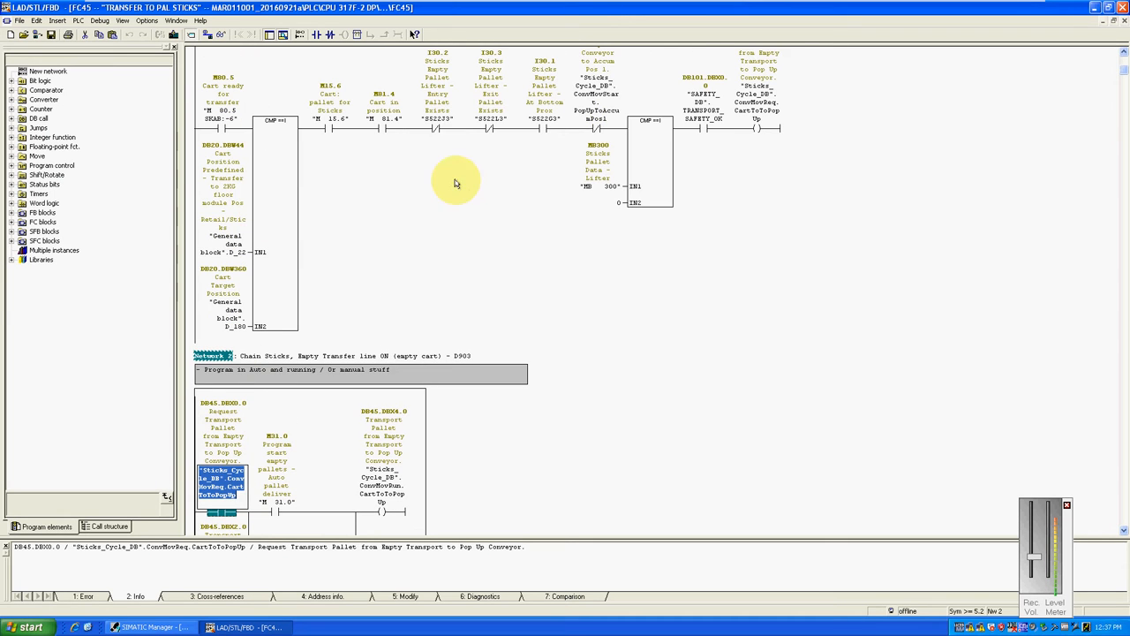
pyautogui.moveTo(452, 134)
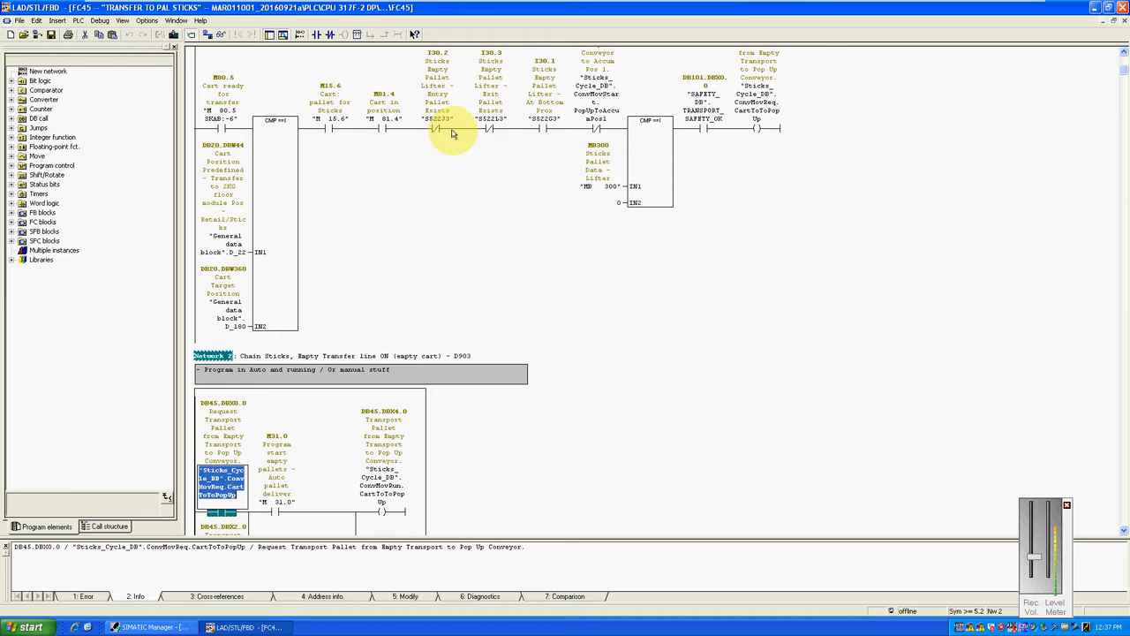
pyautogui.moveTo(468, 155)
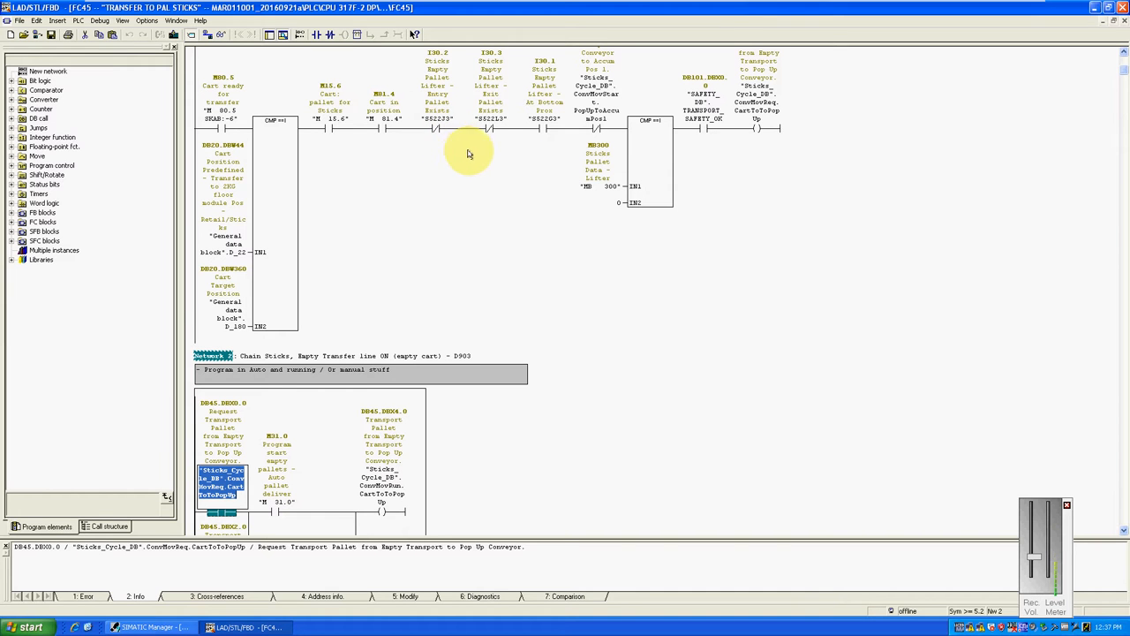
pyautogui.moveTo(486, 160)
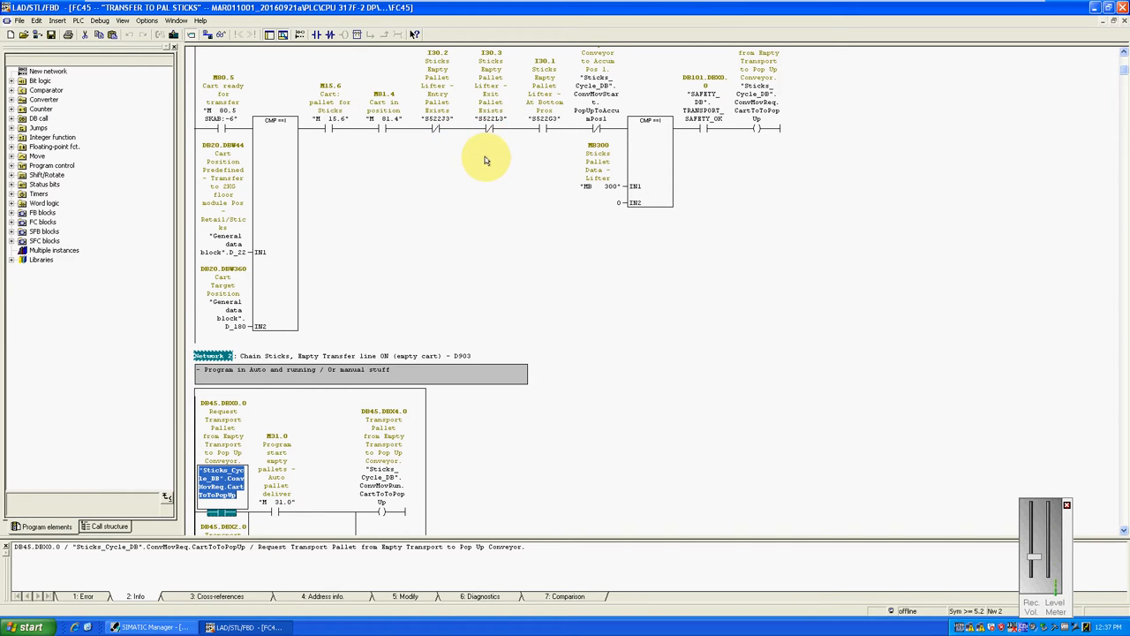
pyautogui.scroll(-3)
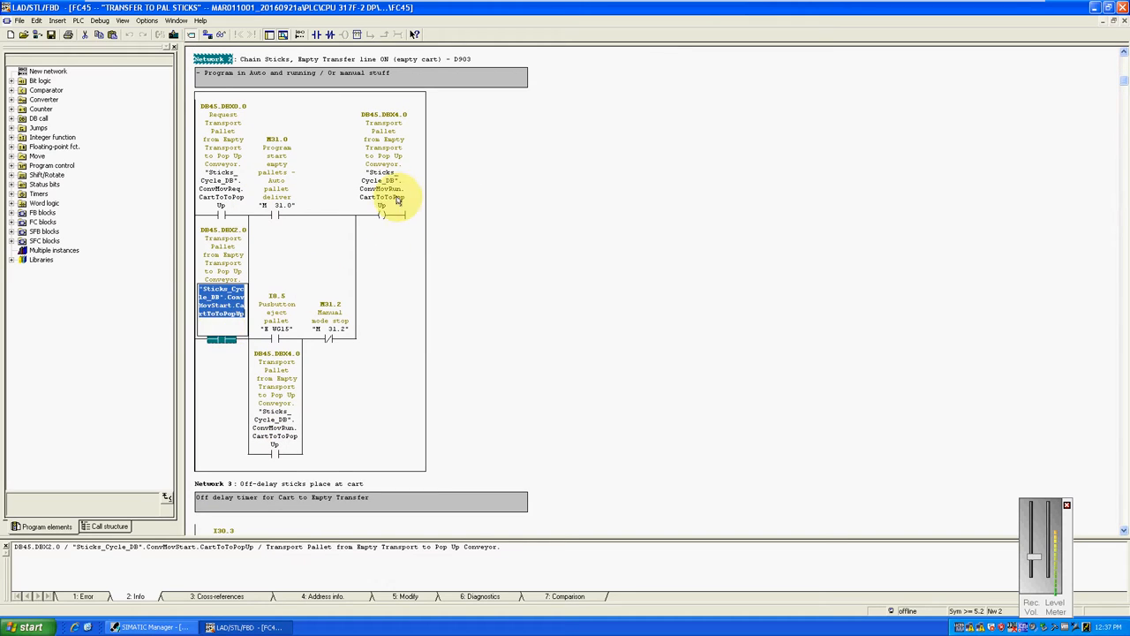
pyautogui.click(382, 185)
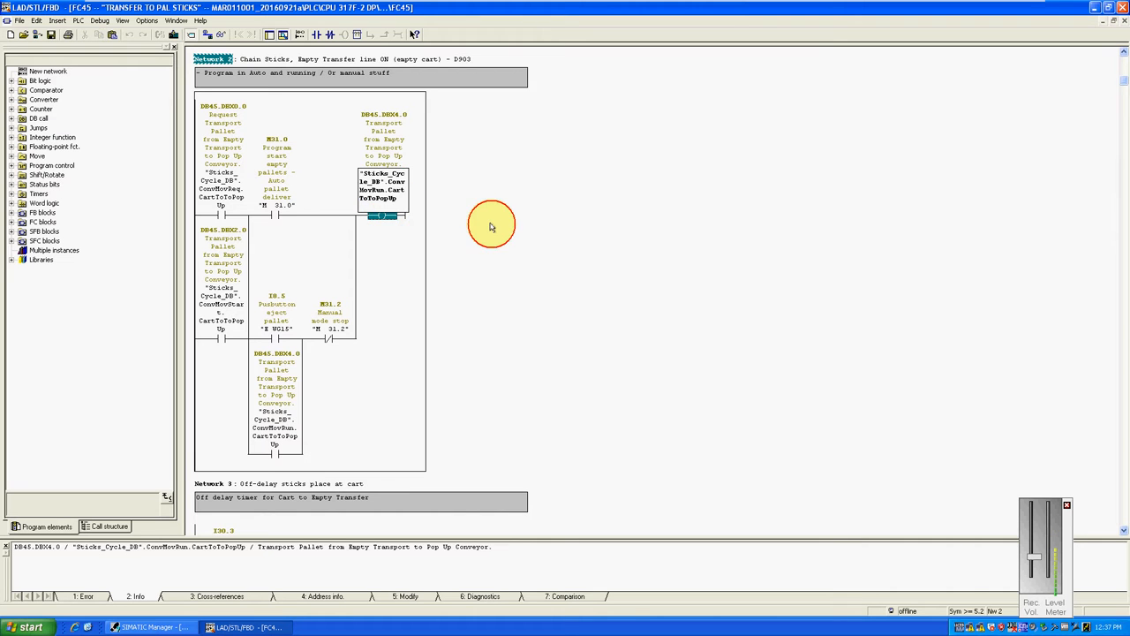
pyautogui.scroll(-3)
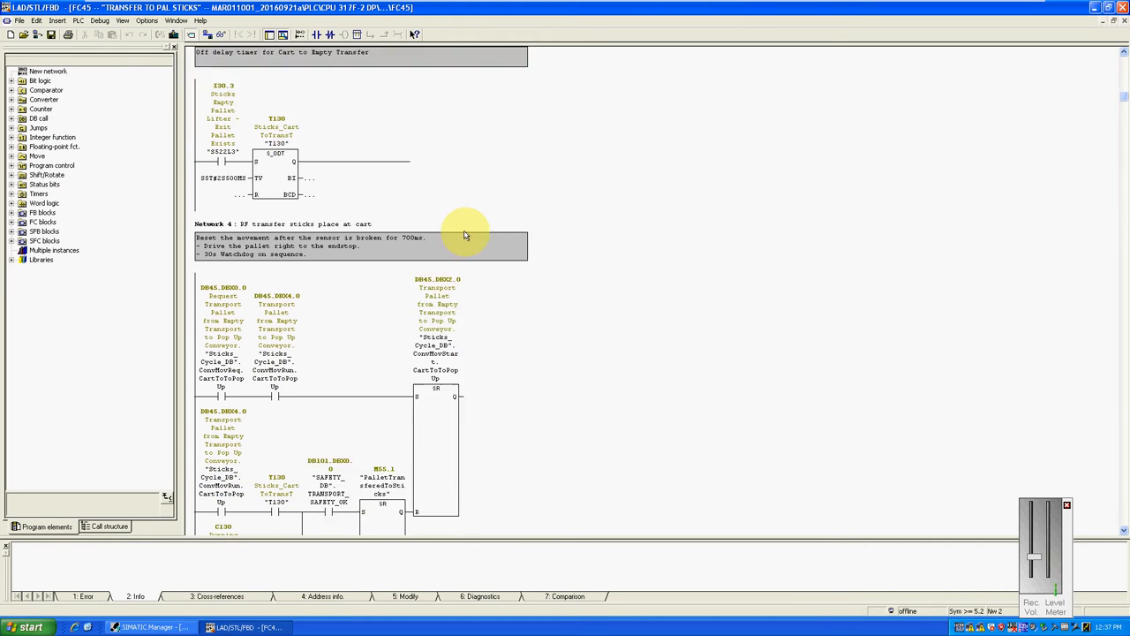
pyautogui.scroll(-3)
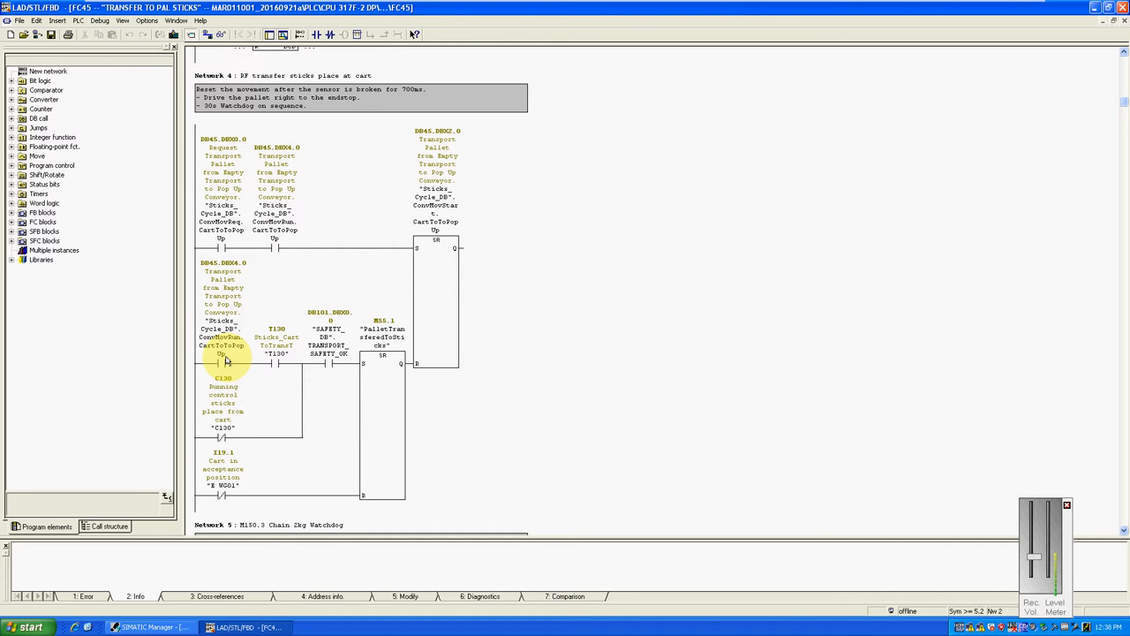
pyautogui.moveTo(224, 362)
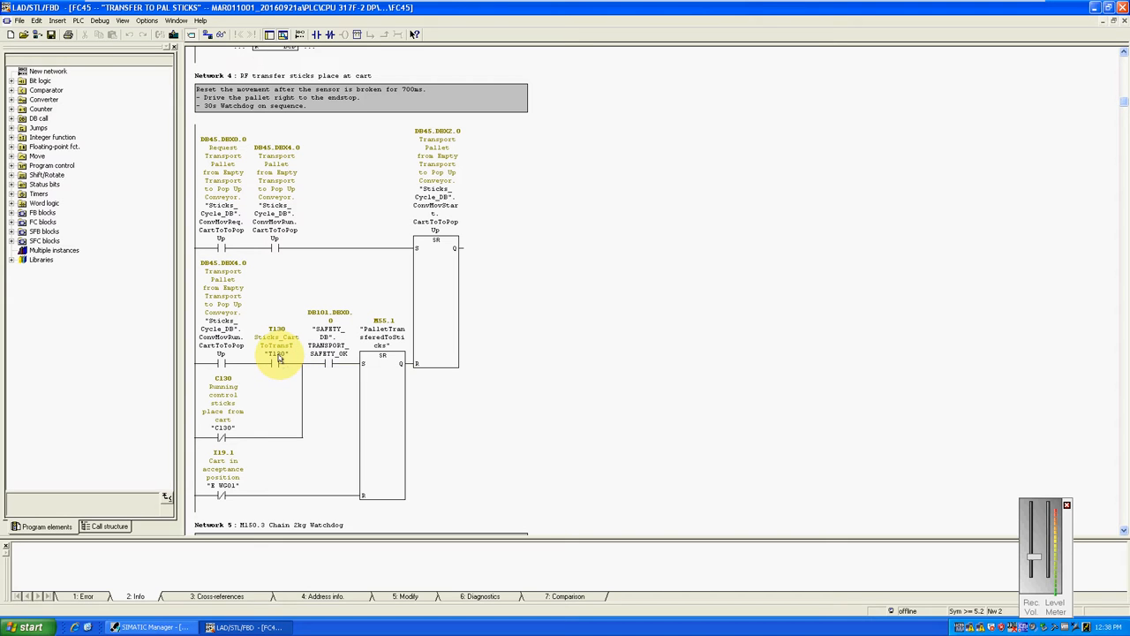
pyautogui.moveTo(279, 358)
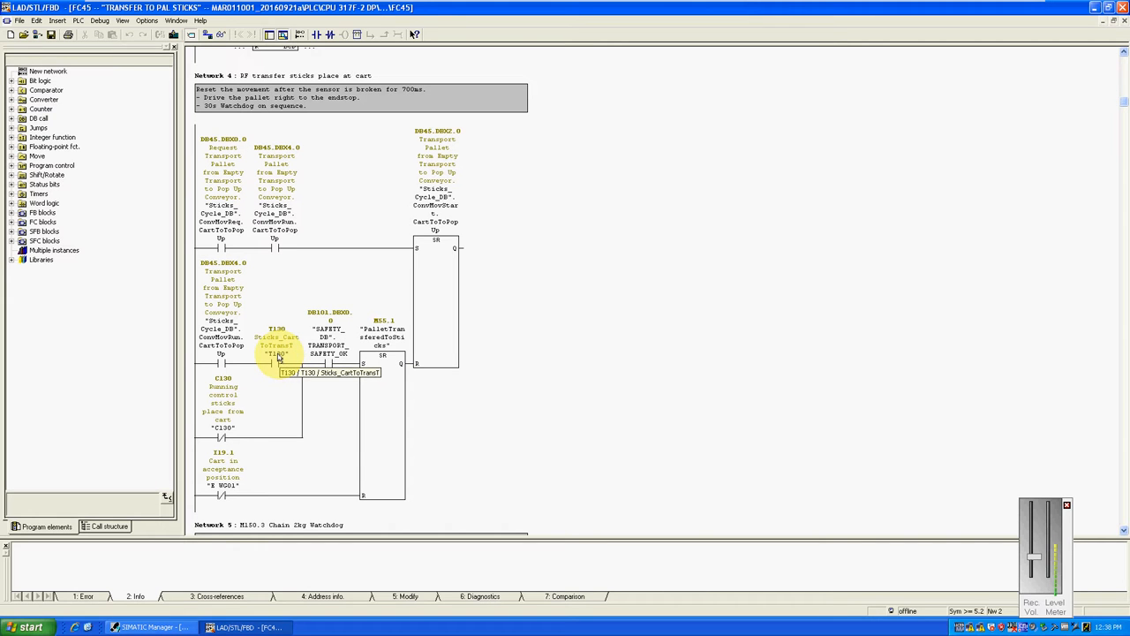
pyautogui.moveTo(333, 363)
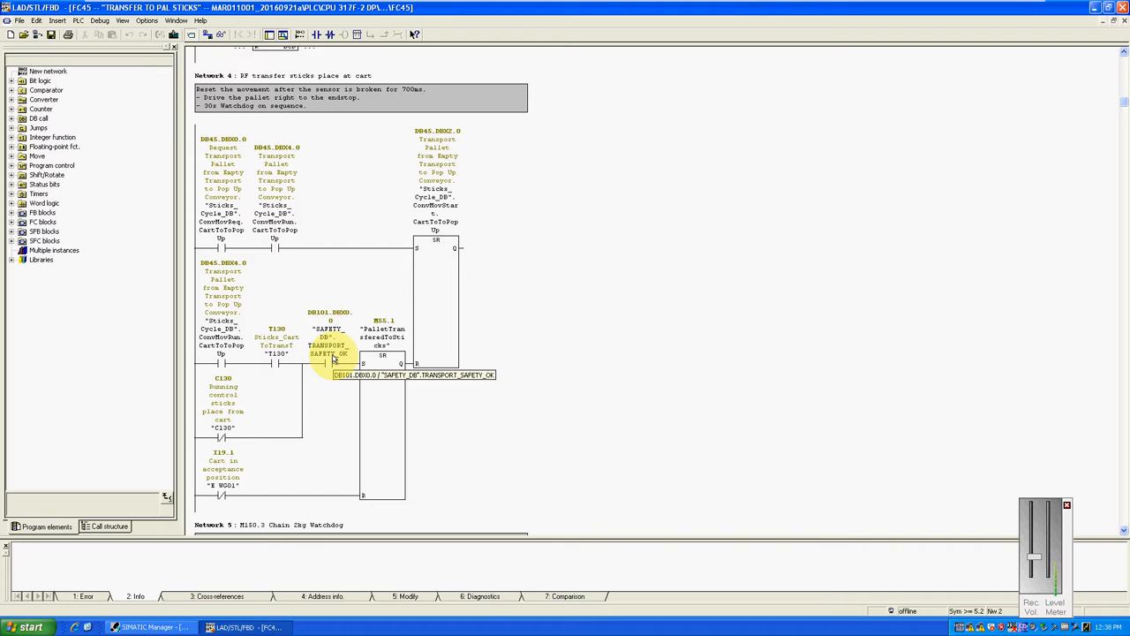
pyautogui.moveTo(334, 360)
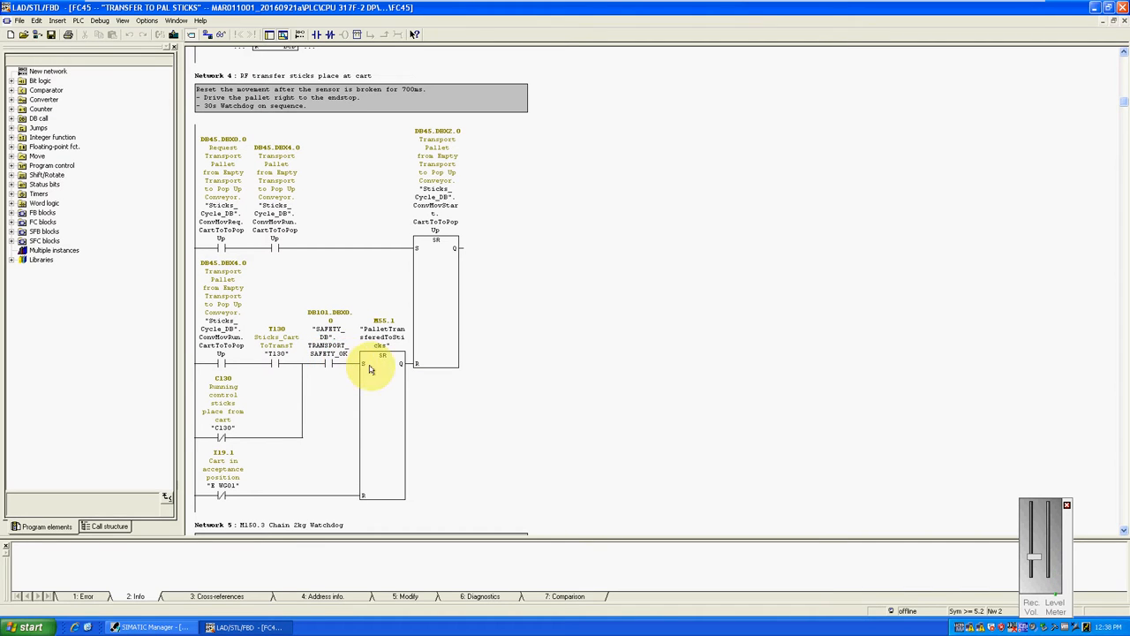
pyautogui.moveTo(303, 350)
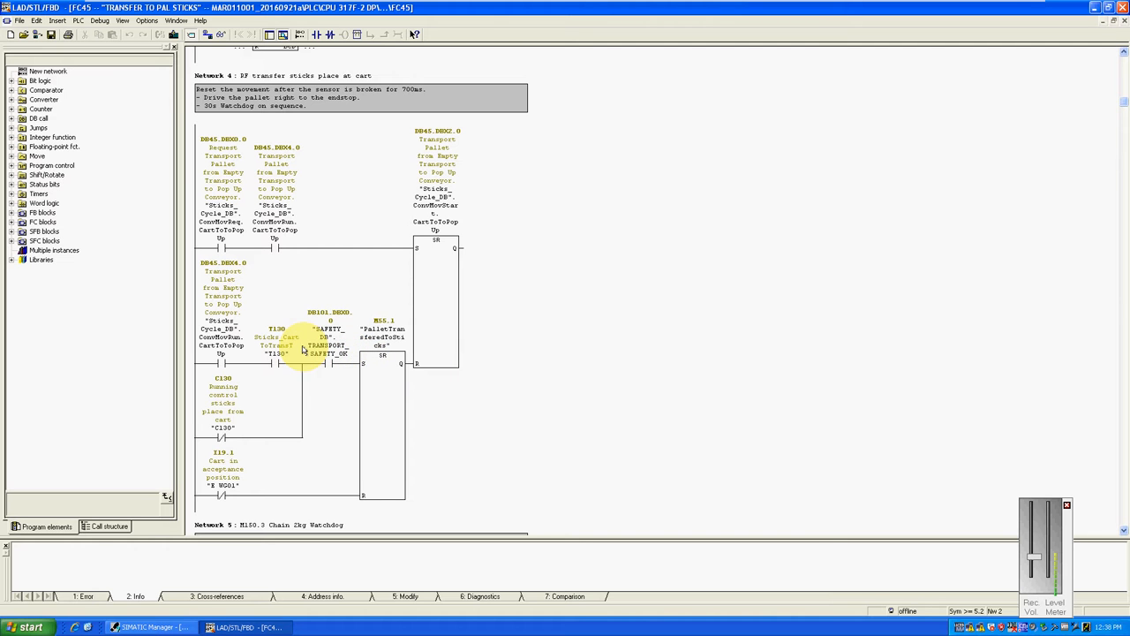
pyautogui.scroll(3)
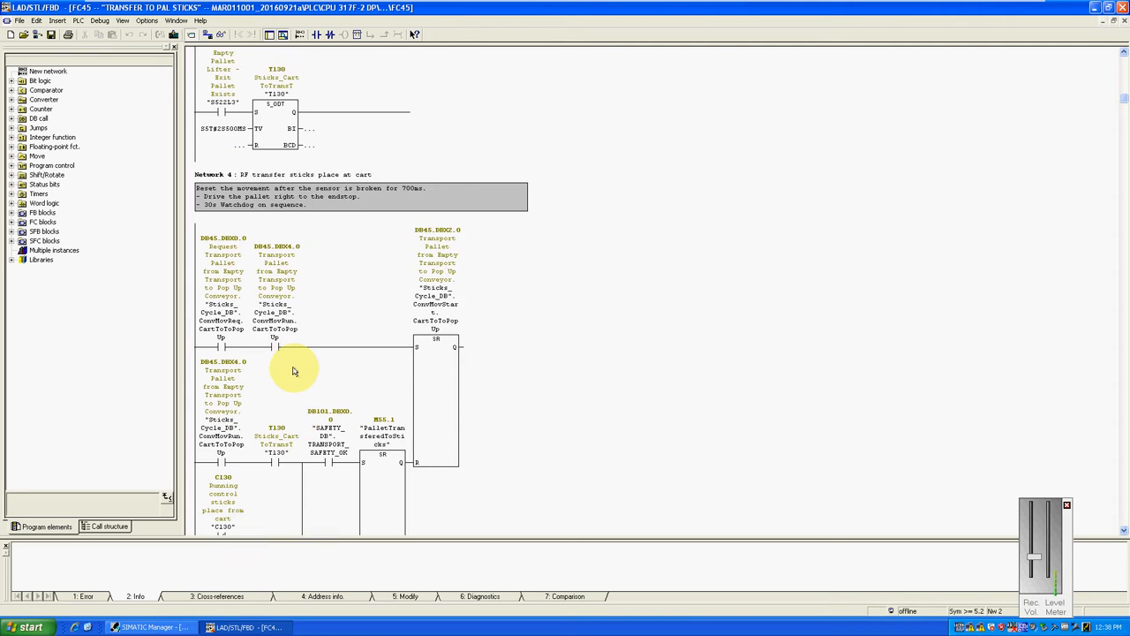
# Select Network 3's T130 S_ODT timer and open the Help menu
pyautogui.scroll(3)
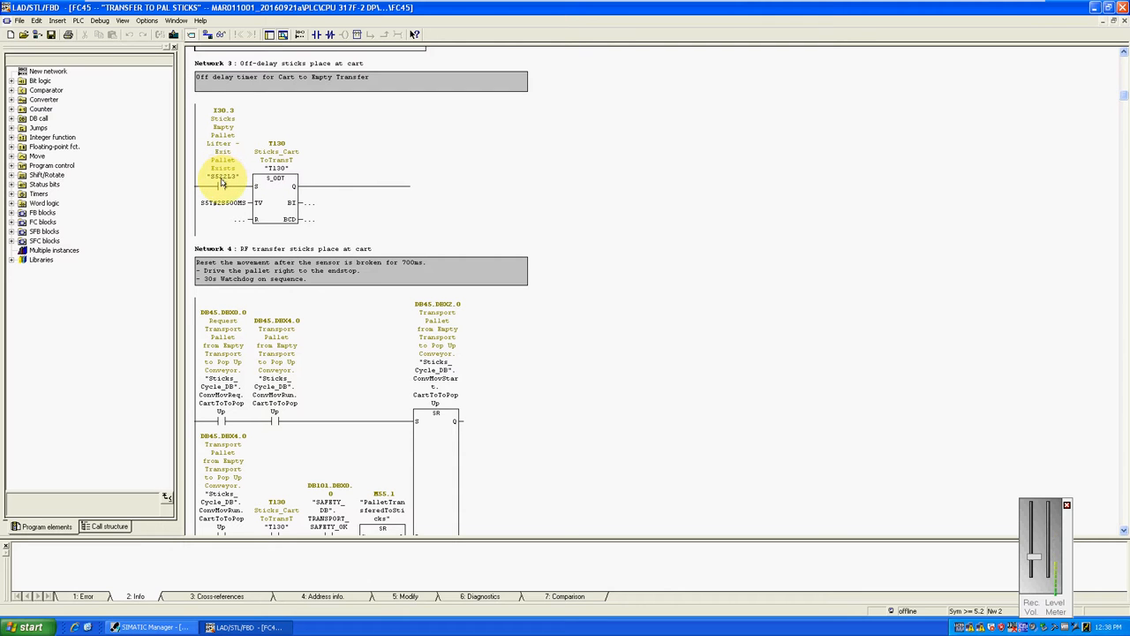
pyautogui.moveTo(222, 181)
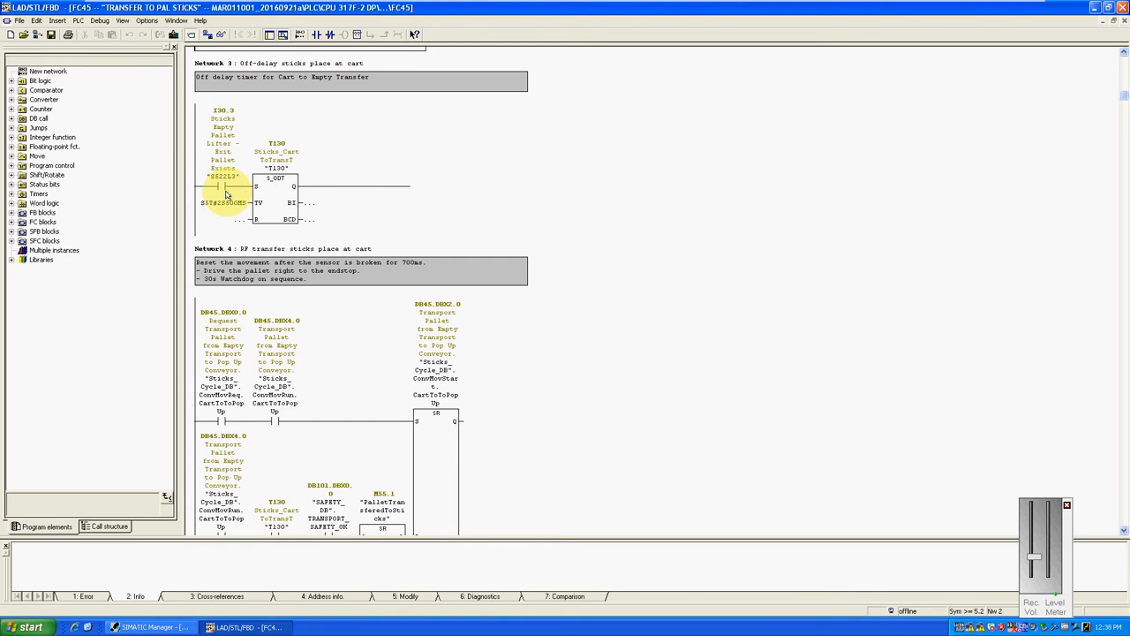
pyautogui.moveTo(219, 205)
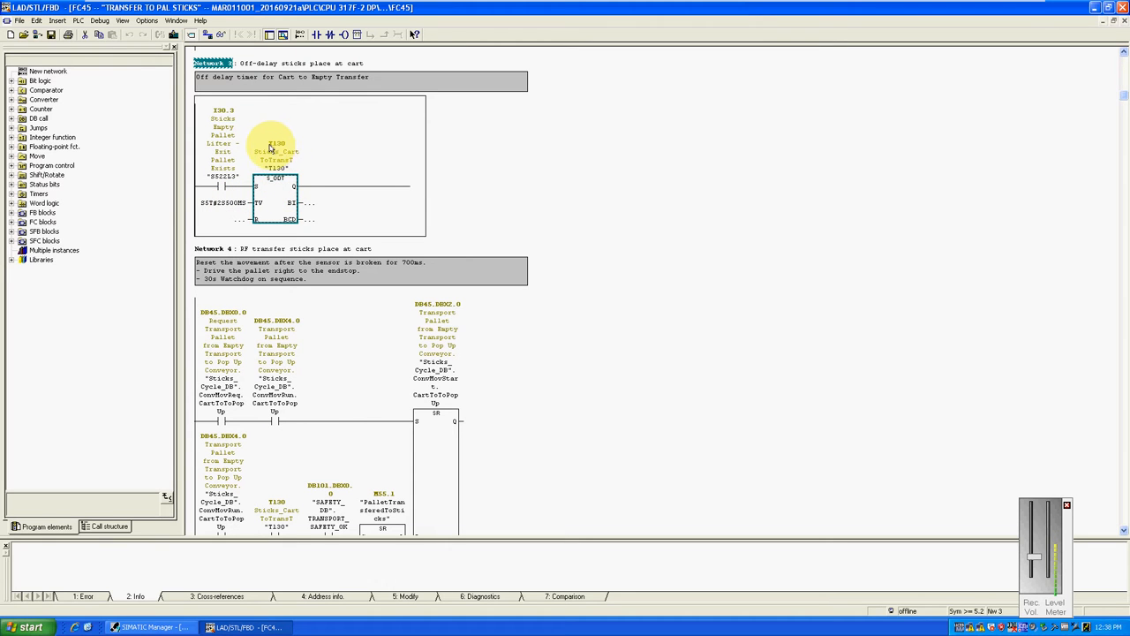
pyautogui.click(276, 186)
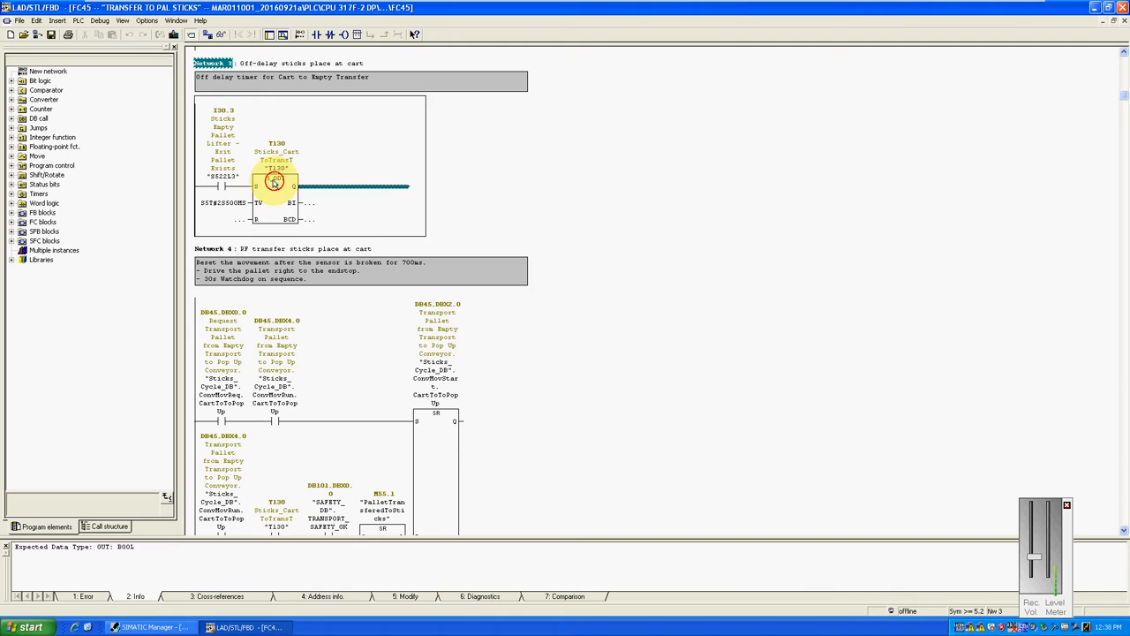
pyautogui.click(277, 185)
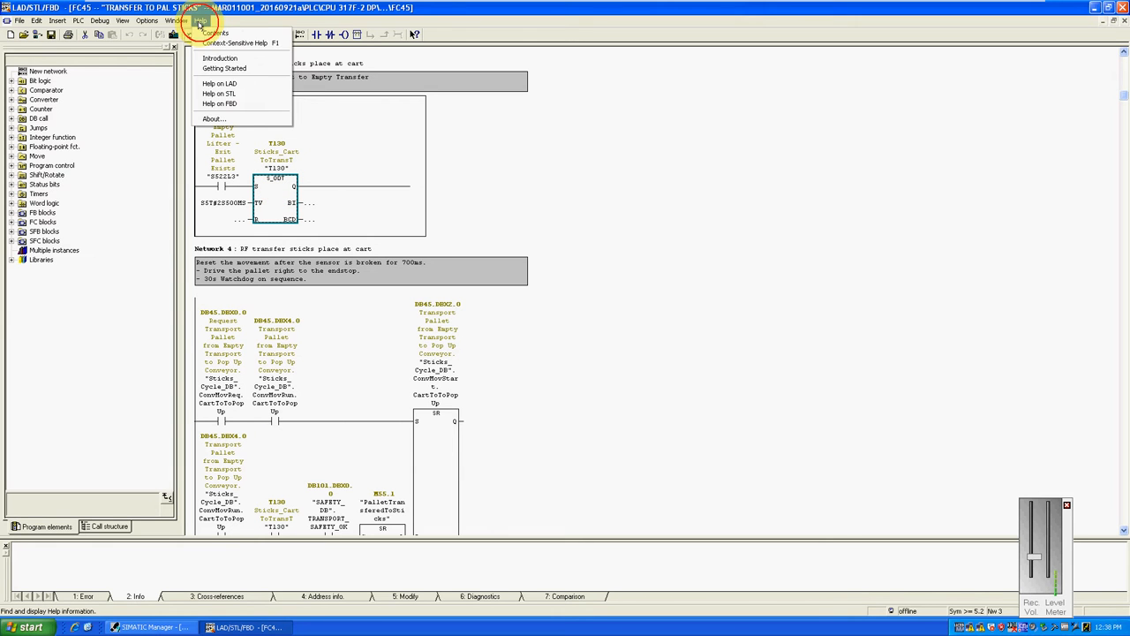
# Read the context-sensitive help for the S_ODT on-delay timer, then close it
pyautogui.click(219, 83)
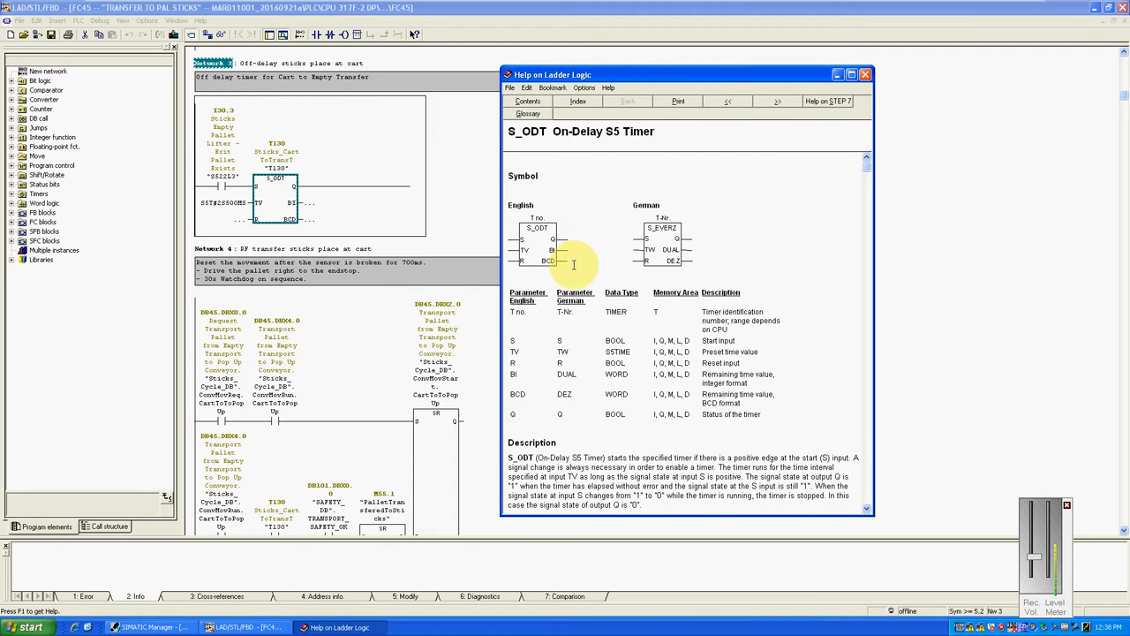
pyautogui.scroll(-3)
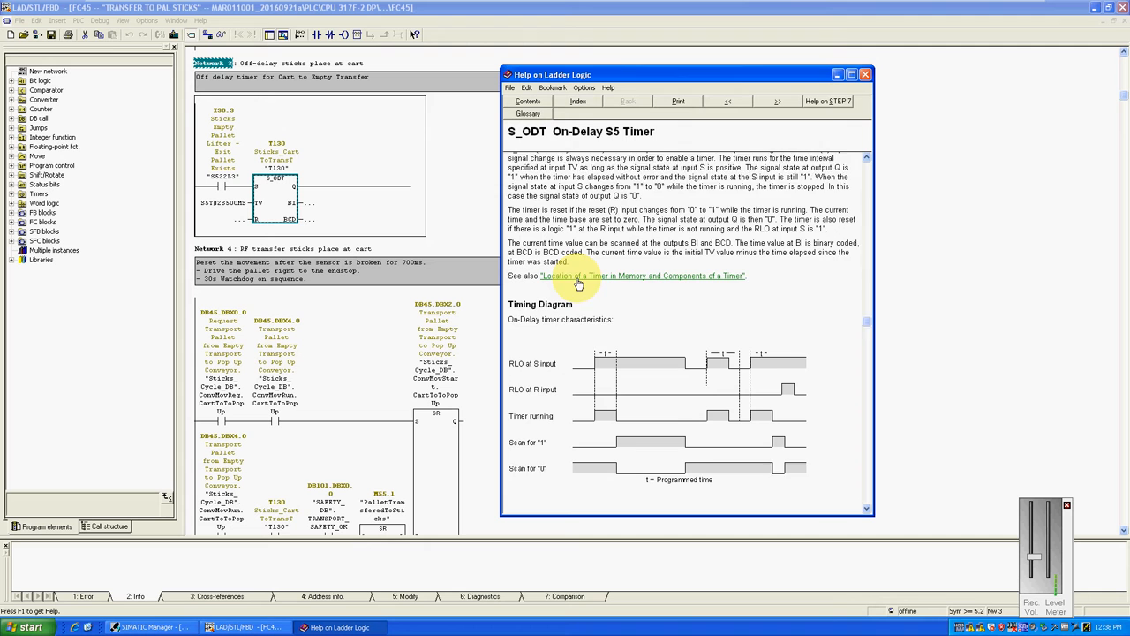
pyautogui.scroll(-3)
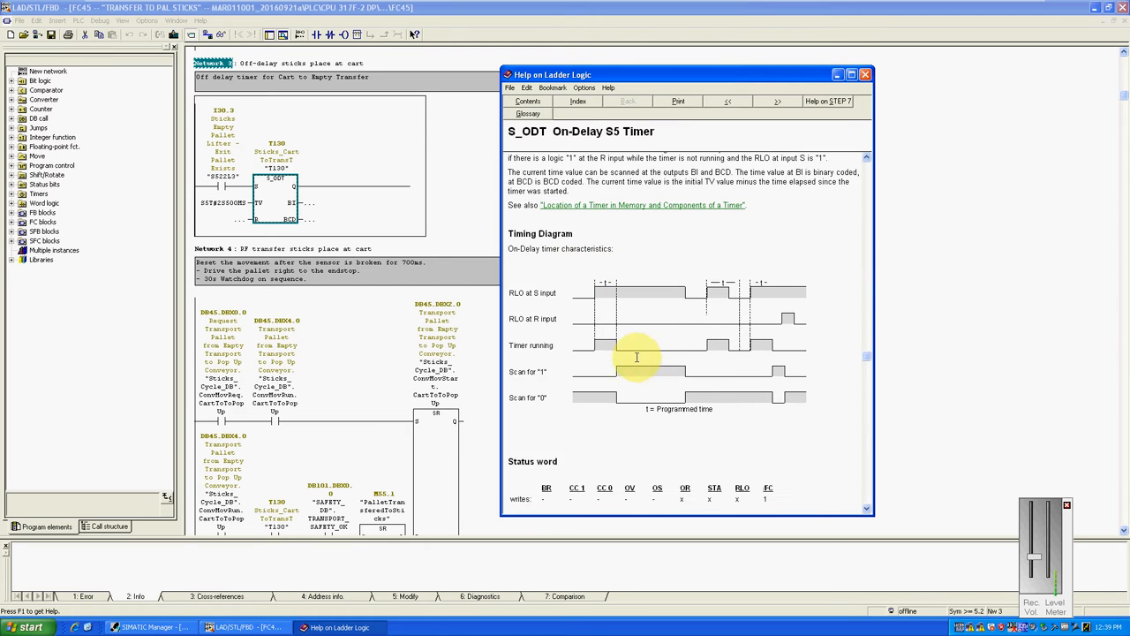
pyautogui.scroll(-3)
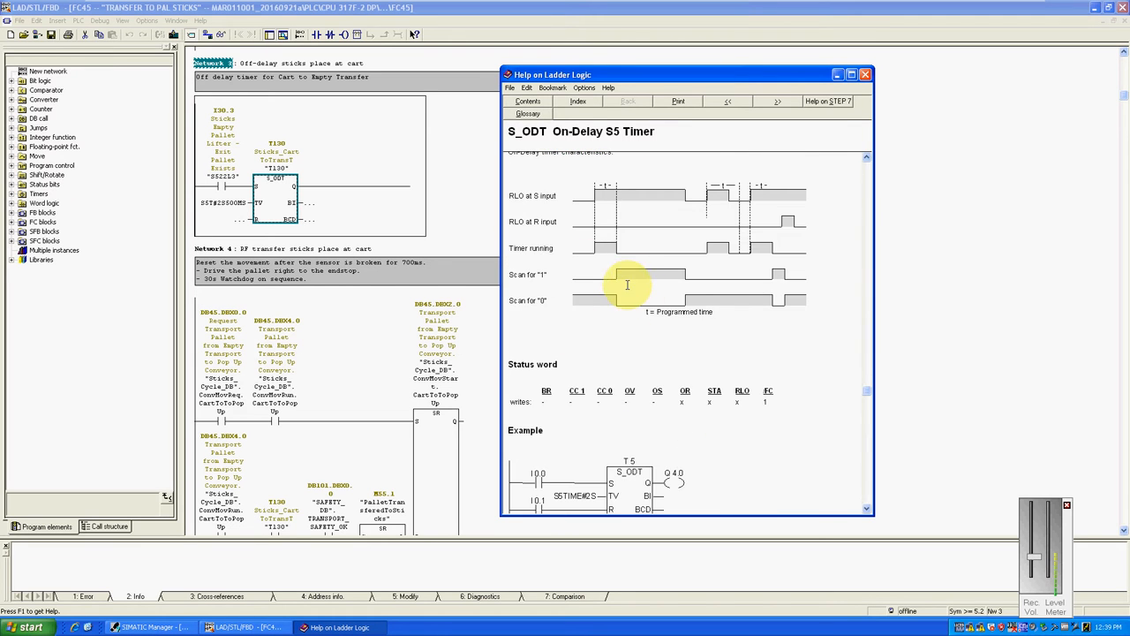
pyautogui.scroll(3)
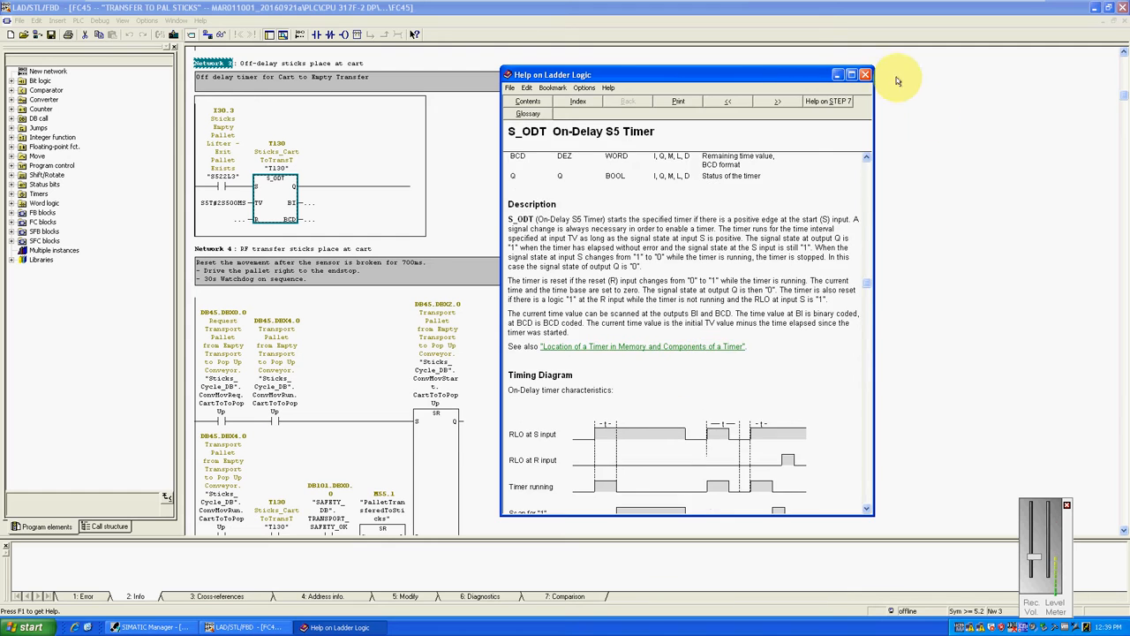
pyautogui.click(863, 75)
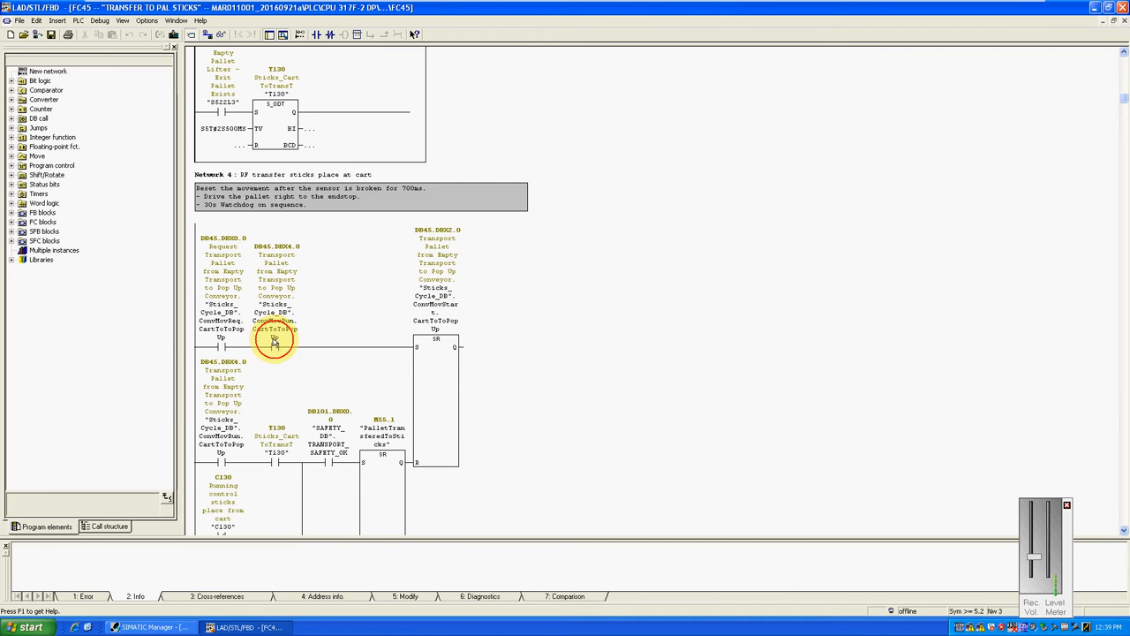
# Inspect Network 4's T130 contact, DB45.DBX2.0 and M55.1 PalletTransferedToSticks, then scroll on
pyautogui.click(277, 106)
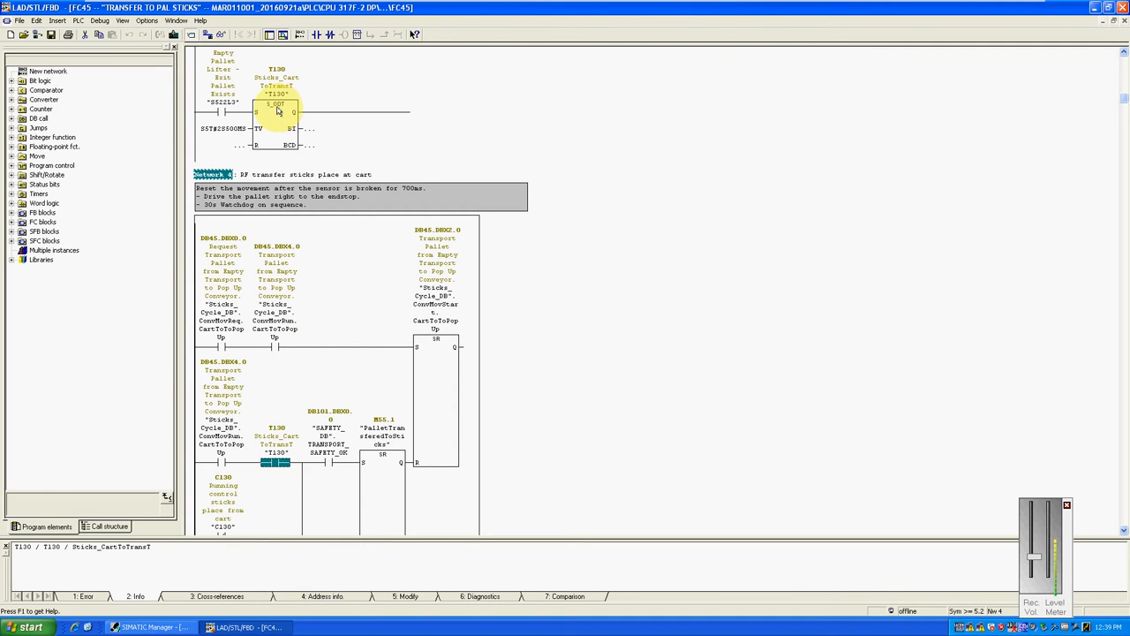
pyautogui.click(221, 113)
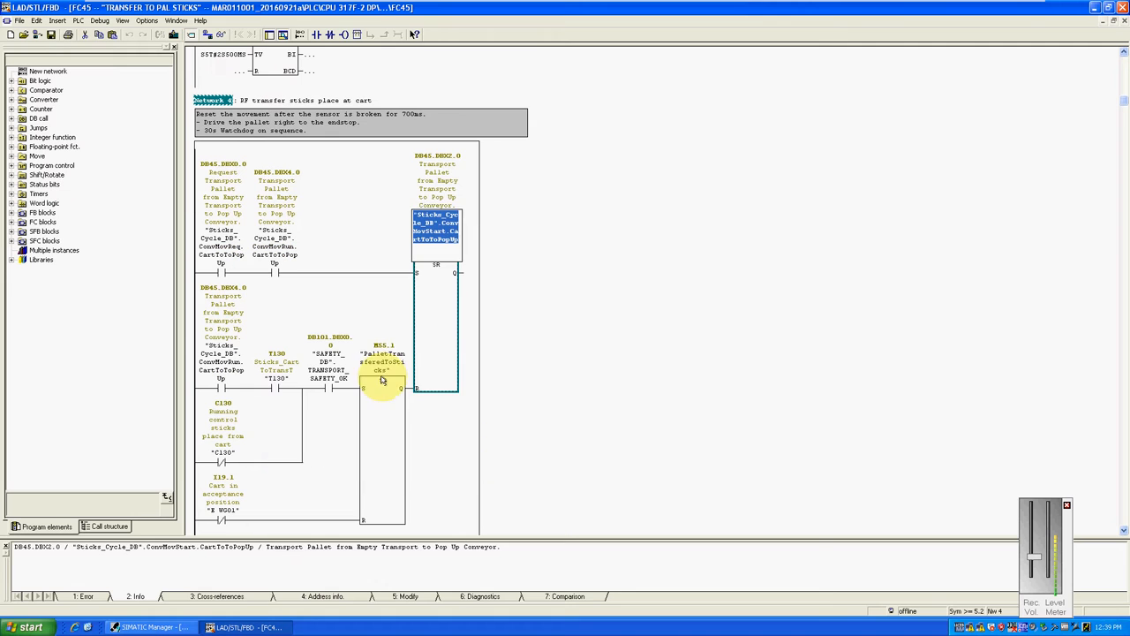
pyautogui.click(381, 362)
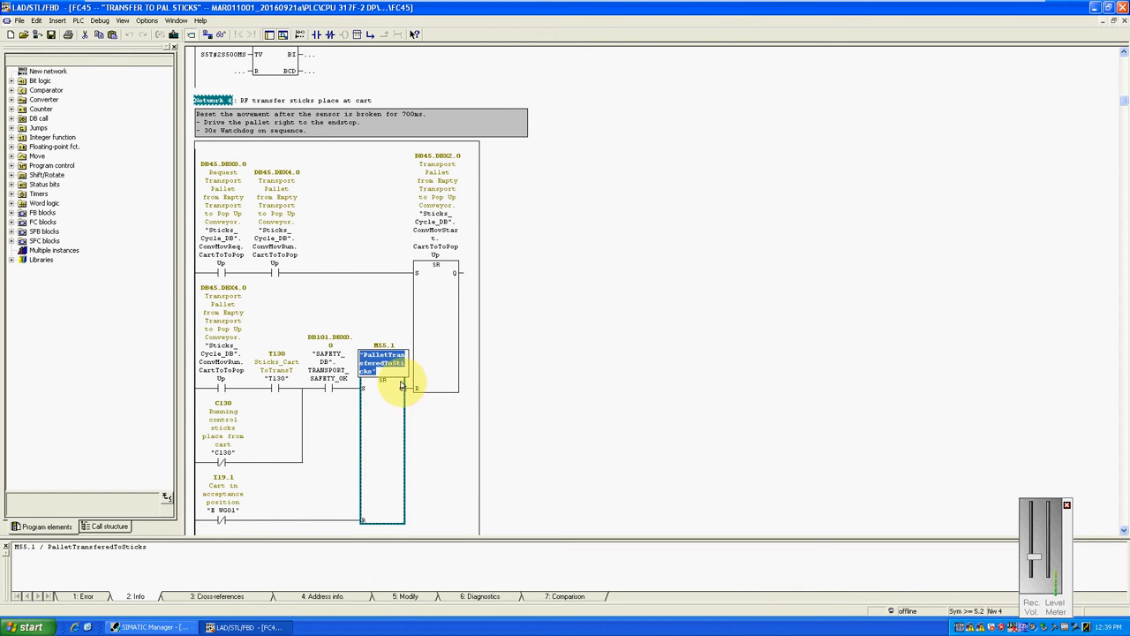
pyautogui.scroll(-3)
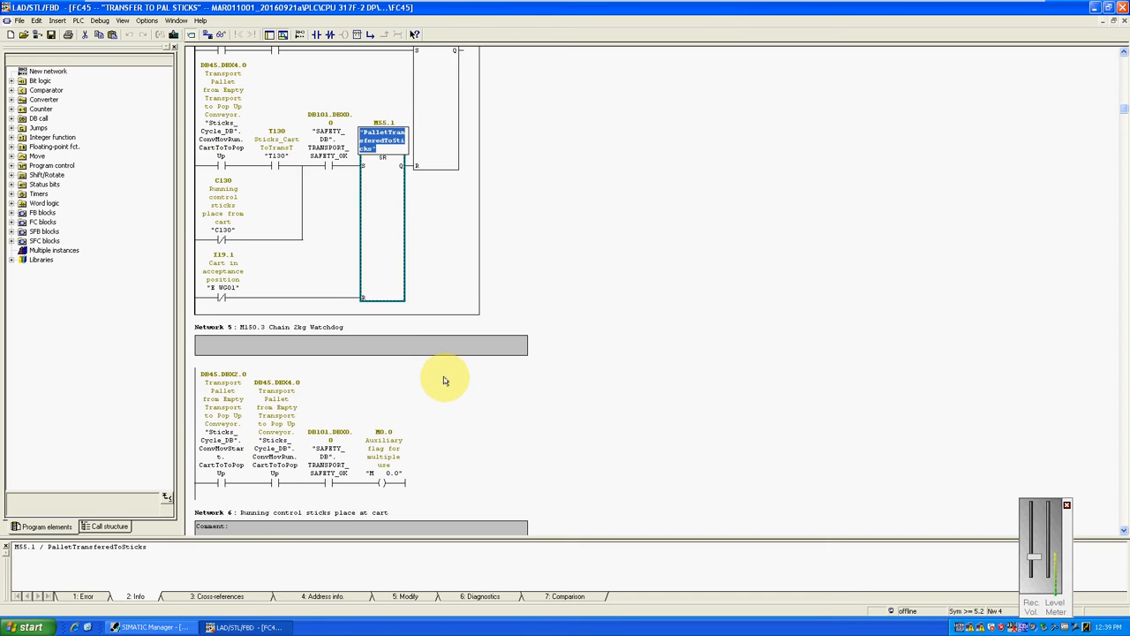
pyautogui.scroll(-3)
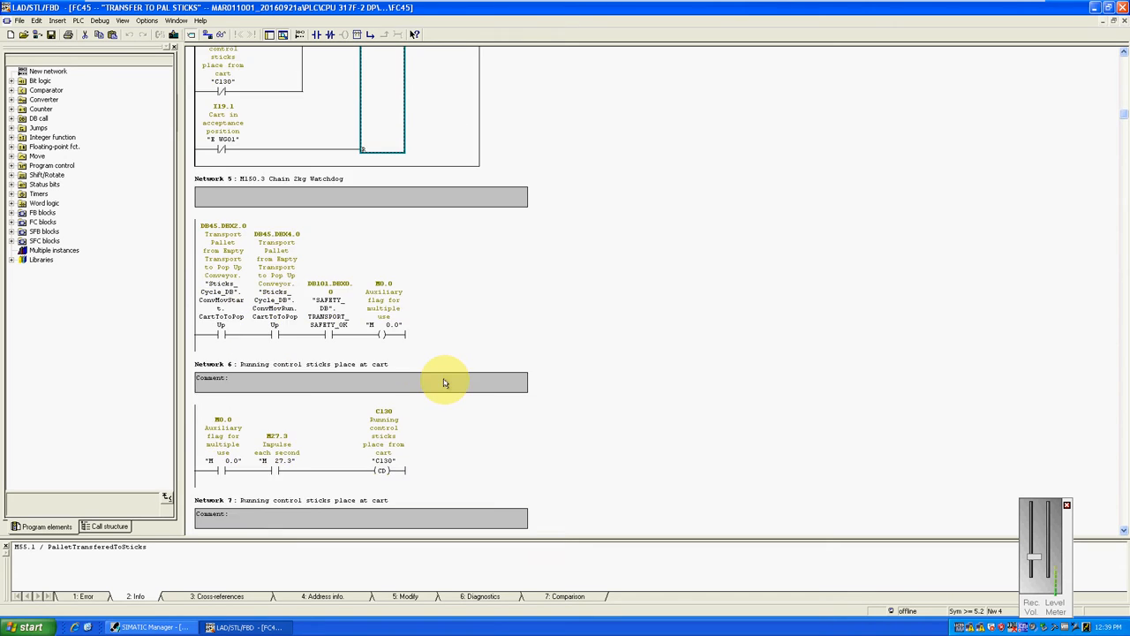
pyautogui.scroll(-3)
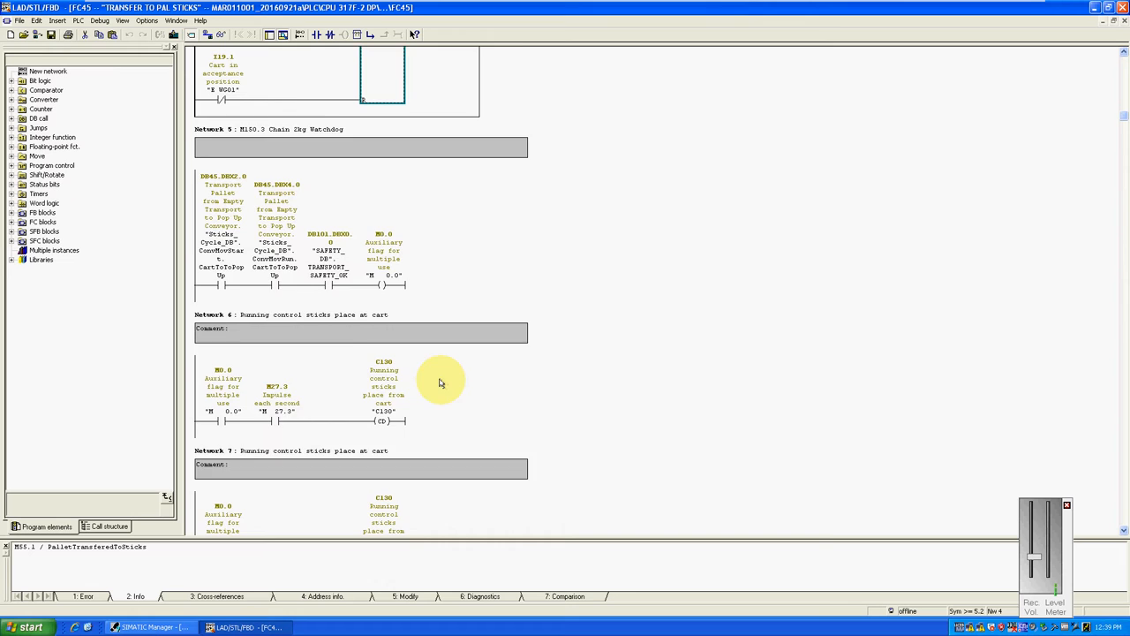
pyautogui.scroll(-3)
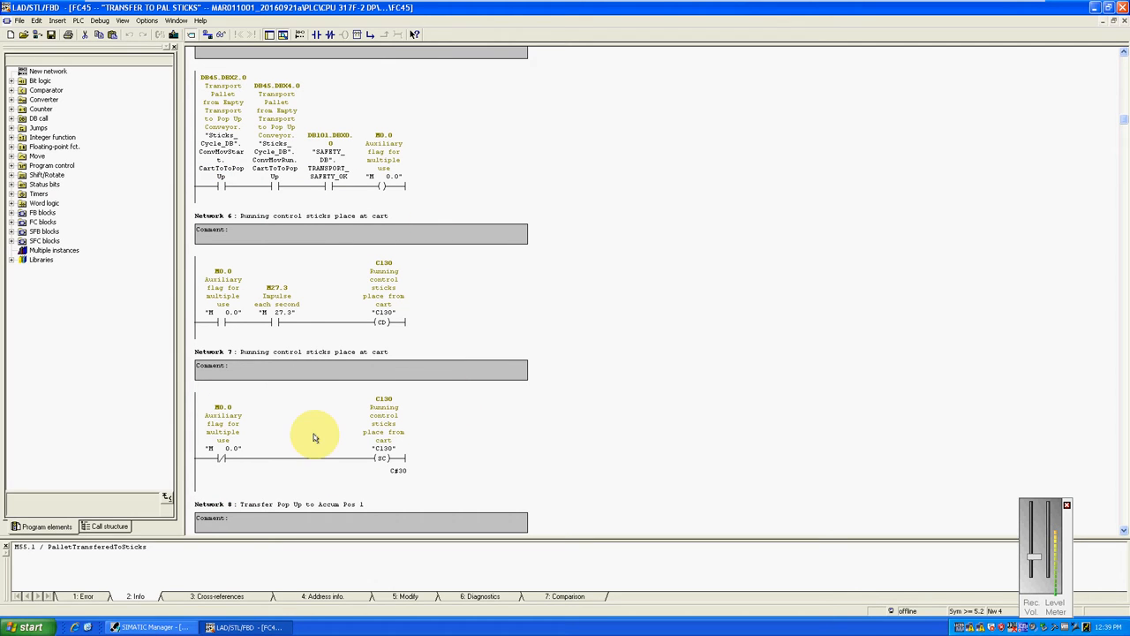
pyautogui.scroll(3)
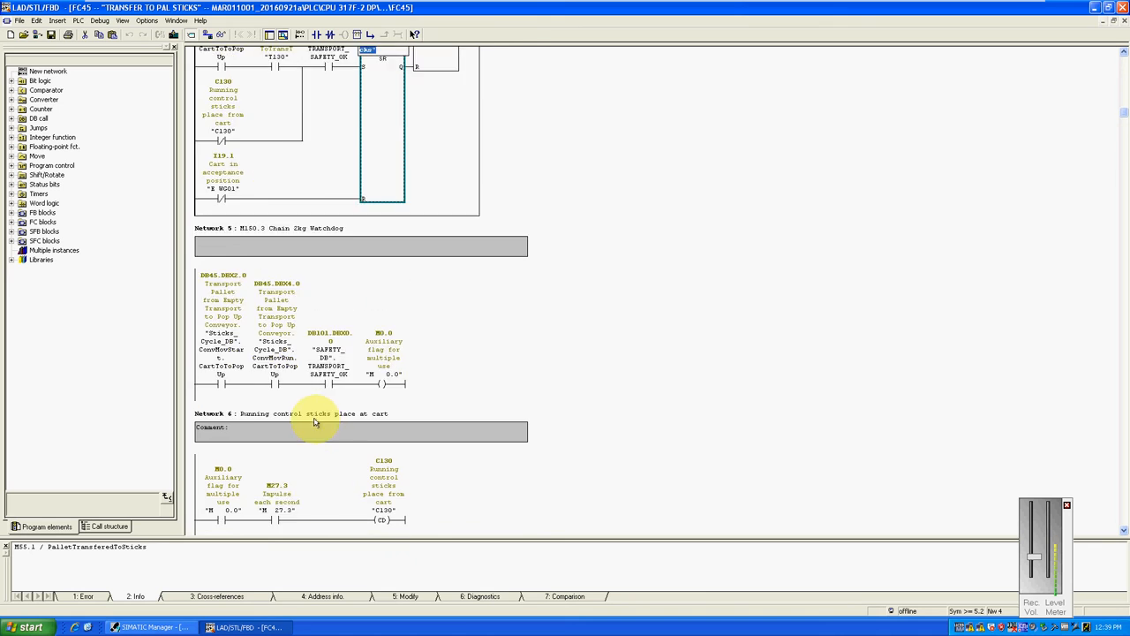
pyautogui.scroll(3)
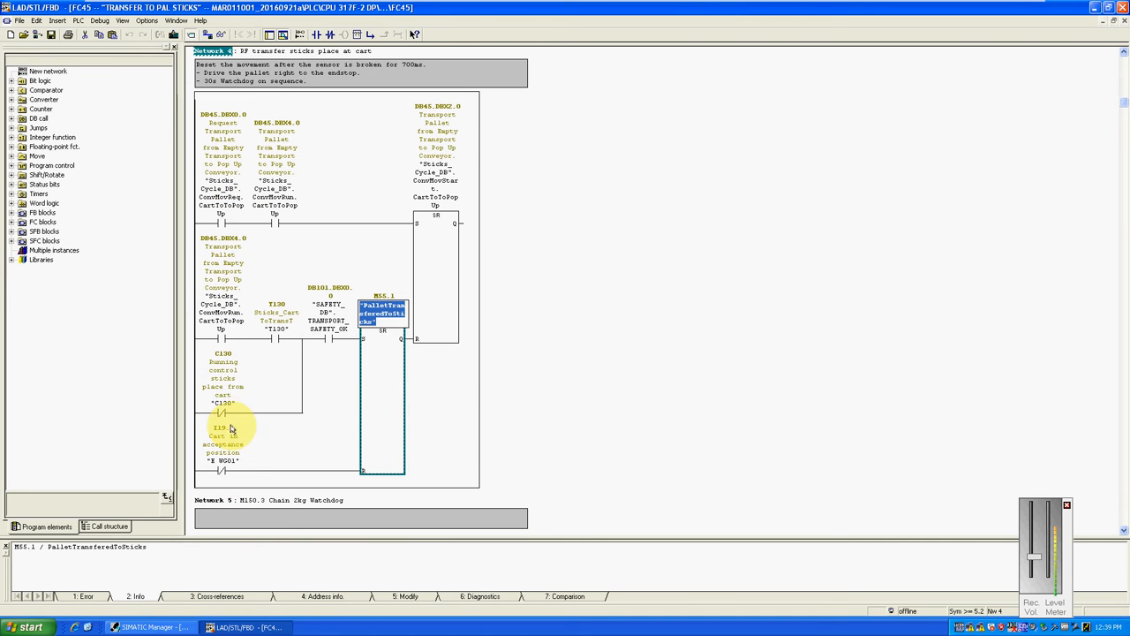
pyautogui.click(277, 337)
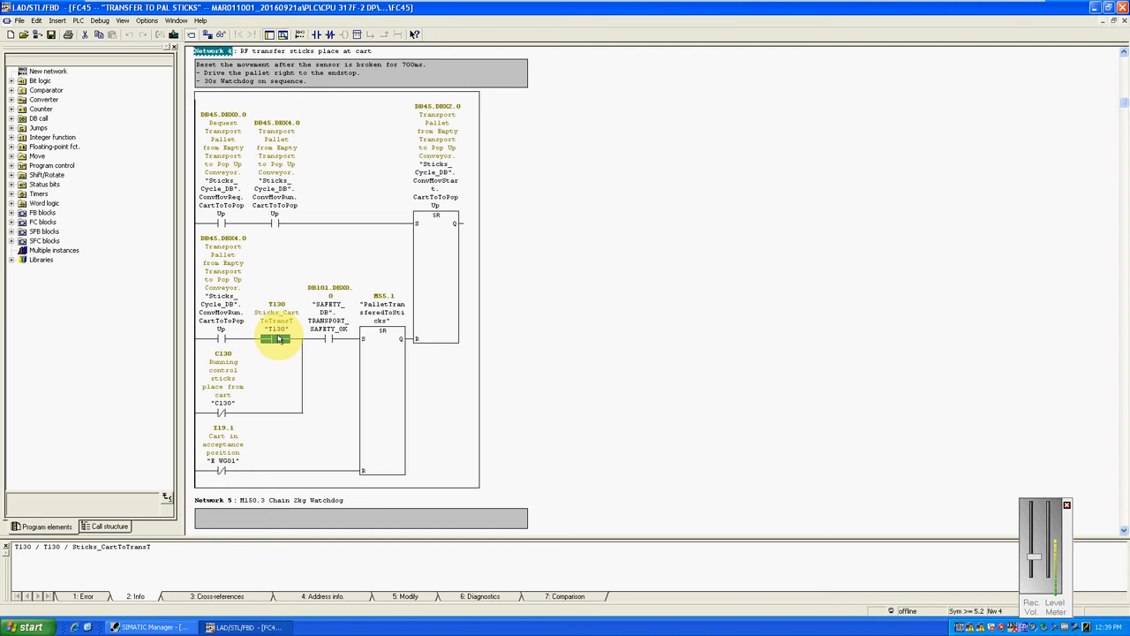
pyautogui.click(223, 412)
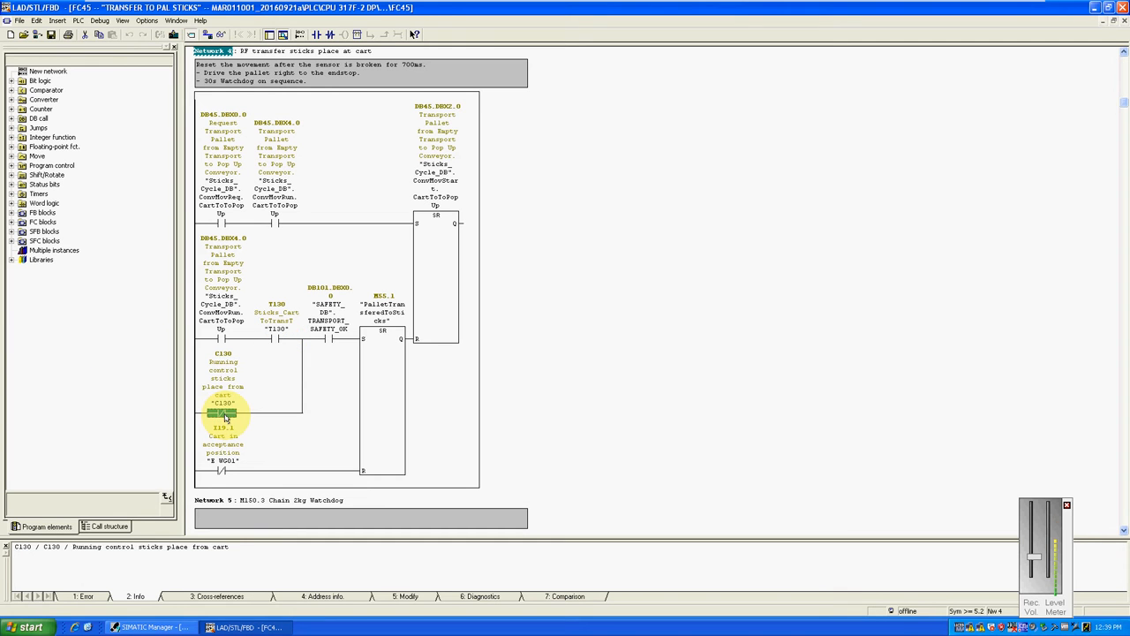
pyautogui.scroll(-3)
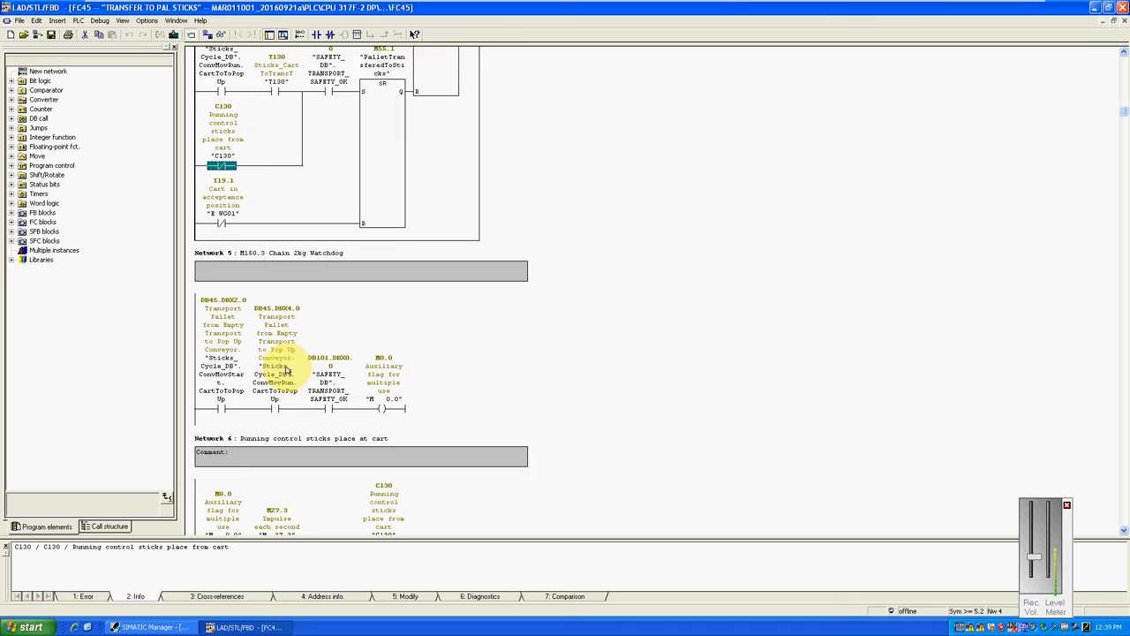
pyautogui.scroll(-3)
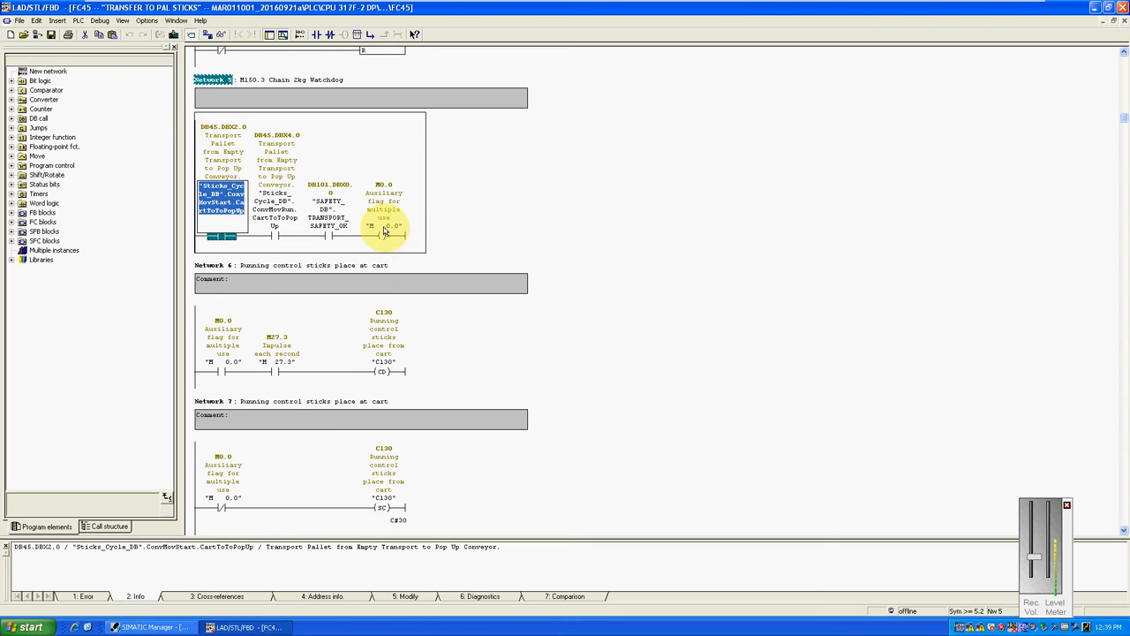
pyautogui.click(383, 232)
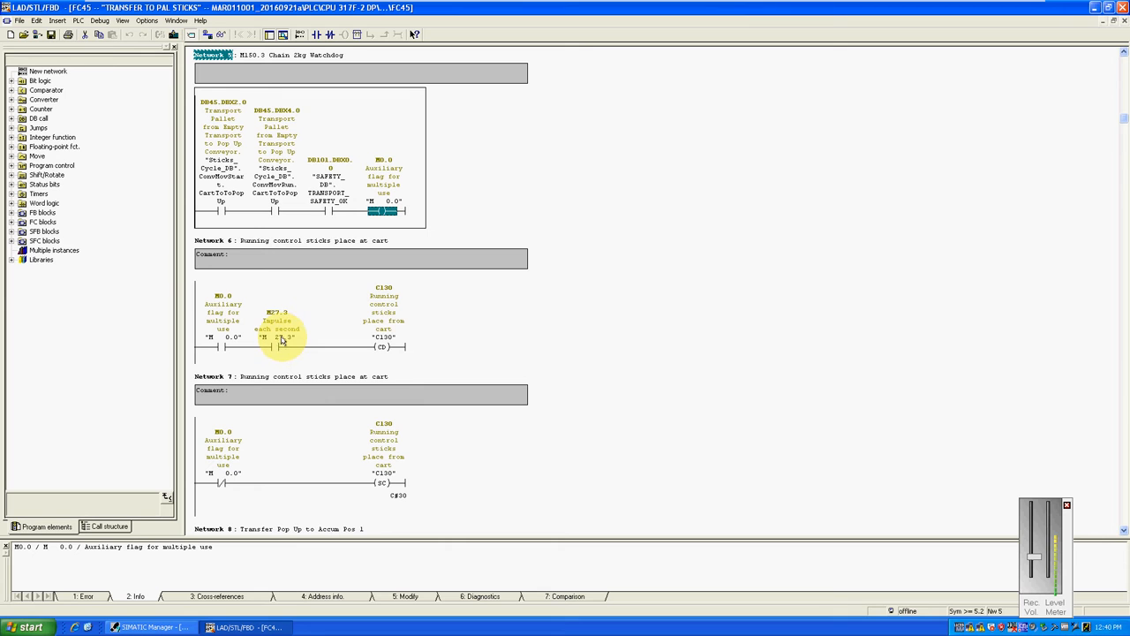
pyautogui.click(384, 344)
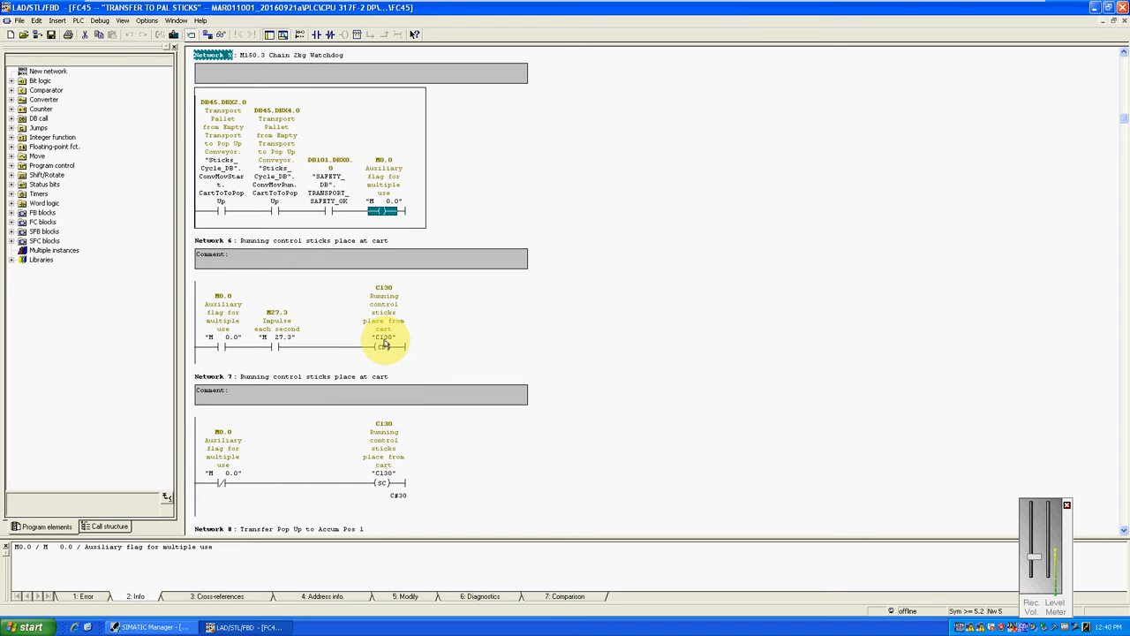
pyautogui.scroll(-3)
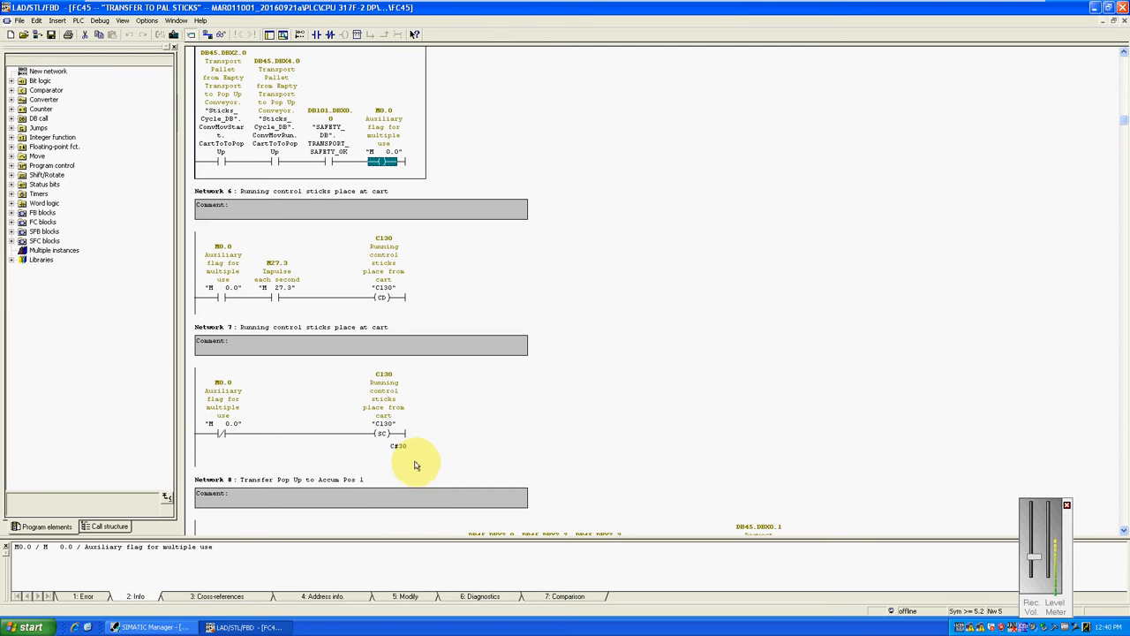
pyautogui.moveTo(284, 303)
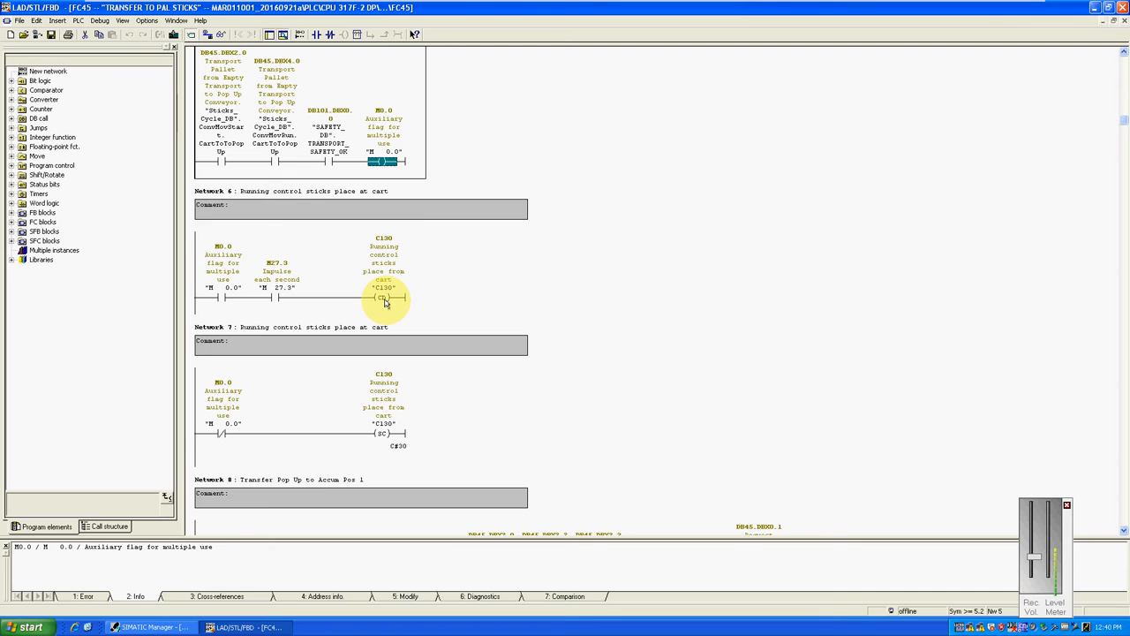
pyautogui.scroll(3)
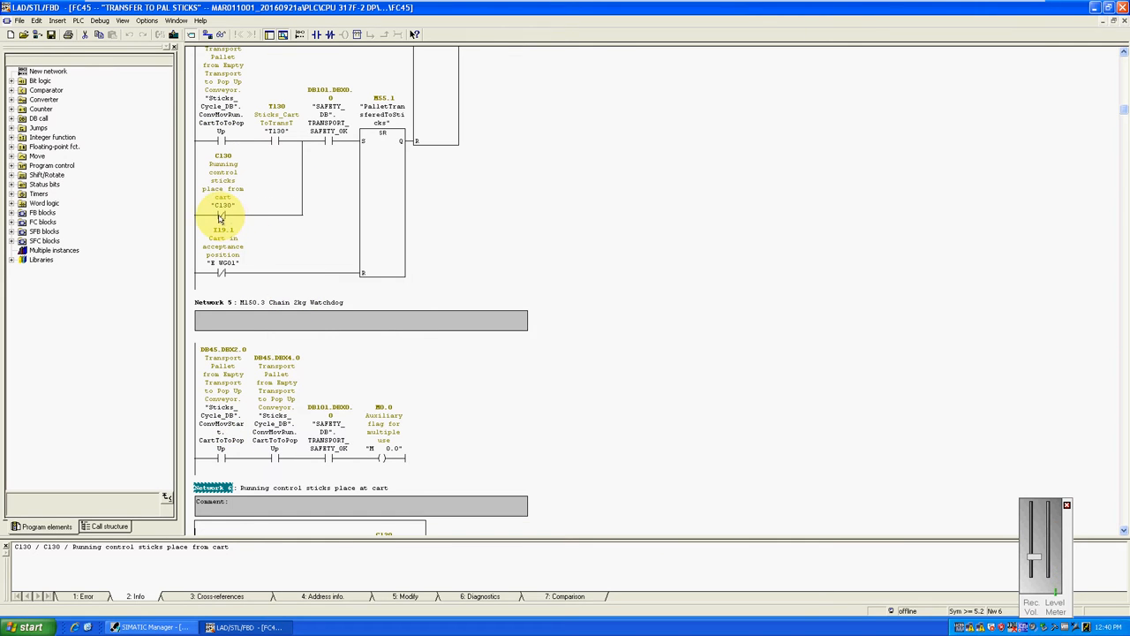
pyautogui.click(320, 141)
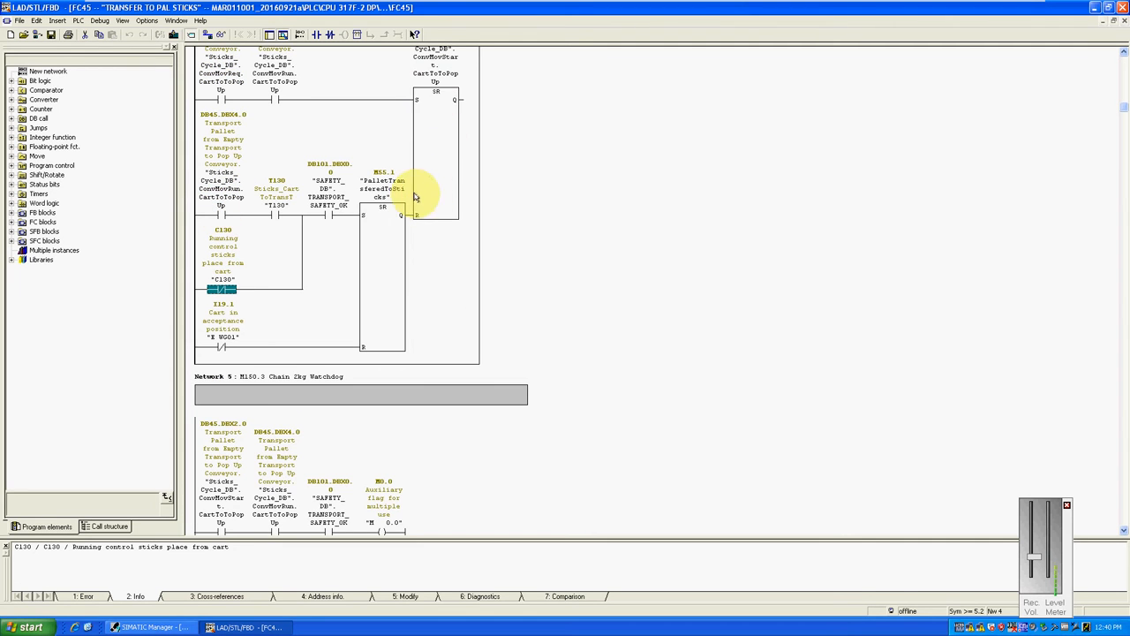
pyautogui.scroll(-3)
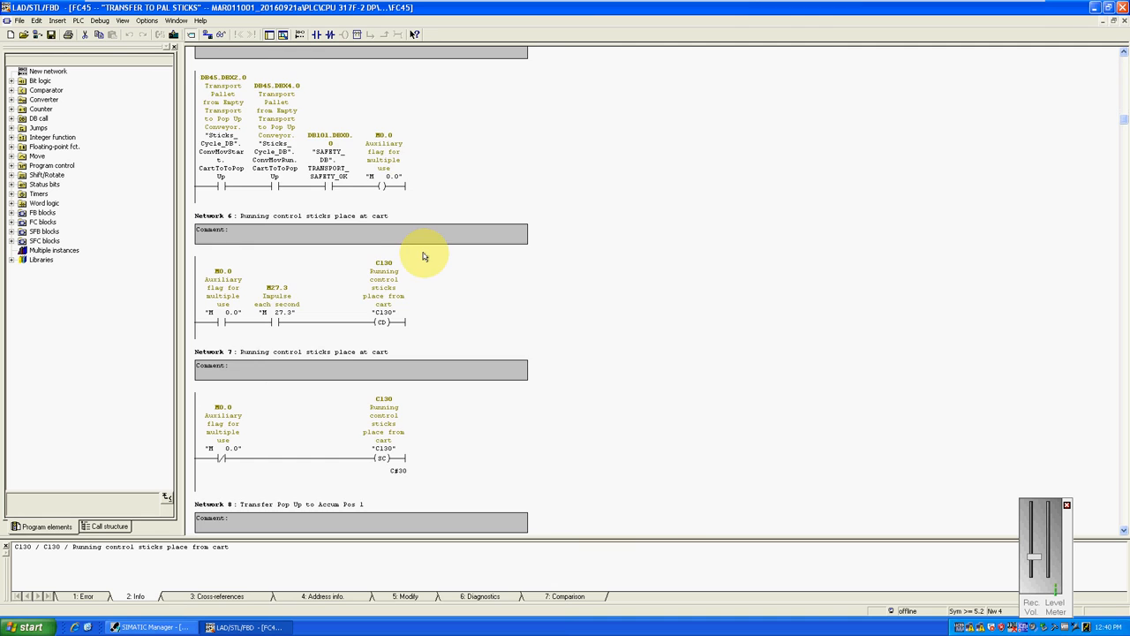
pyautogui.scroll(-3)
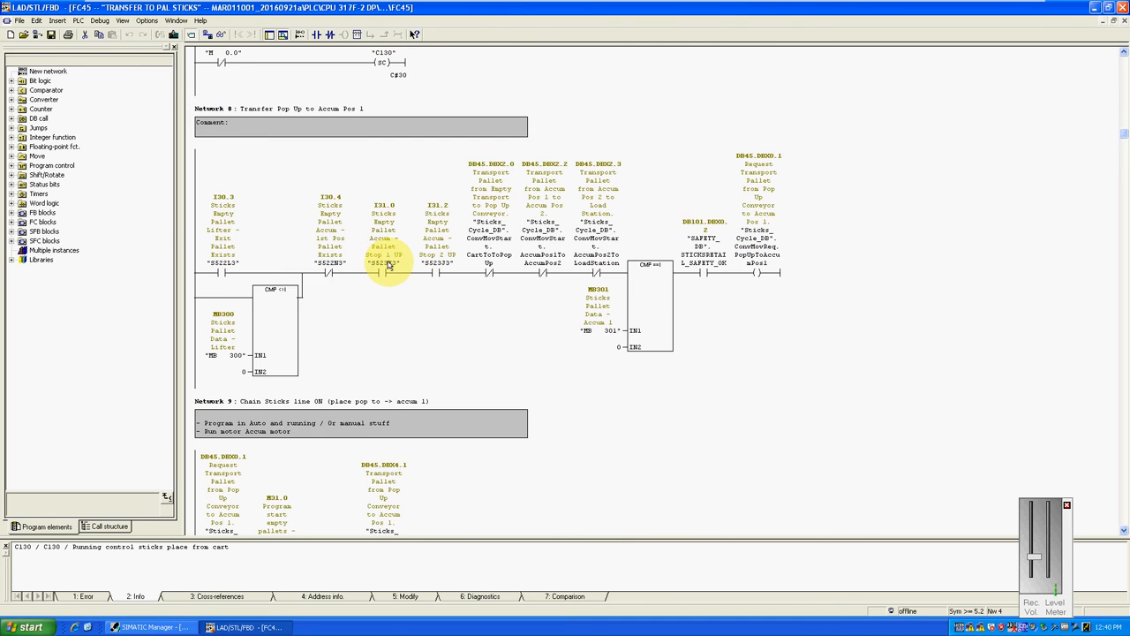
pyautogui.scroll(3)
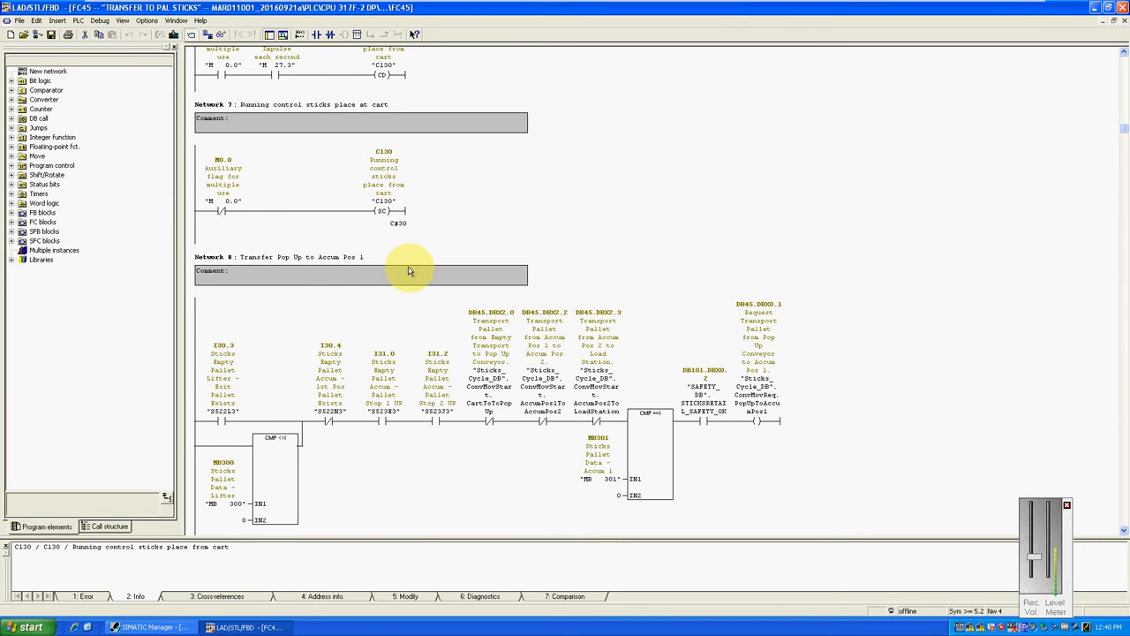
pyautogui.moveTo(347, 133)
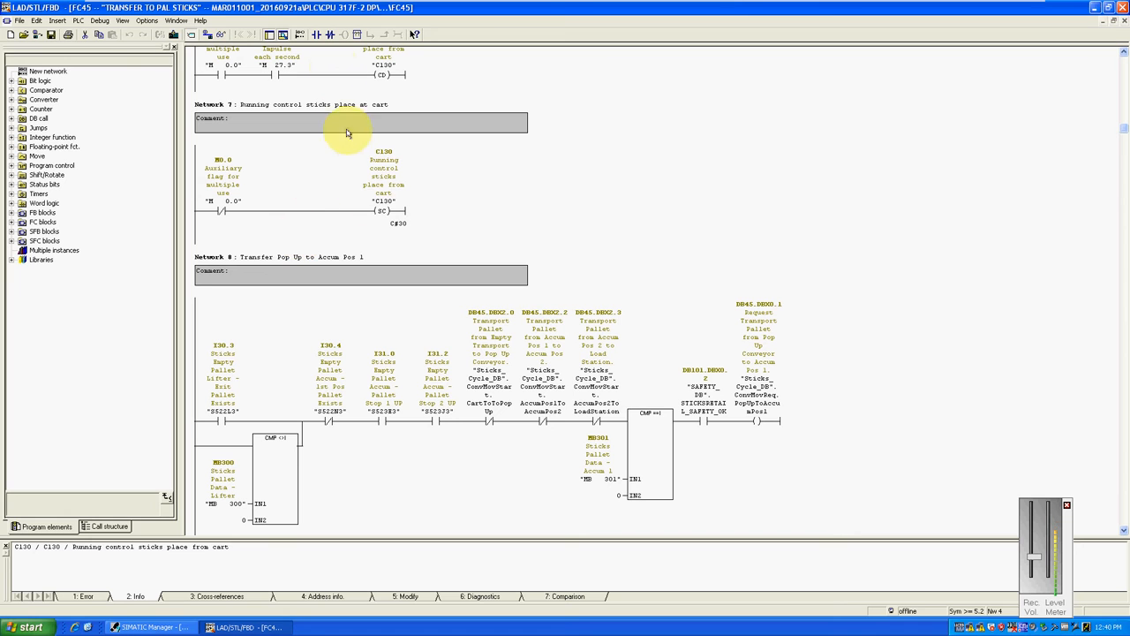
pyautogui.moveTo(442, 206)
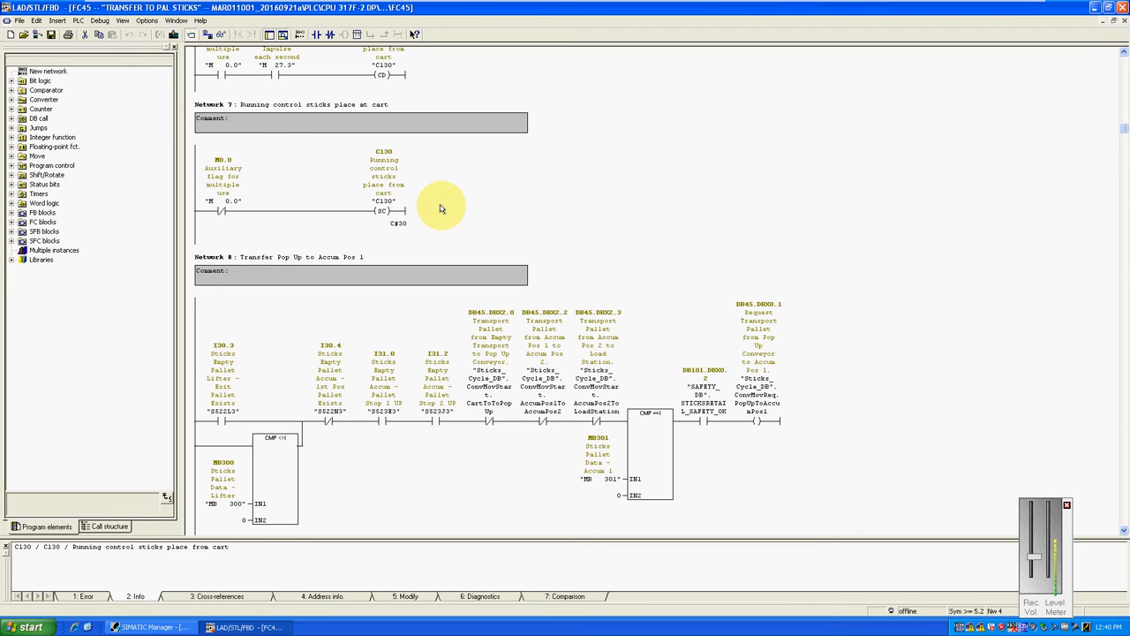
pyautogui.scroll(-3)
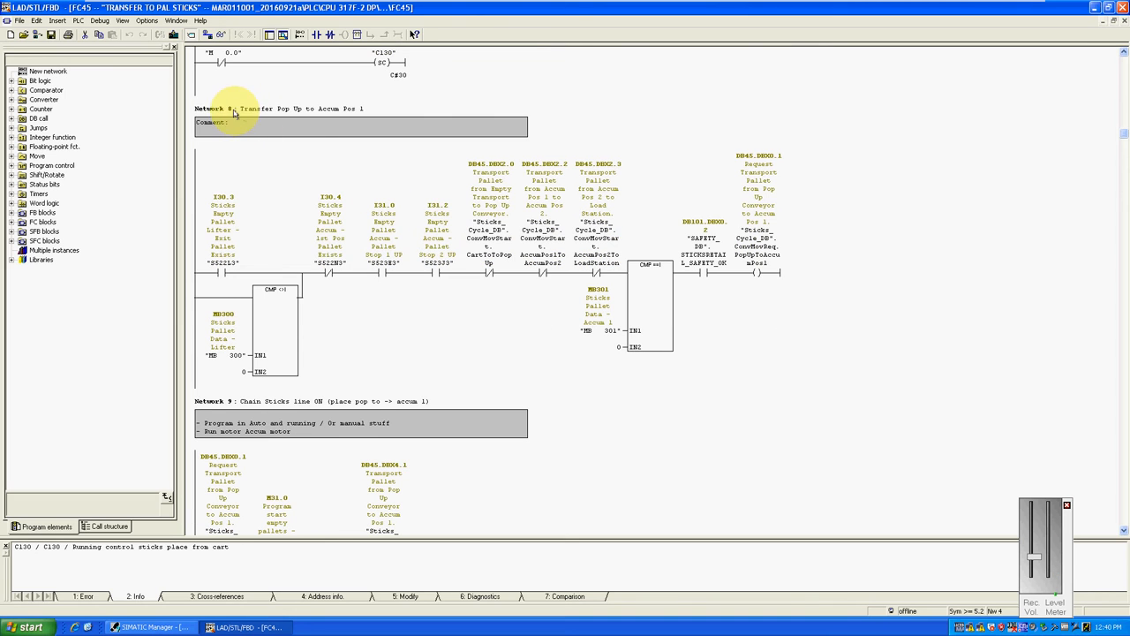
pyautogui.click(216, 109)
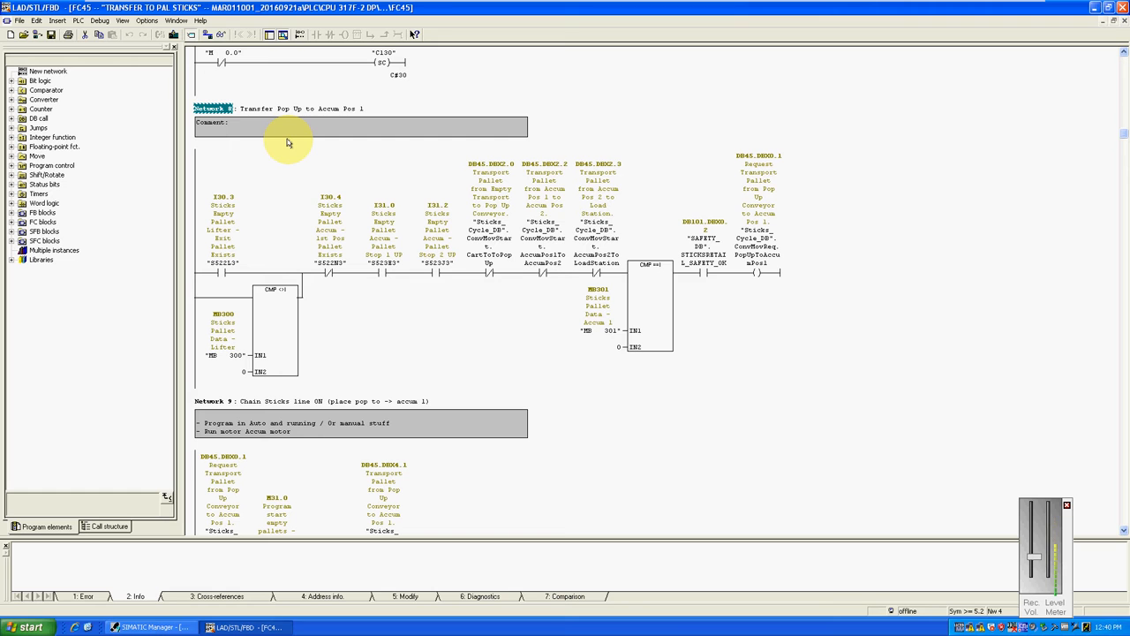
pyautogui.moveTo(280, 173)
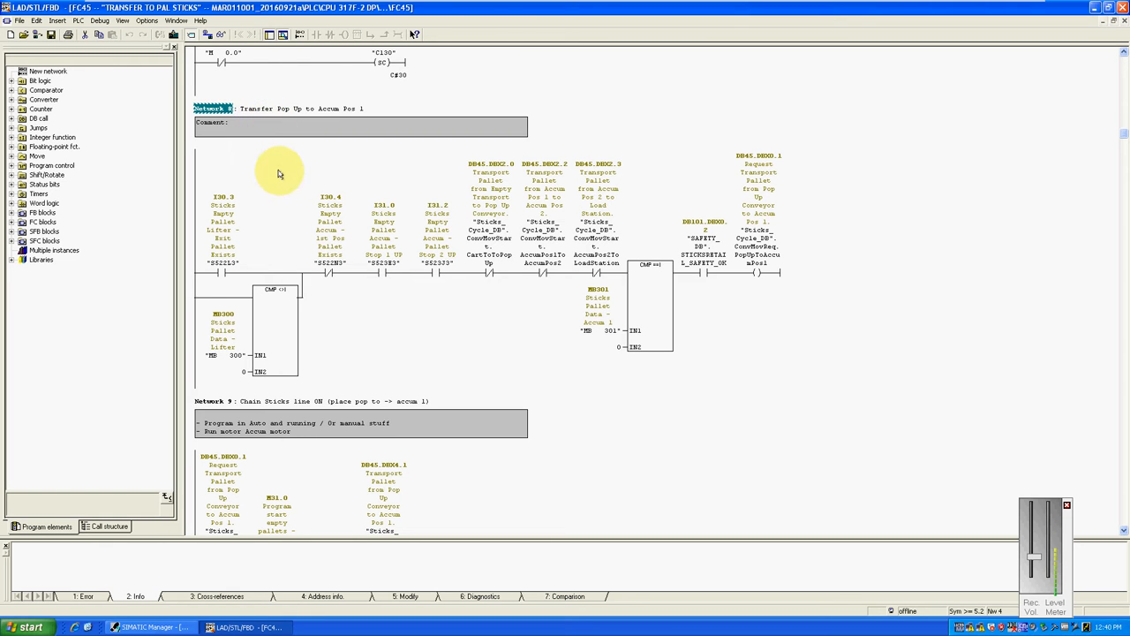
pyautogui.moveTo(315, 194)
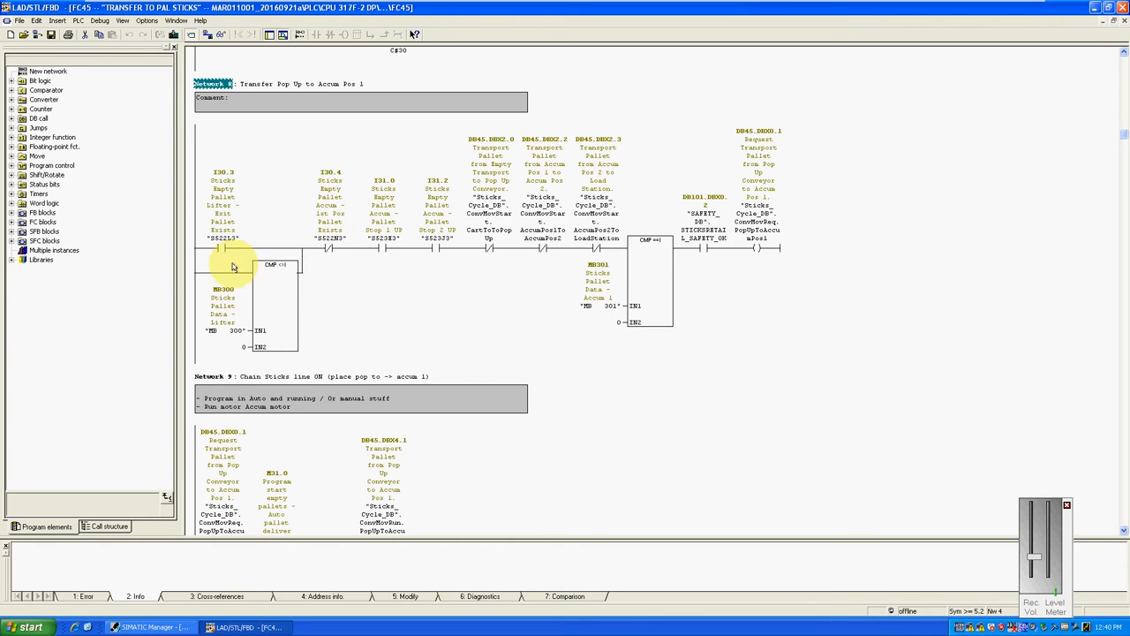
pyautogui.click(221, 248)
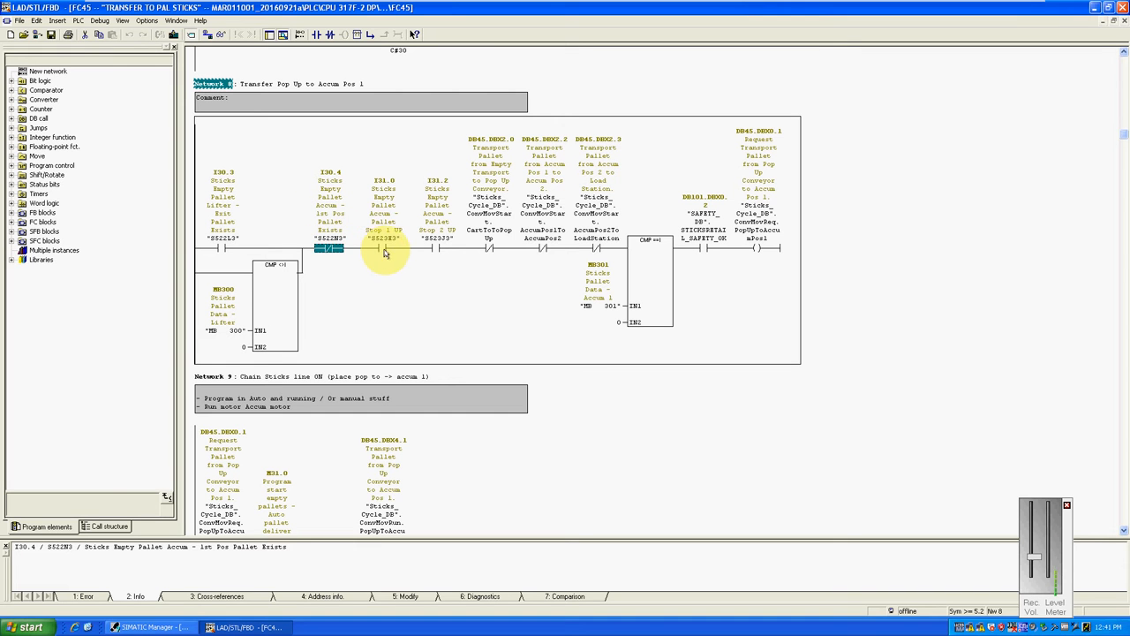
pyautogui.click(437, 248)
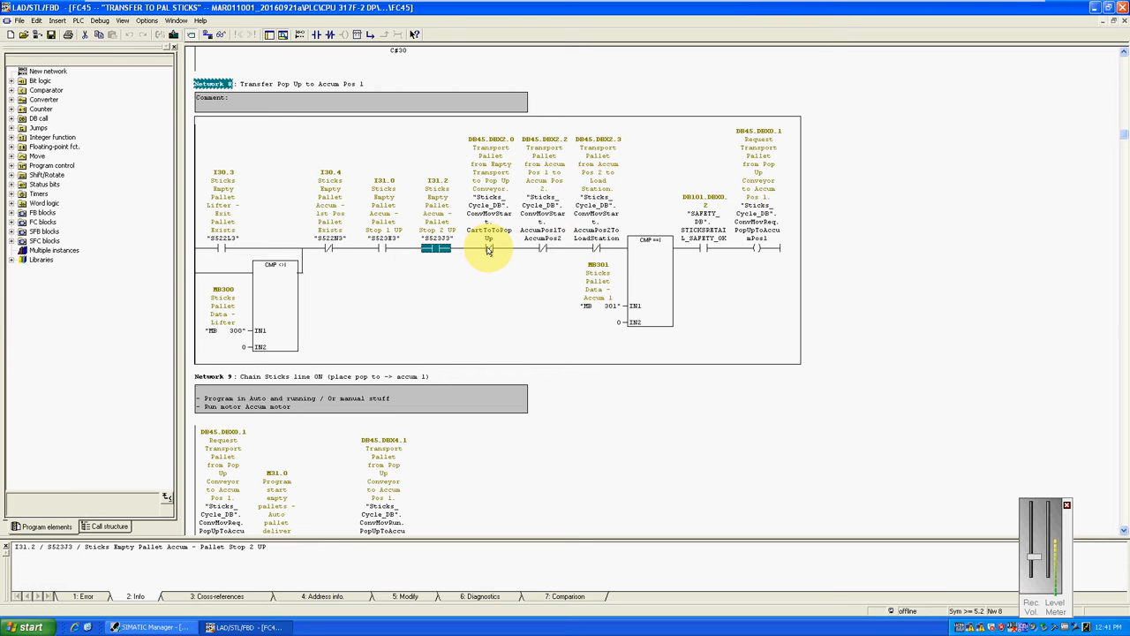
pyautogui.moveTo(490, 254)
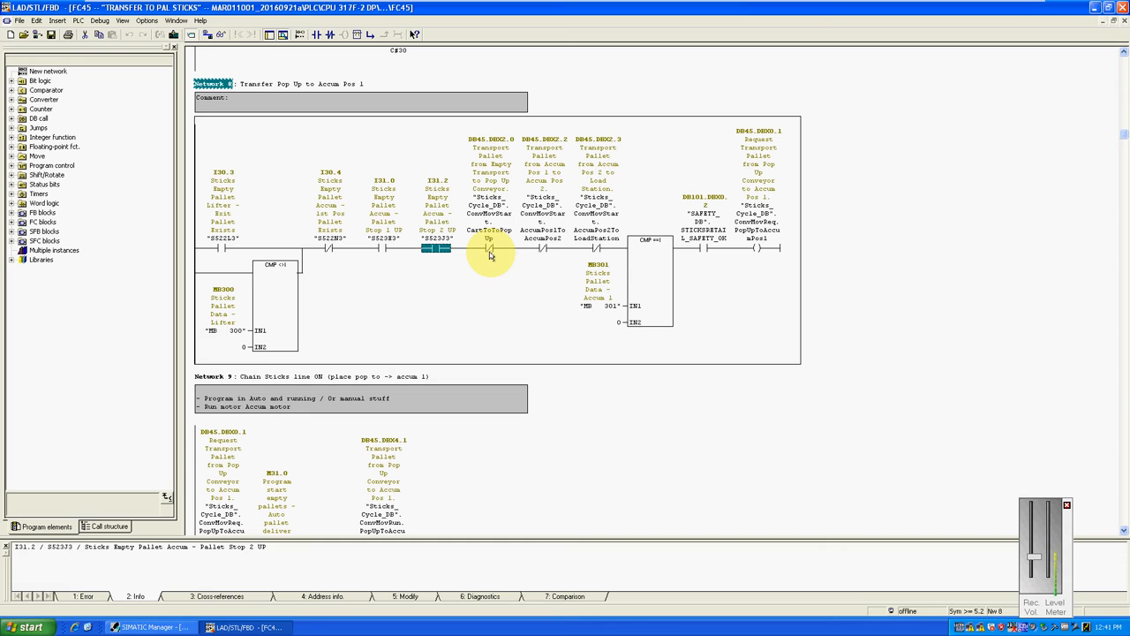
pyautogui.moveTo(543, 251)
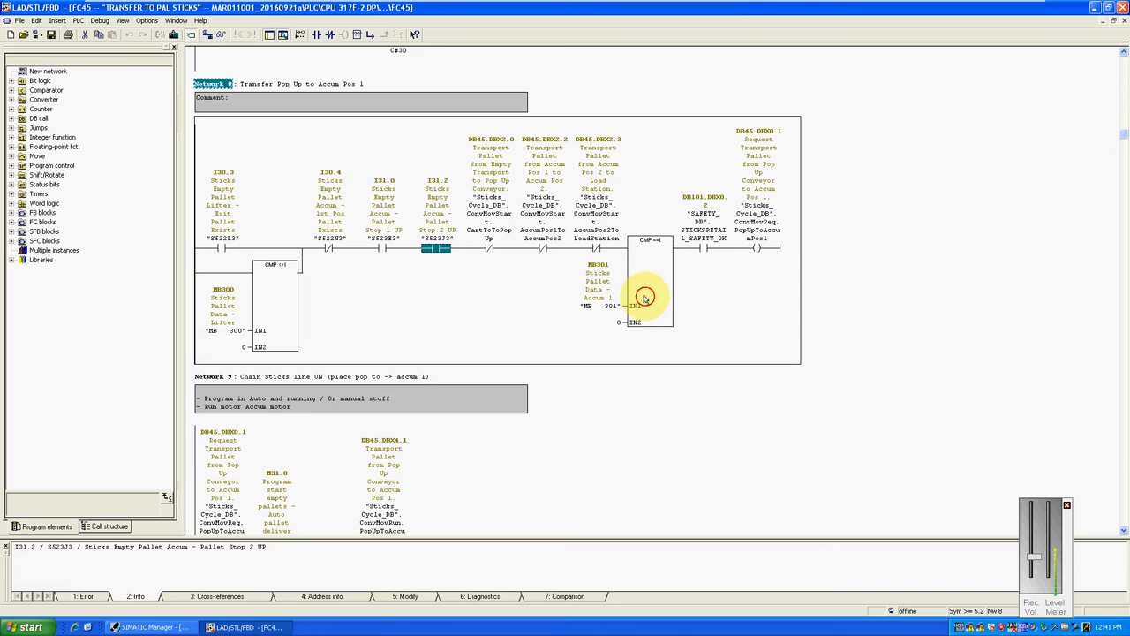
pyautogui.click(645, 296)
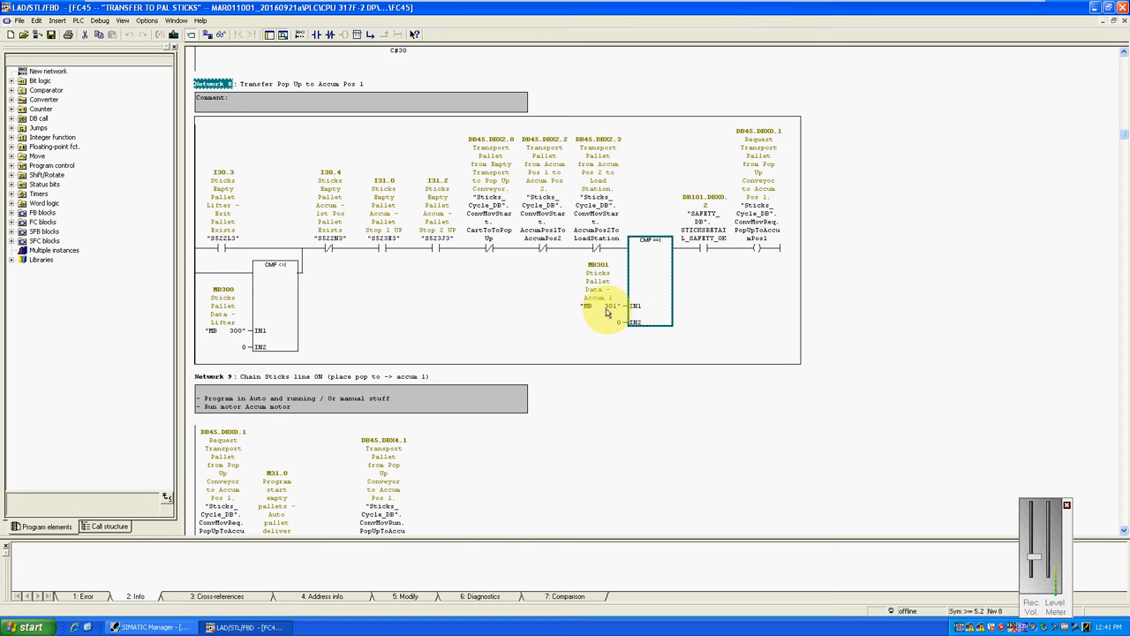
pyautogui.moveTo(609, 311)
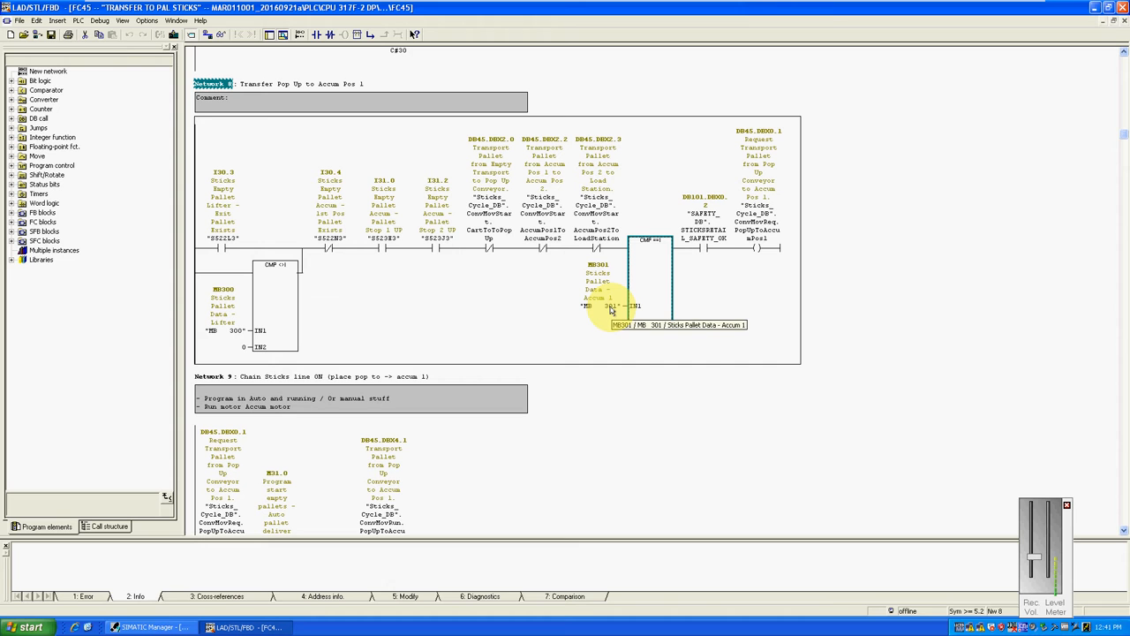
pyautogui.moveTo(470, 317)
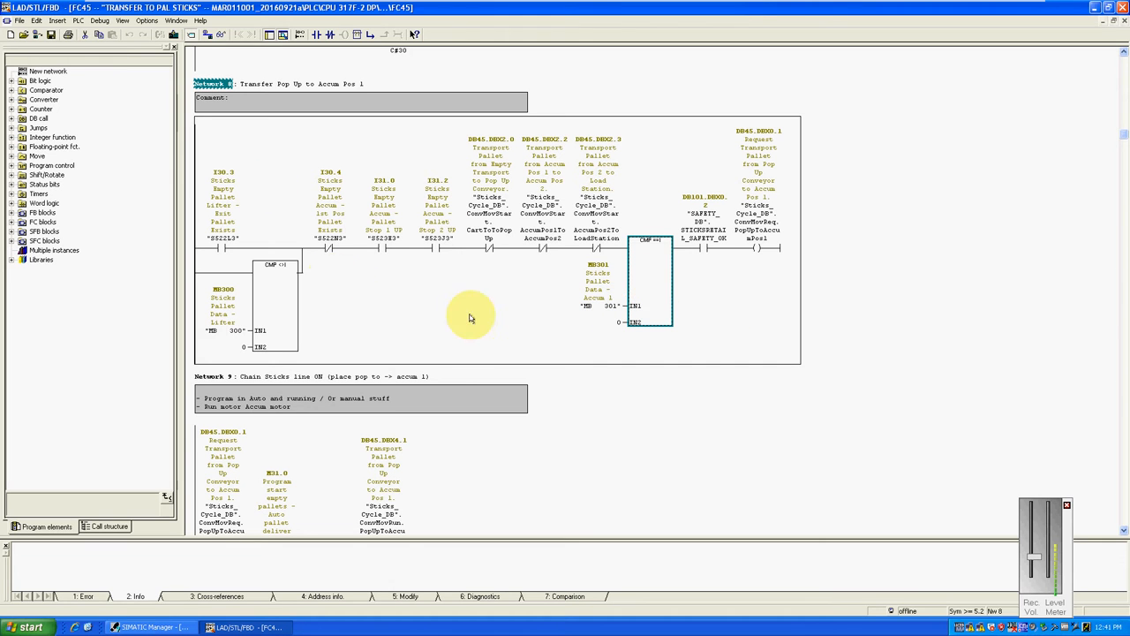
pyautogui.moveTo(706, 245)
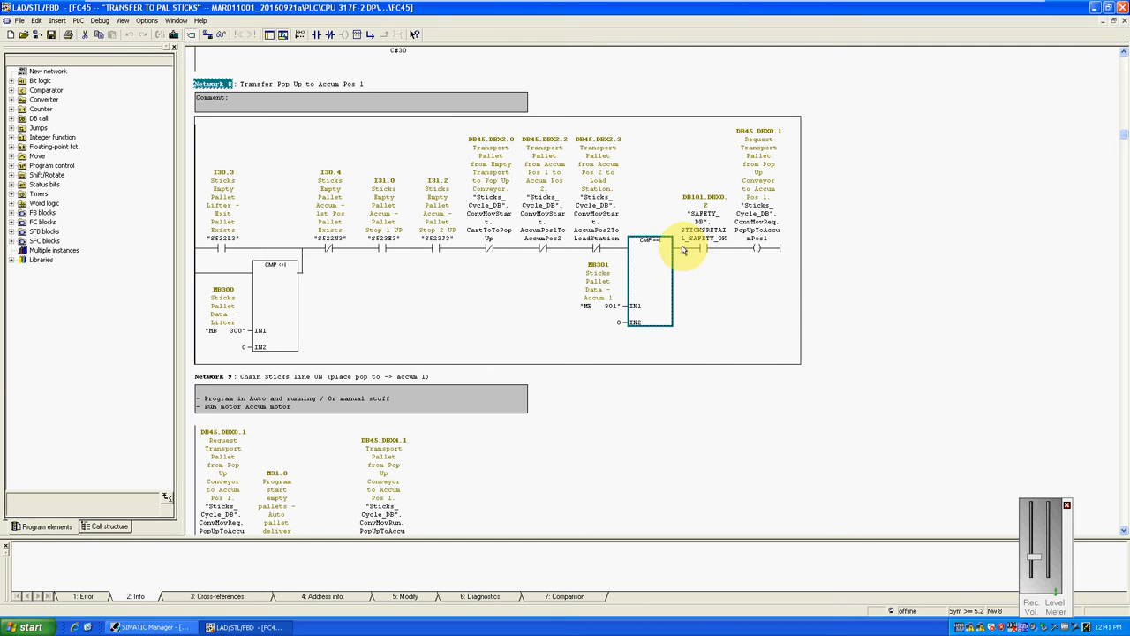
pyautogui.scroll(3)
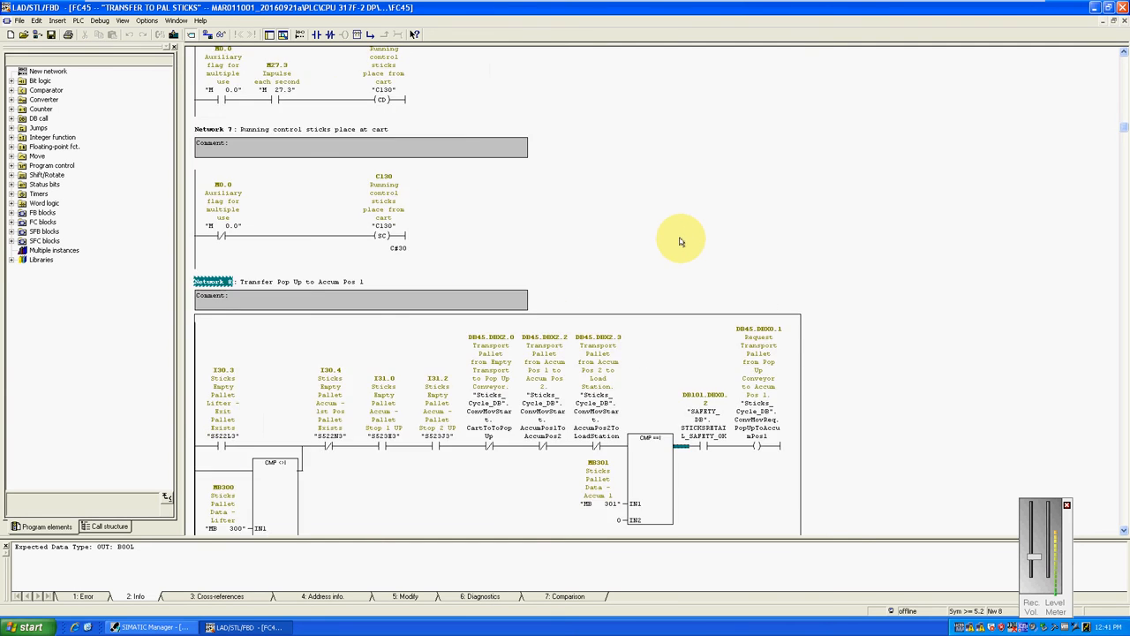
pyautogui.scroll(3)
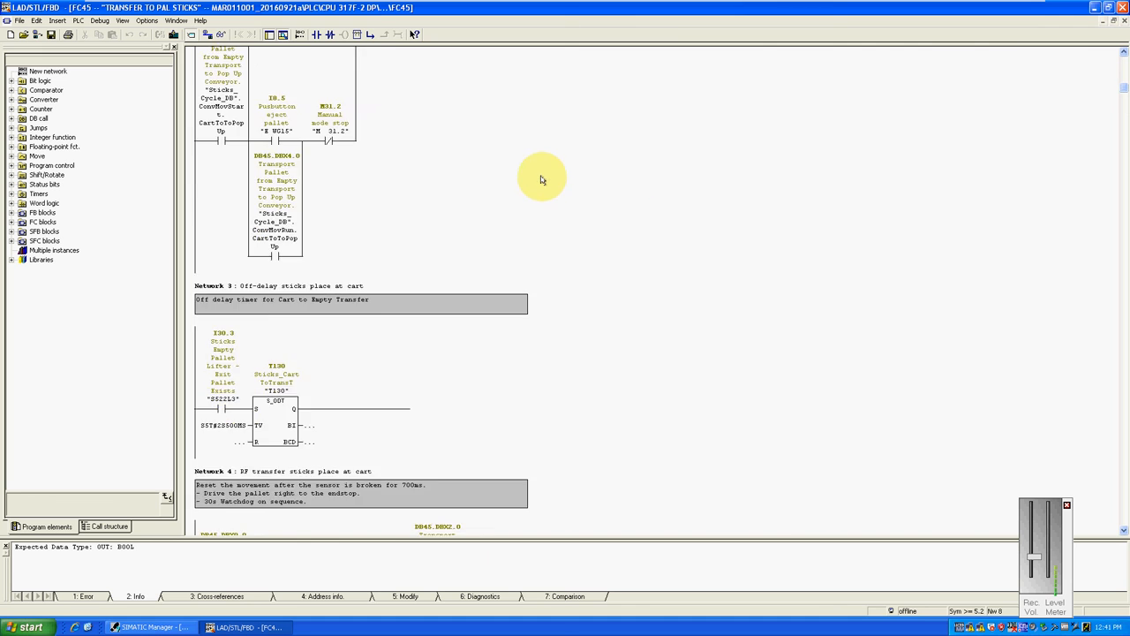
pyautogui.scroll(3)
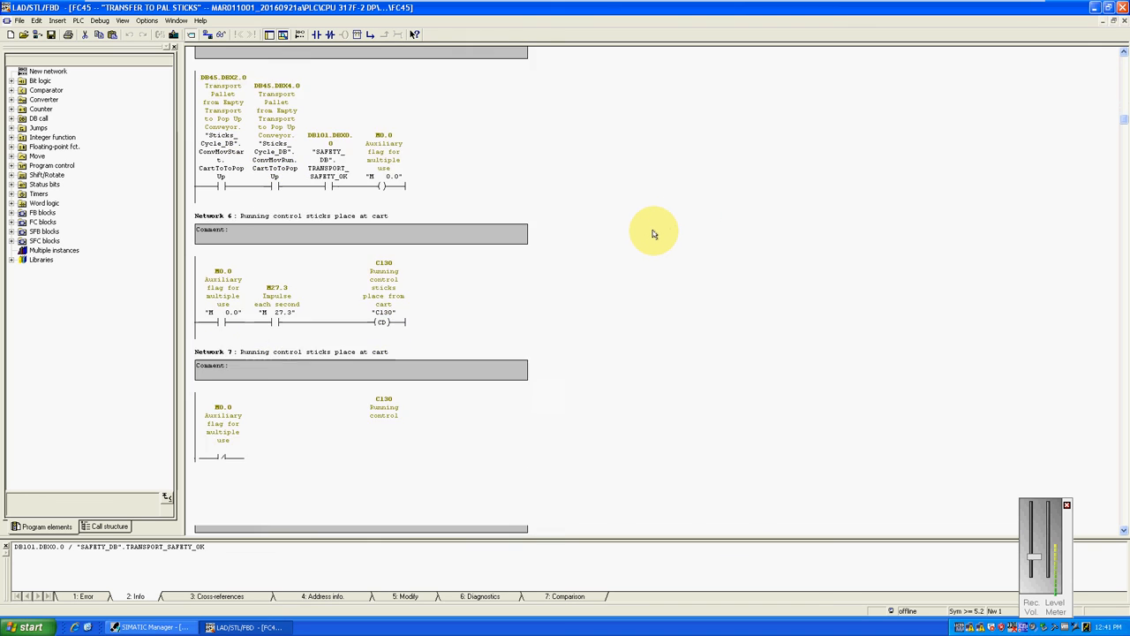
pyautogui.scroll(-3)
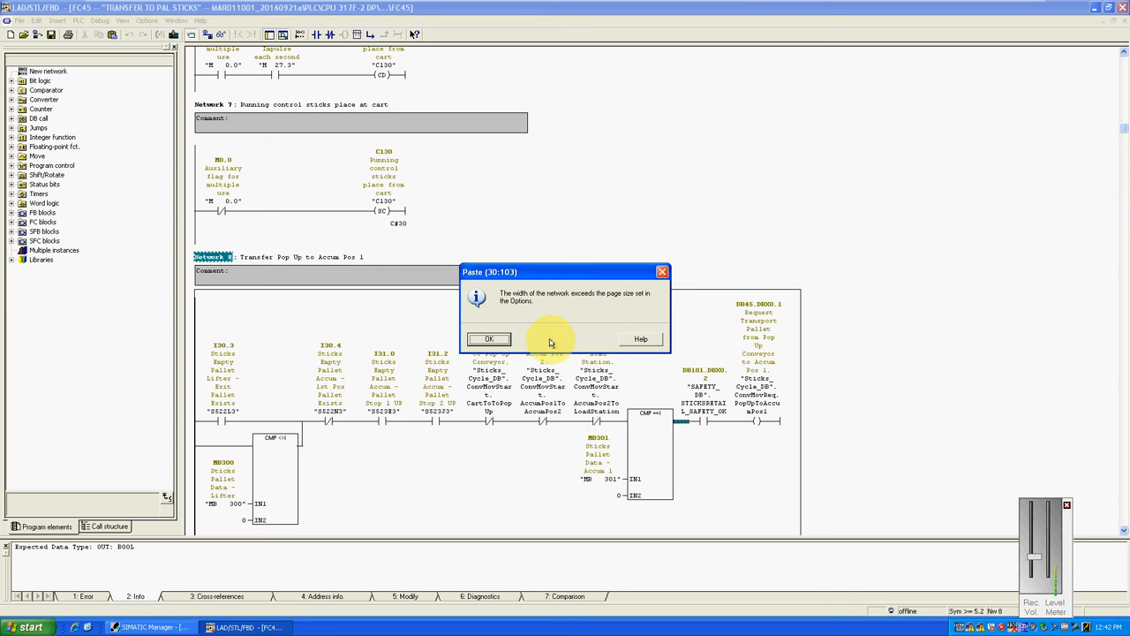
pyautogui.moveTo(504, 305)
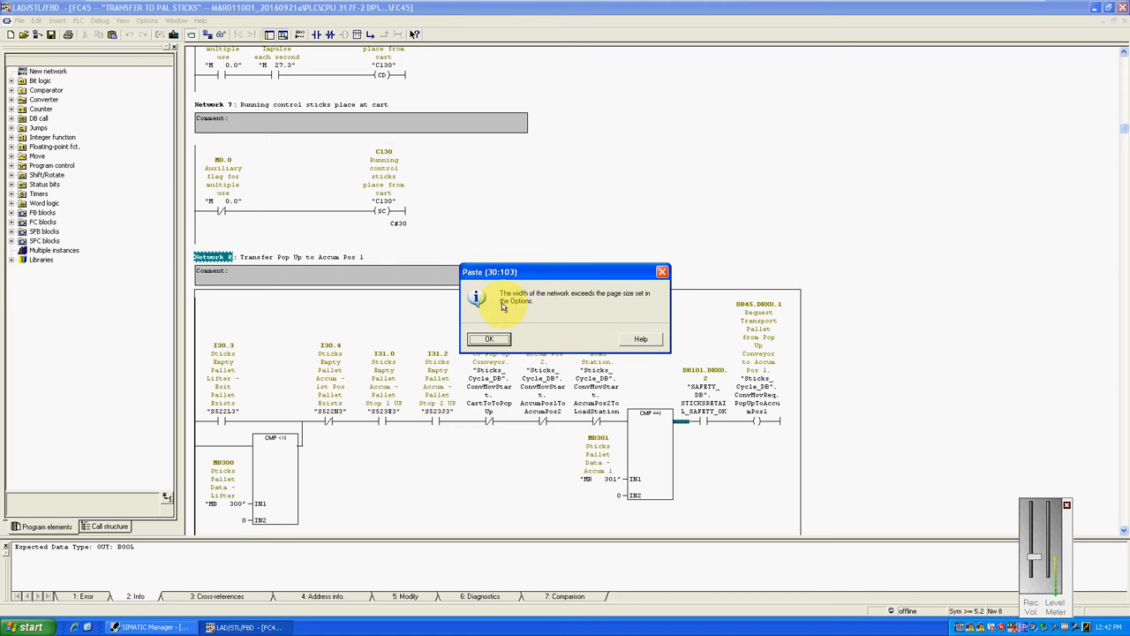
pyautogui.moveTo(543, 327)
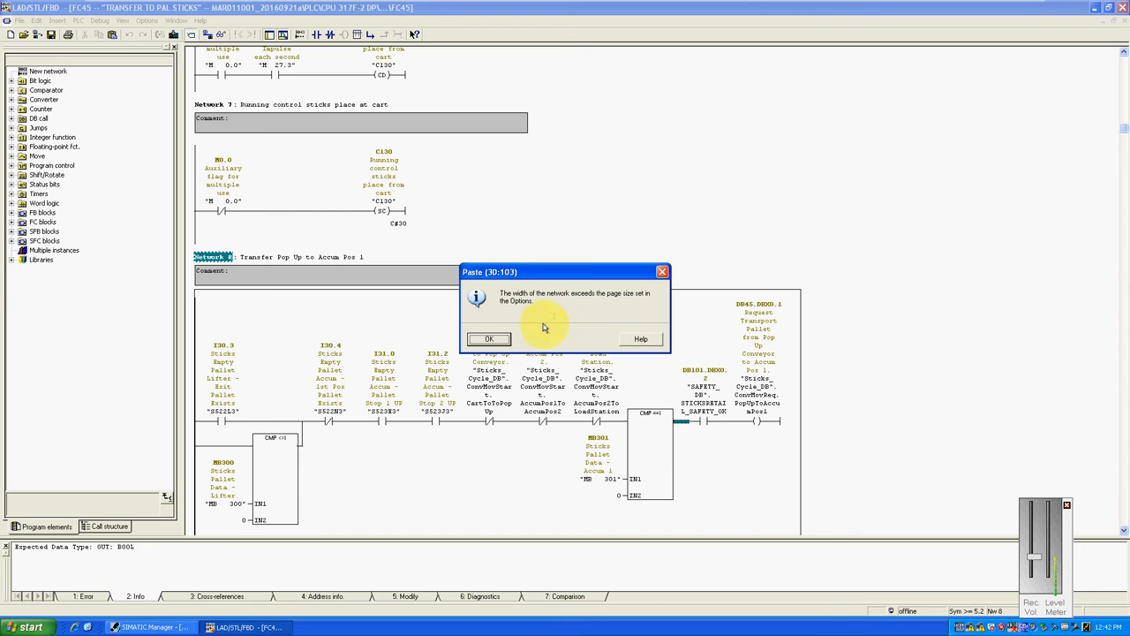
pyautogui.moveTo(868, 474)
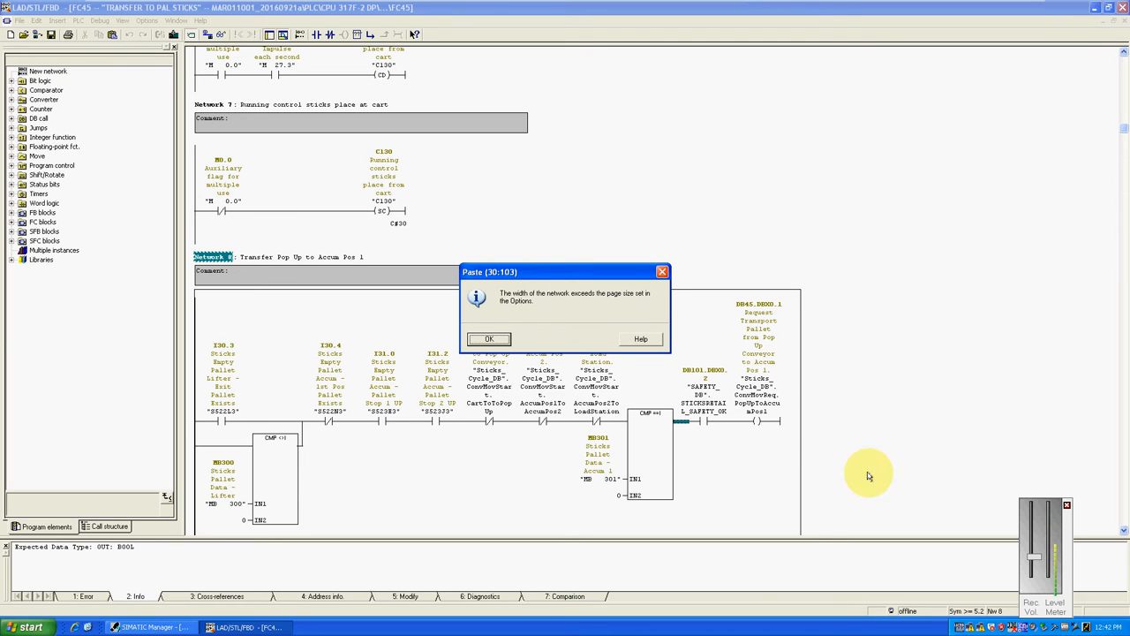
pyautogui.moveTo(275, 400)
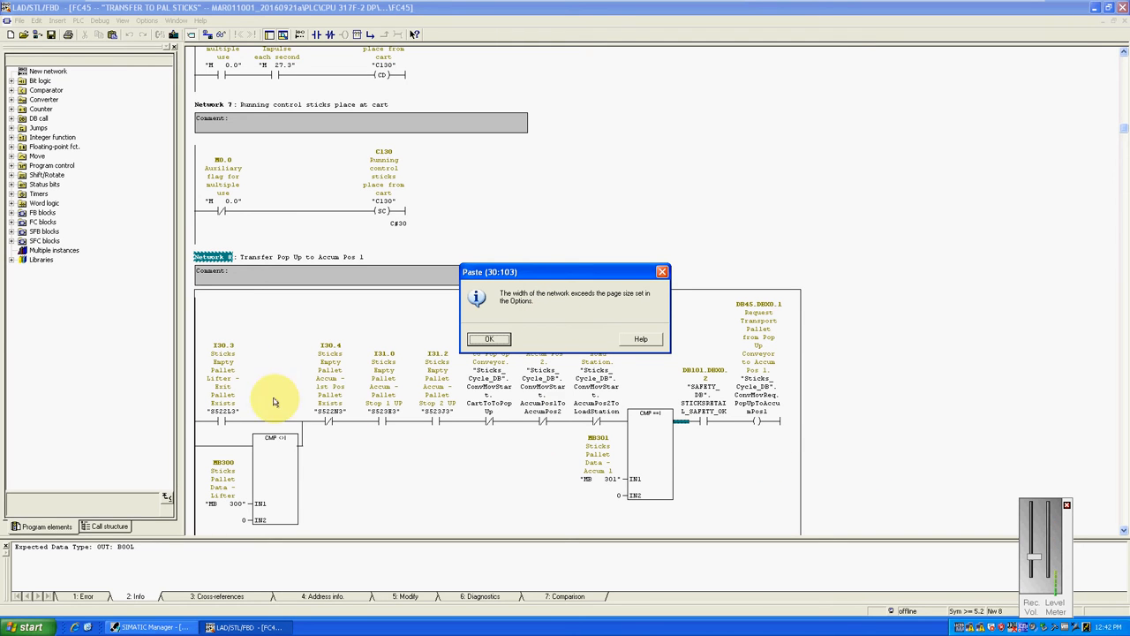
pyautogui.moveTo(536, 340)
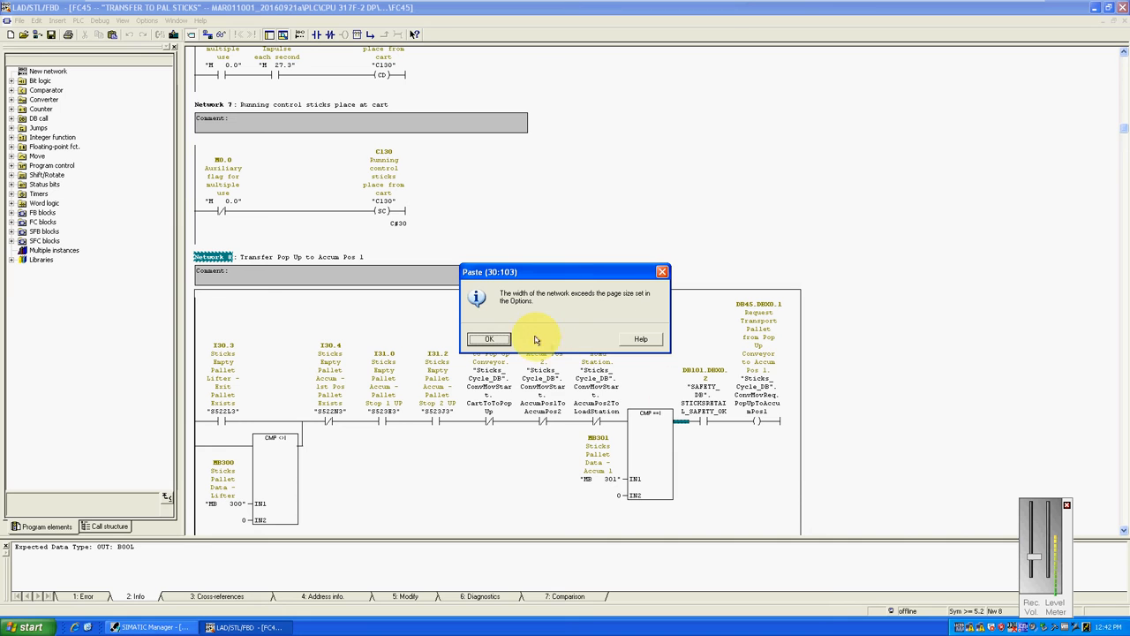
# Dismiss the Paste network-width warning with OK
pyautogui.click(488, 338)
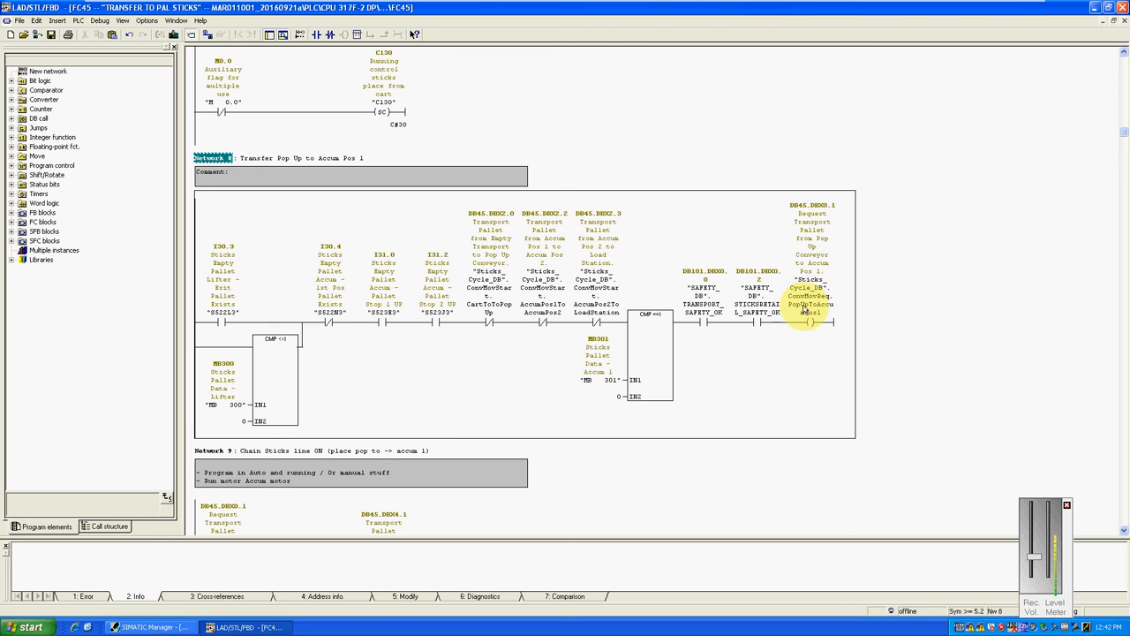
# Scroll past Network 10's T131 timer to Network 11, 'RF transfer sticks place at accum pos 1'
pyautogui.scroll(3)
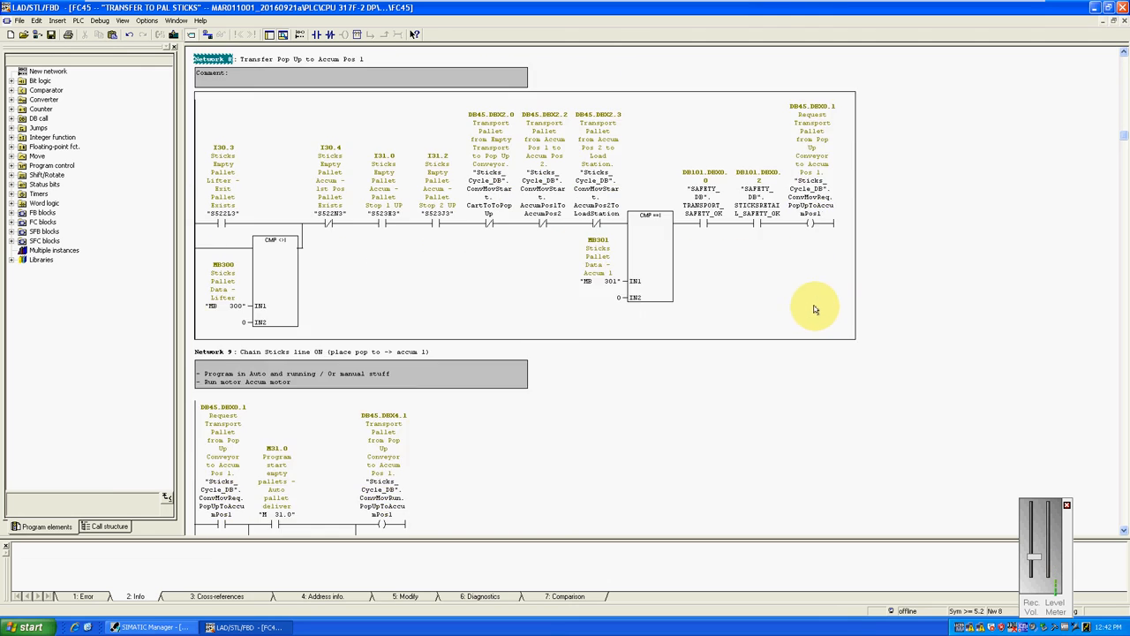
pyautogui.scroll(-3)
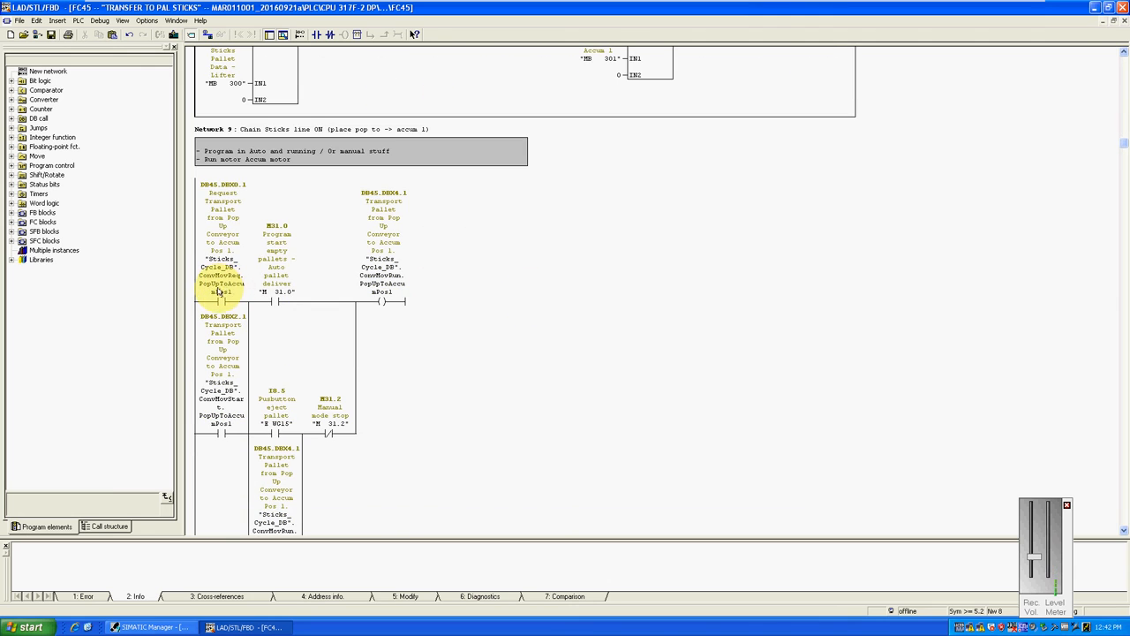
pyautogui.click(384, 291)
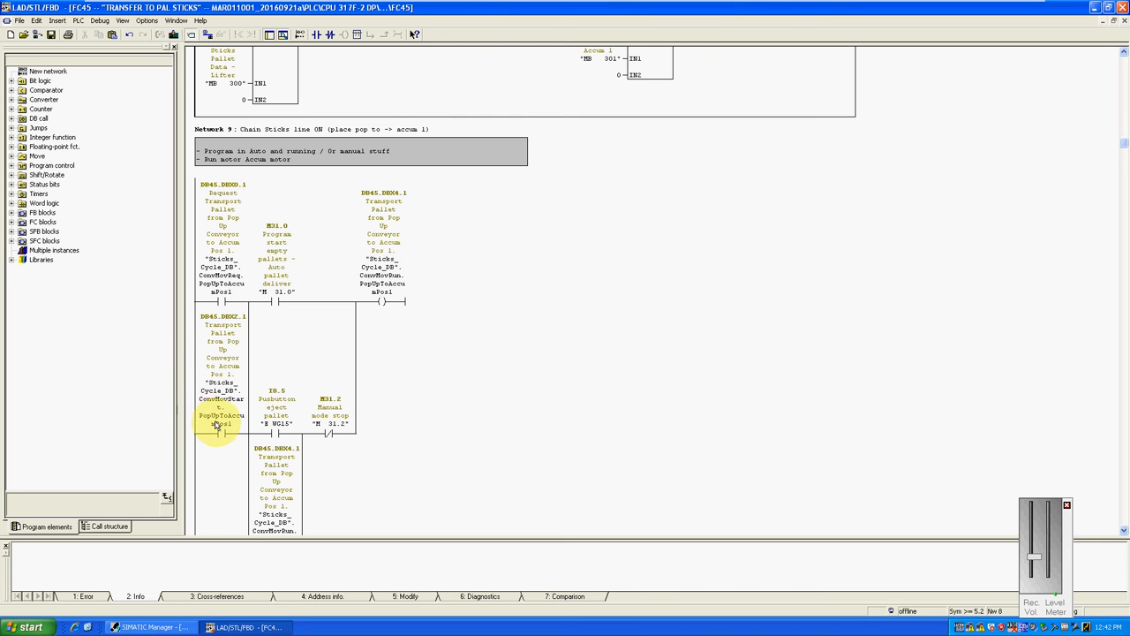
pyautogui.scroll(-3)
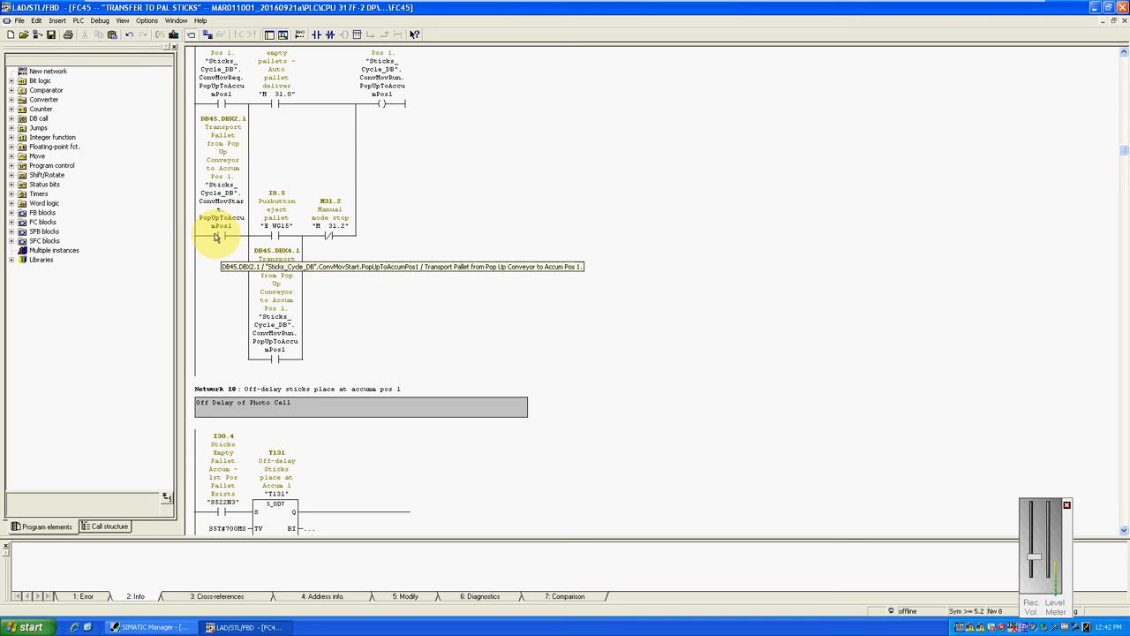
pyautogui.scroll(-3)
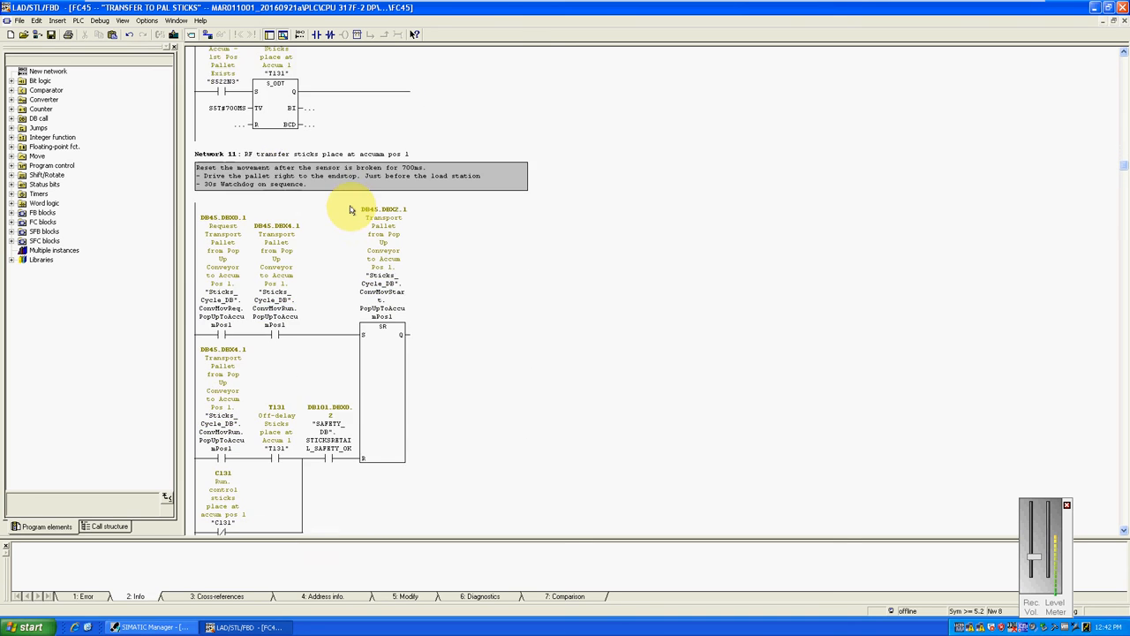
# Scroll back up past the T131 timer to Network 9's DB45.DBX4.1 run coil
pyautogui.scroll(3)
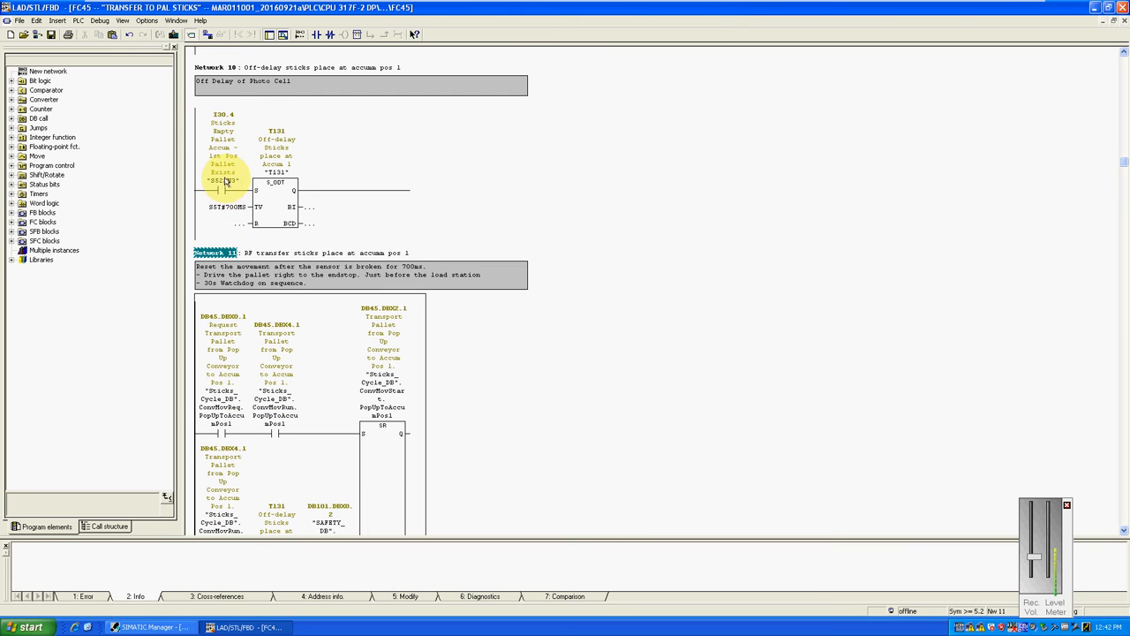
pyautogui.moveTo(237, 215)
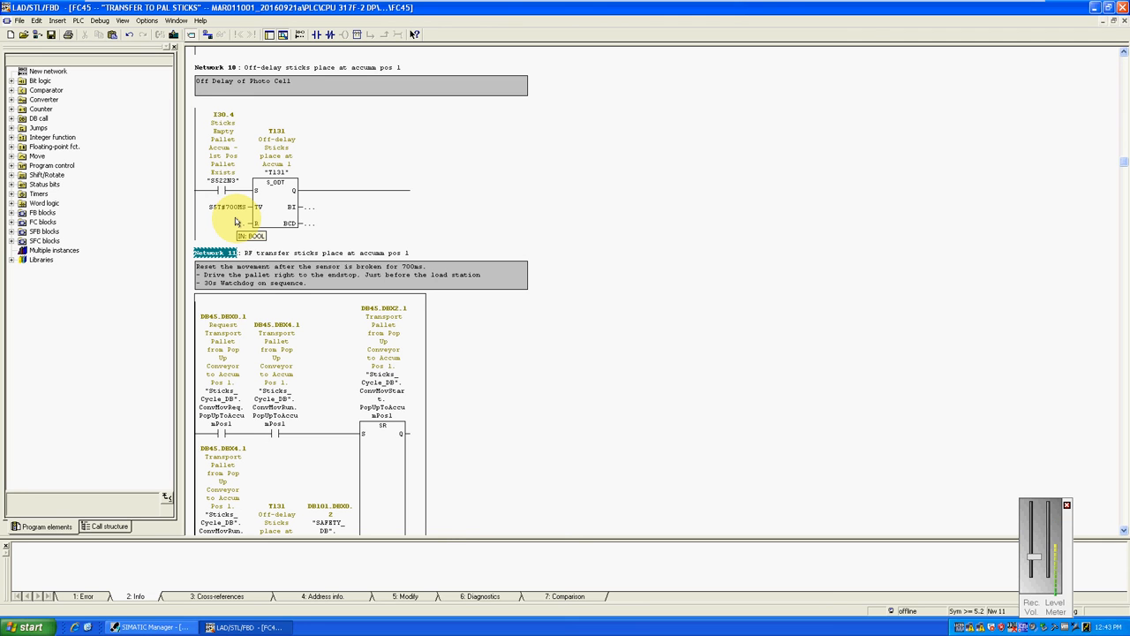
pyautogui.scroll(3)
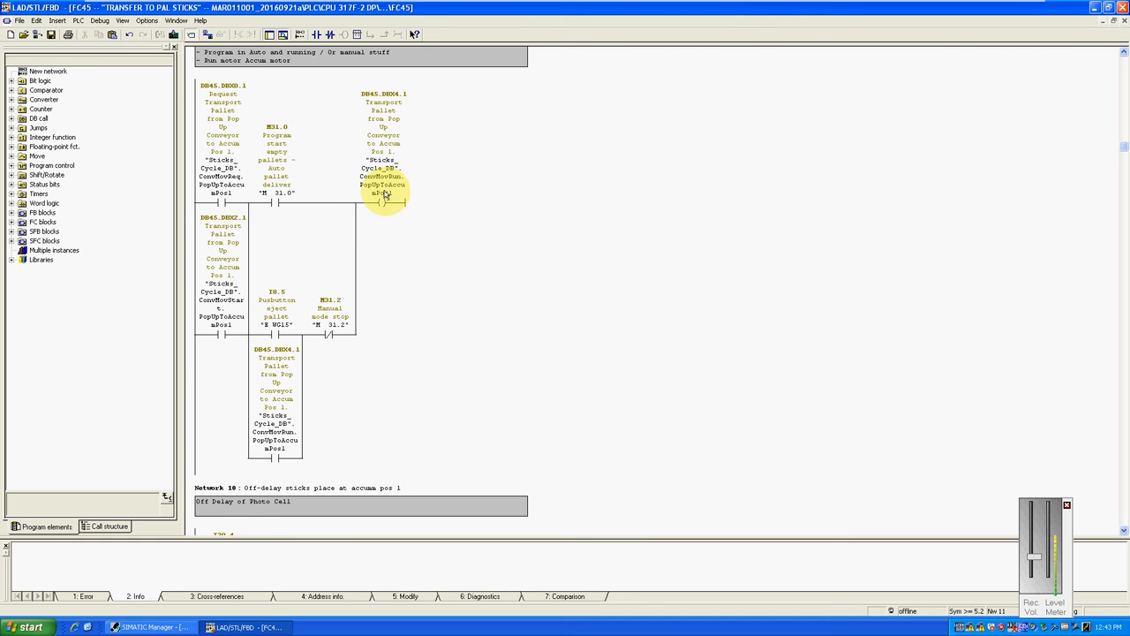
# List DB45.DBX4.1 locations and jump to FC46 Network 2, driving the D904 pop-up chain
pyautogui.click(382, 177)
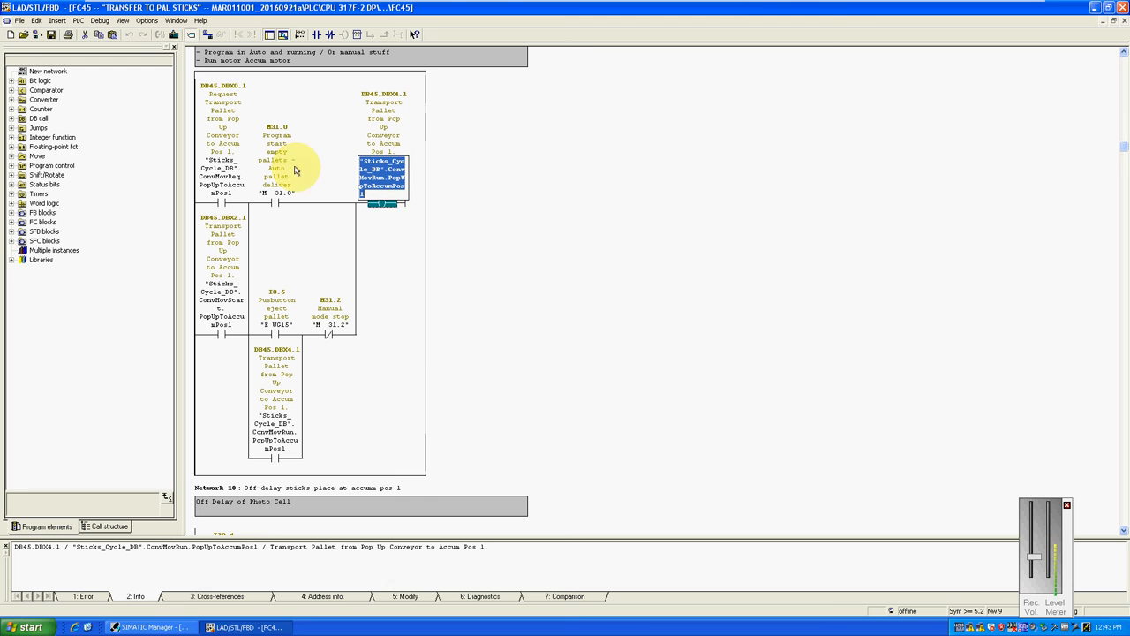
pyautogui.click(37, 21)
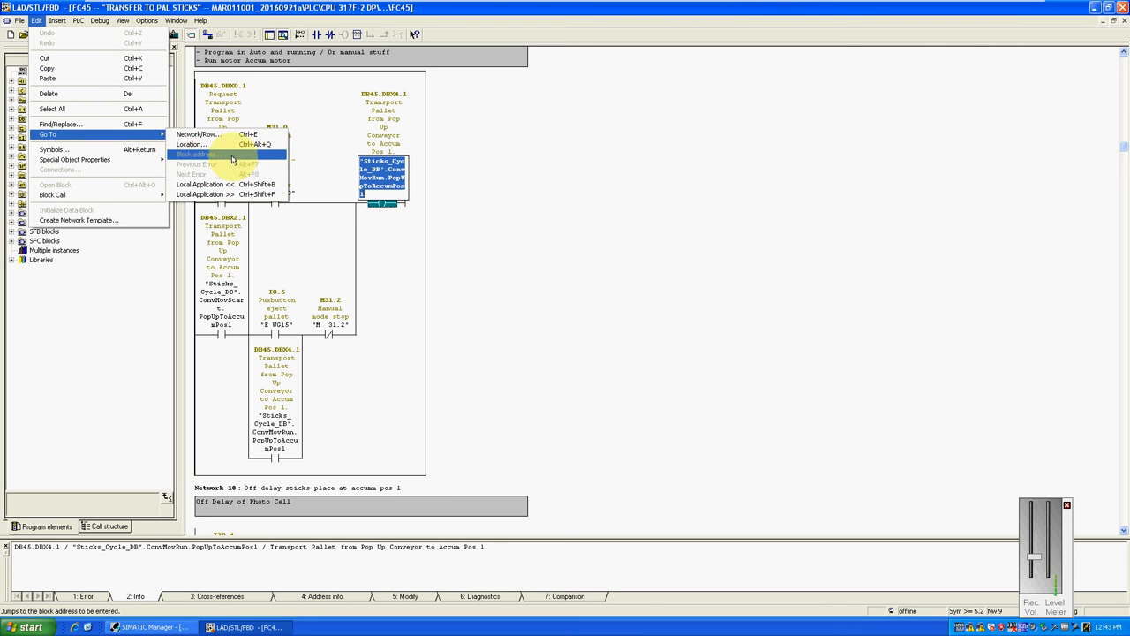
pyautogui.click(191, 144)
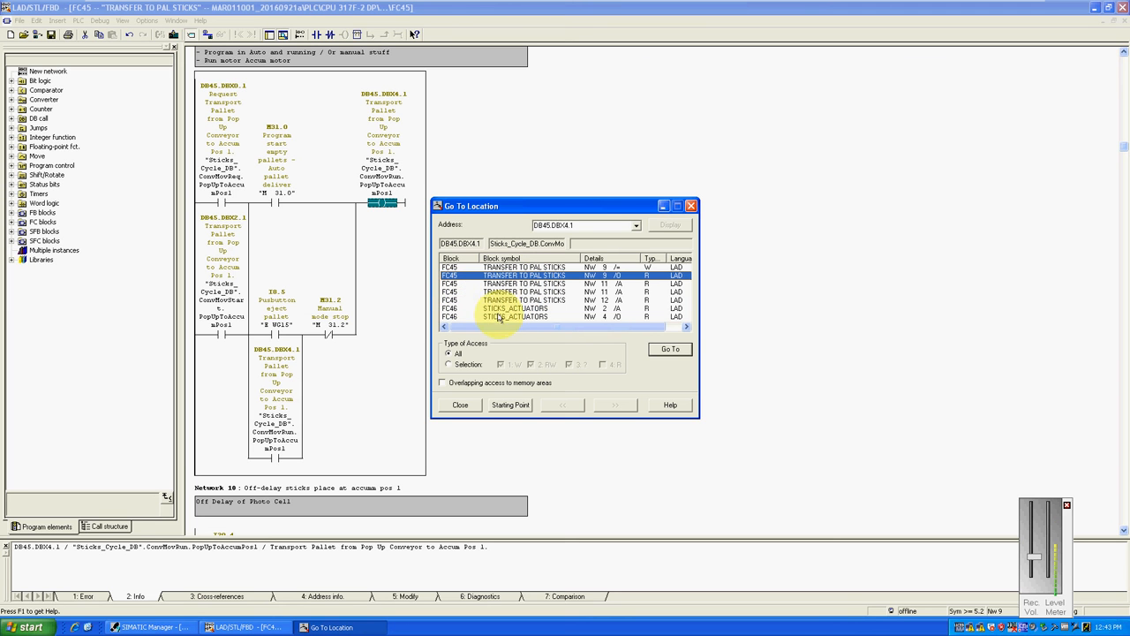
pyautogui.click(516, 308)
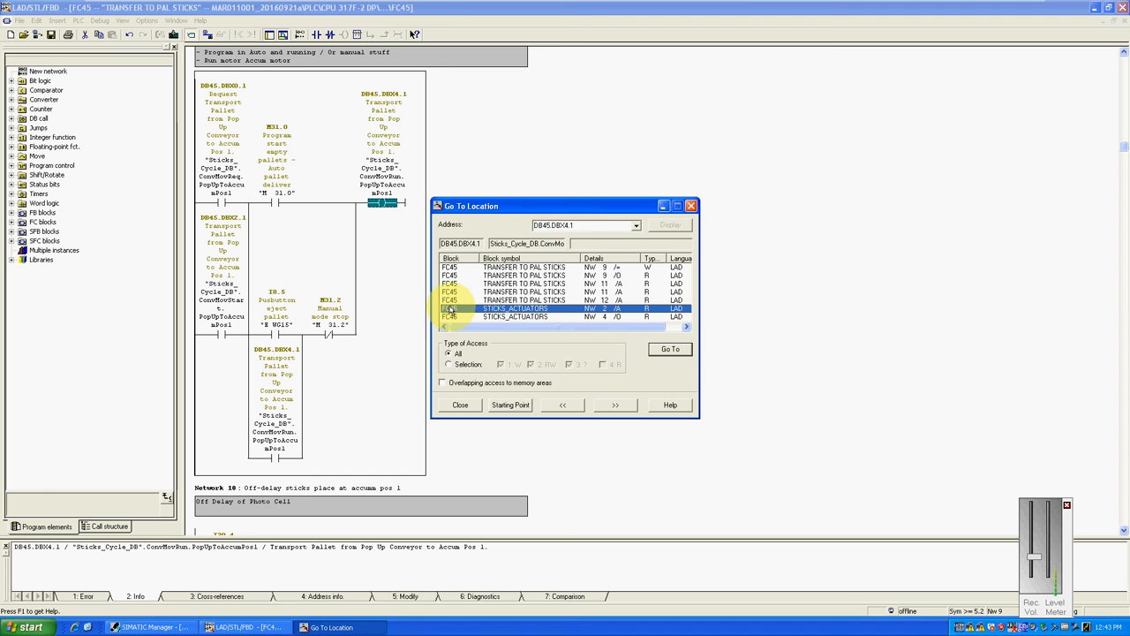
pyautogui.click(670, 349)
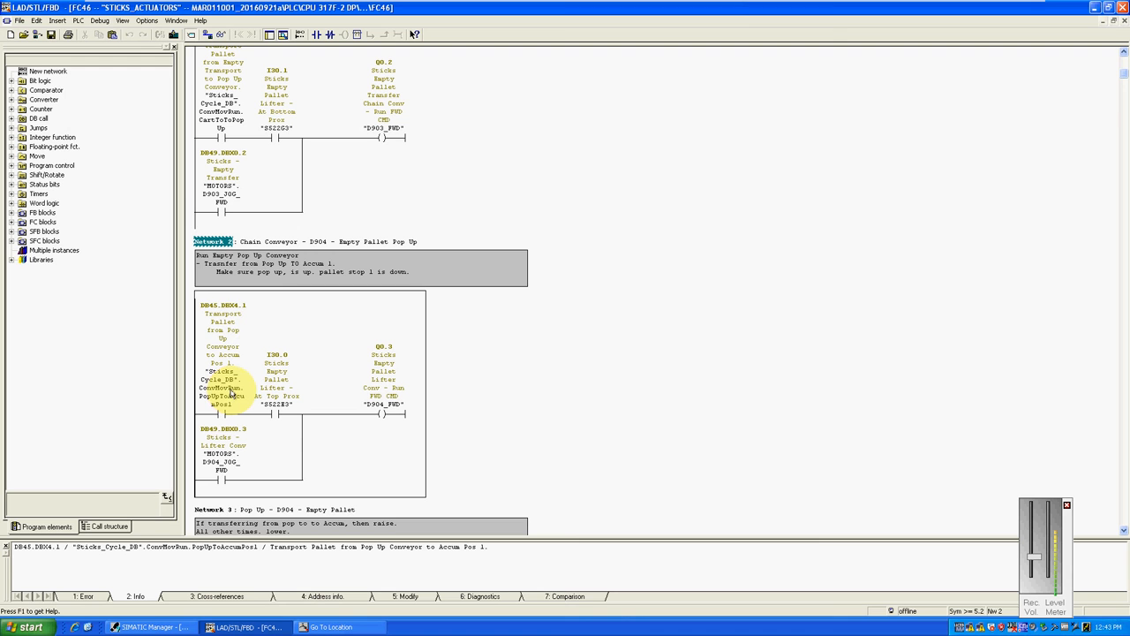
pyautogui.moveTo(229, 389)
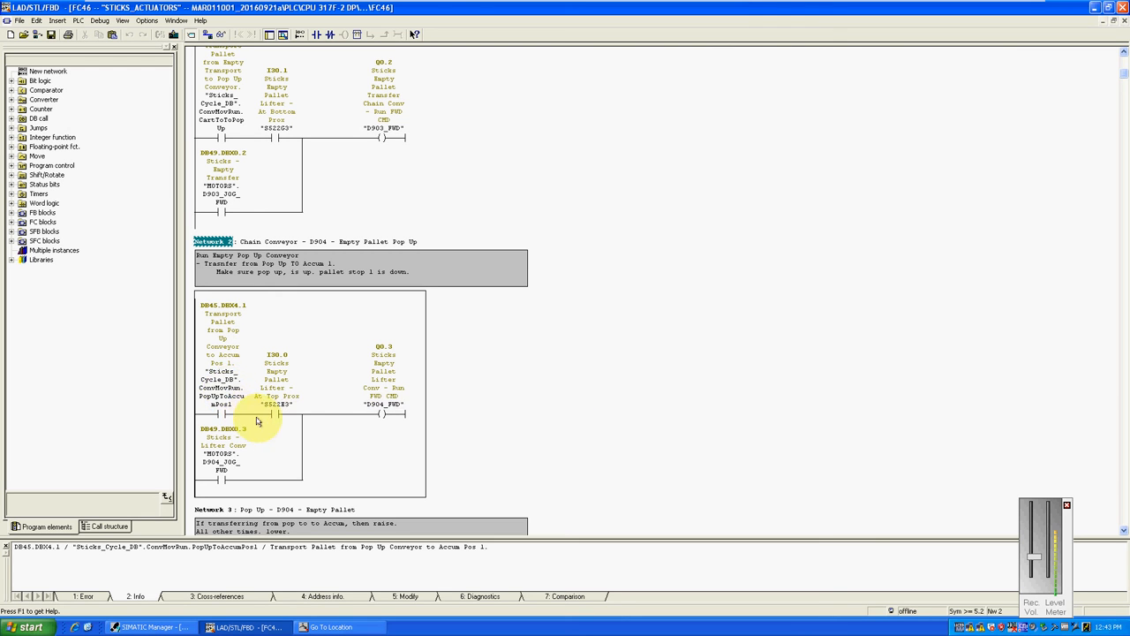
pyautogui.moveTo(271, 417)
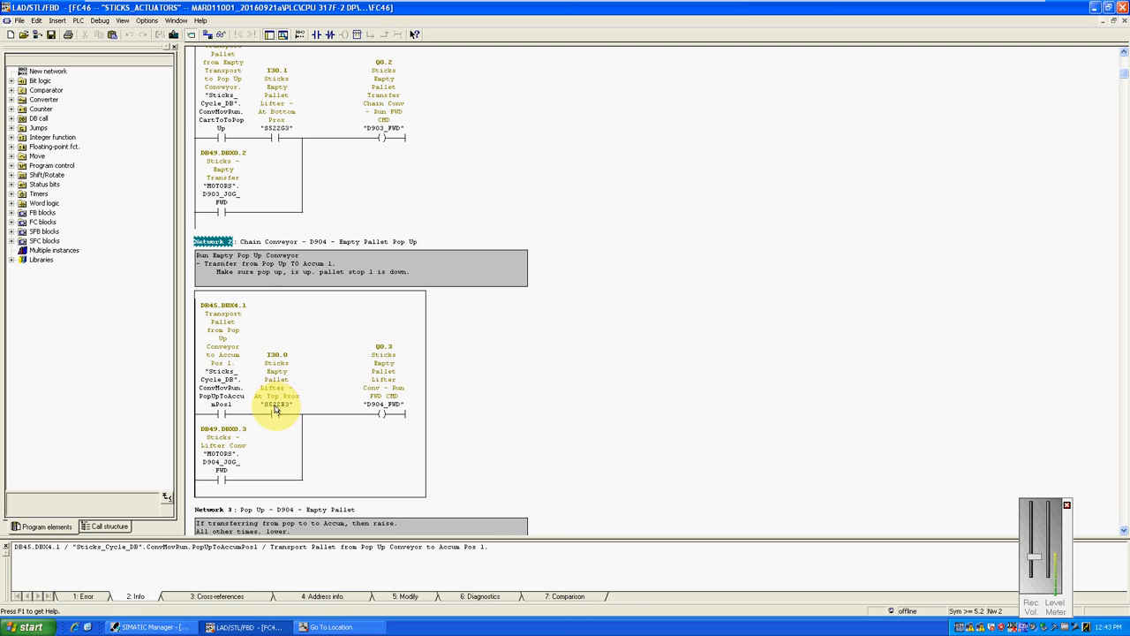
pyautogui.moveTo(276, 409)
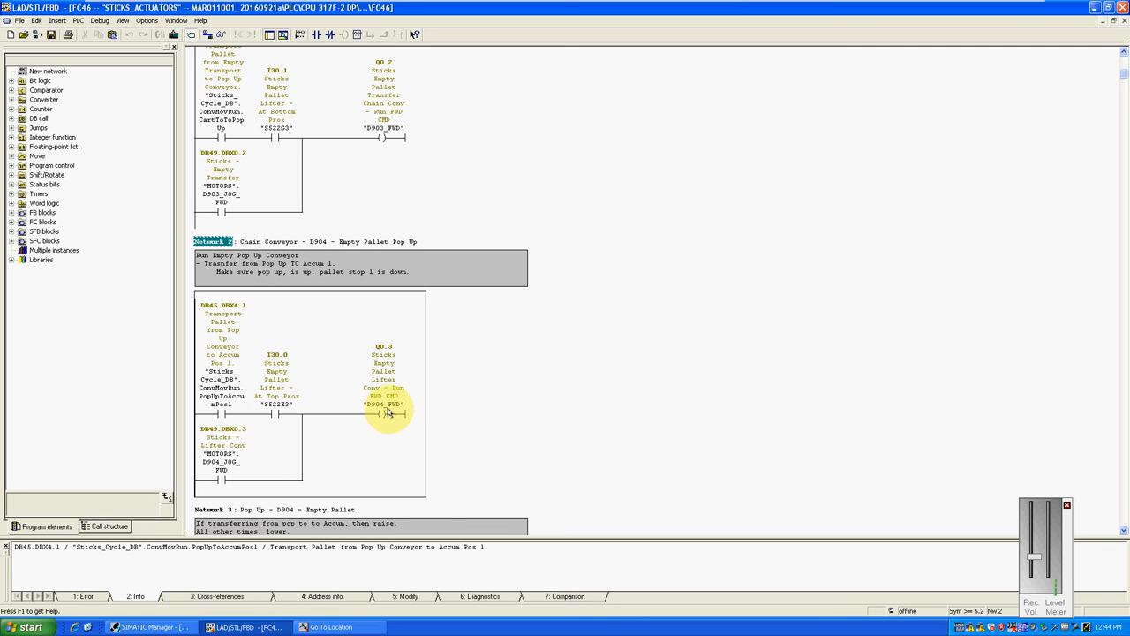
pyautogui.moveTo(387, 410)
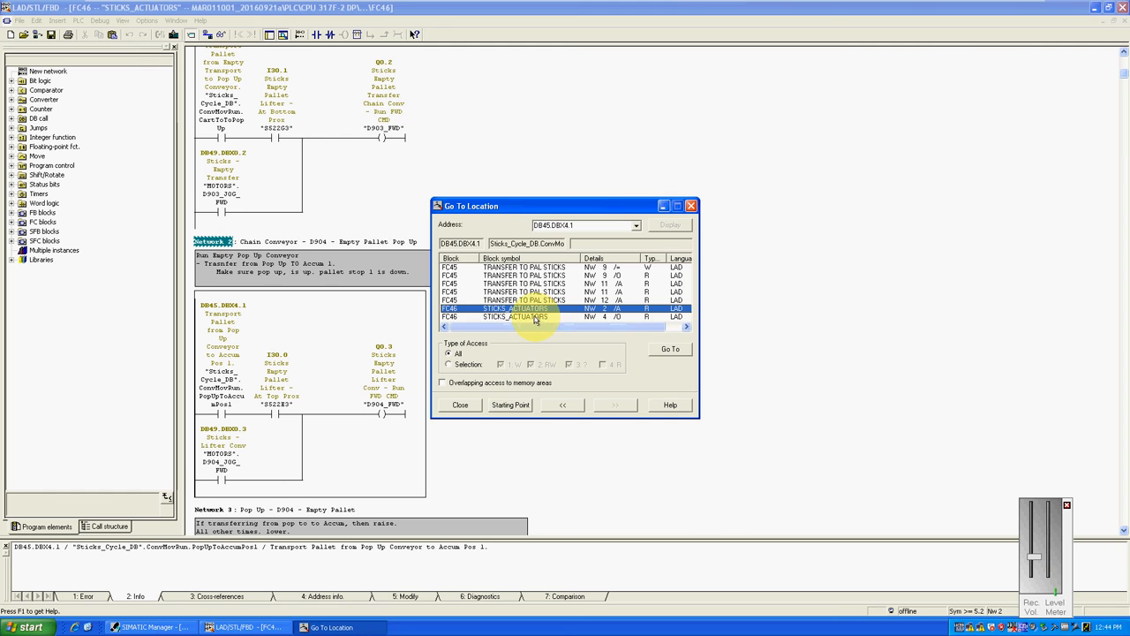
# Jump to FC46 Network 4, 'Chain - D905 - Accumulation', with the D905_FWD coil
pyautogui.click(670, 349)
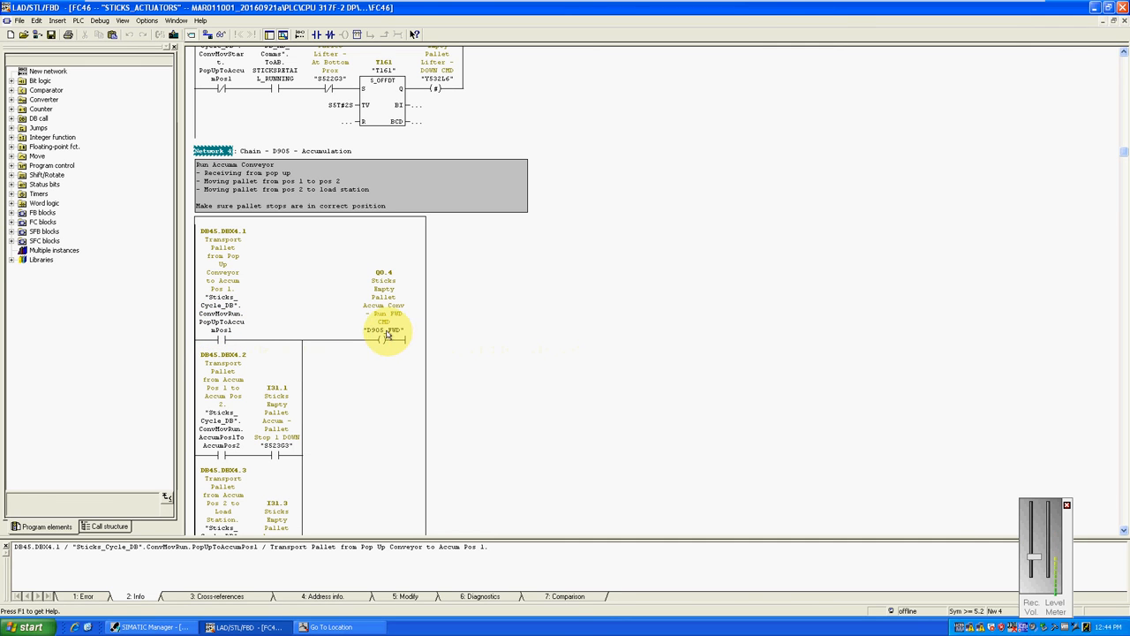
pyautogui.moveTo(375, 335)
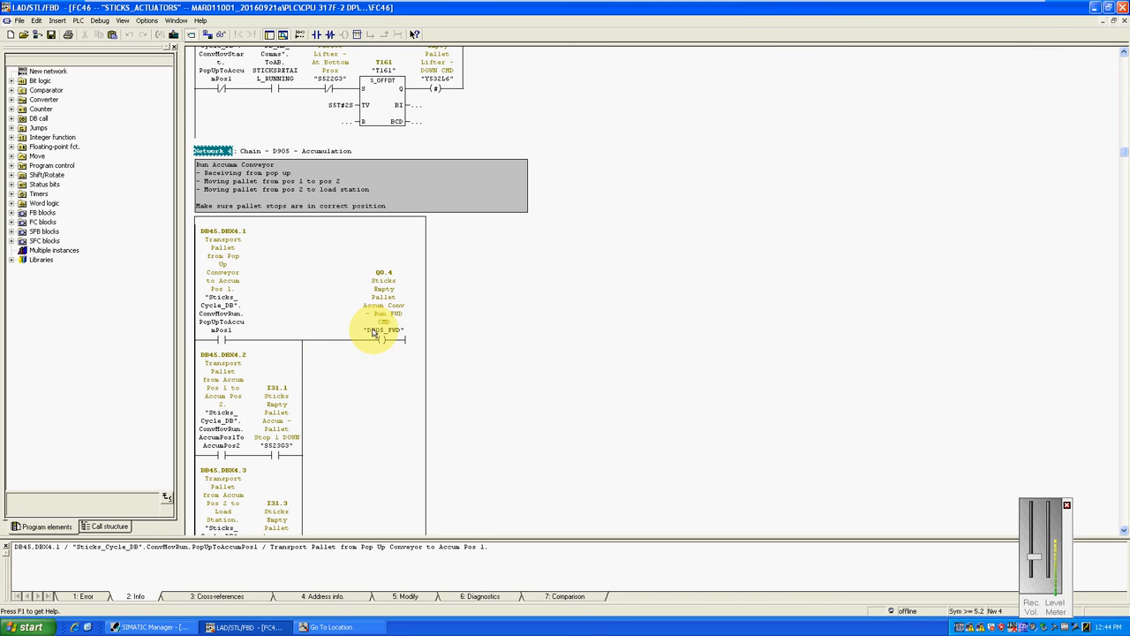
pyautogui.moveTo(382, 334)
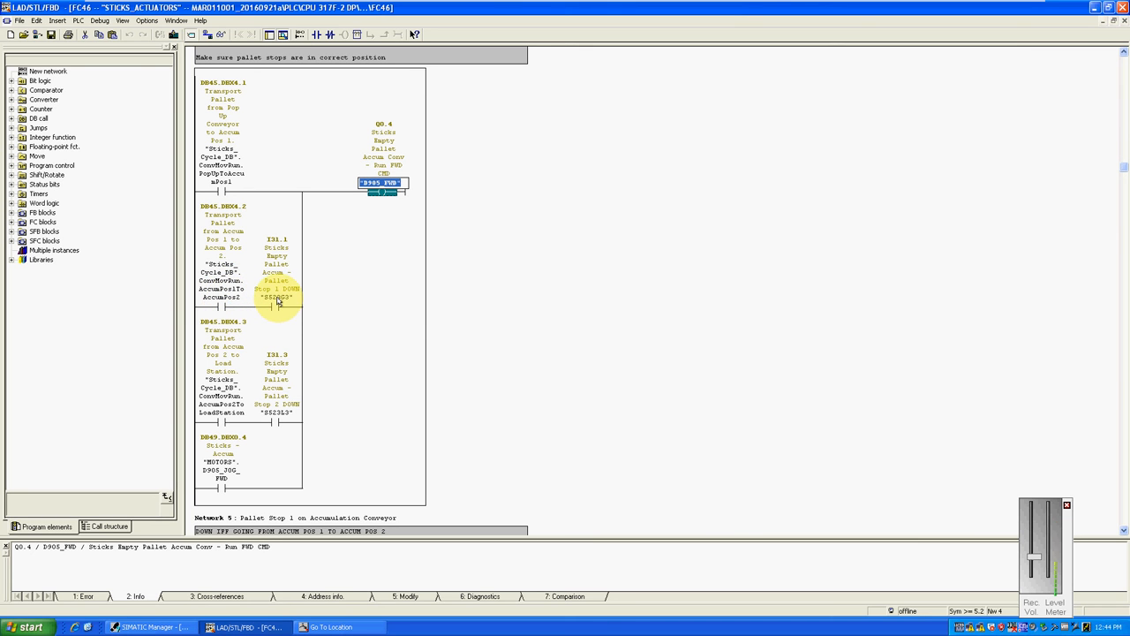
pyautogui.moveTo(277, 301)
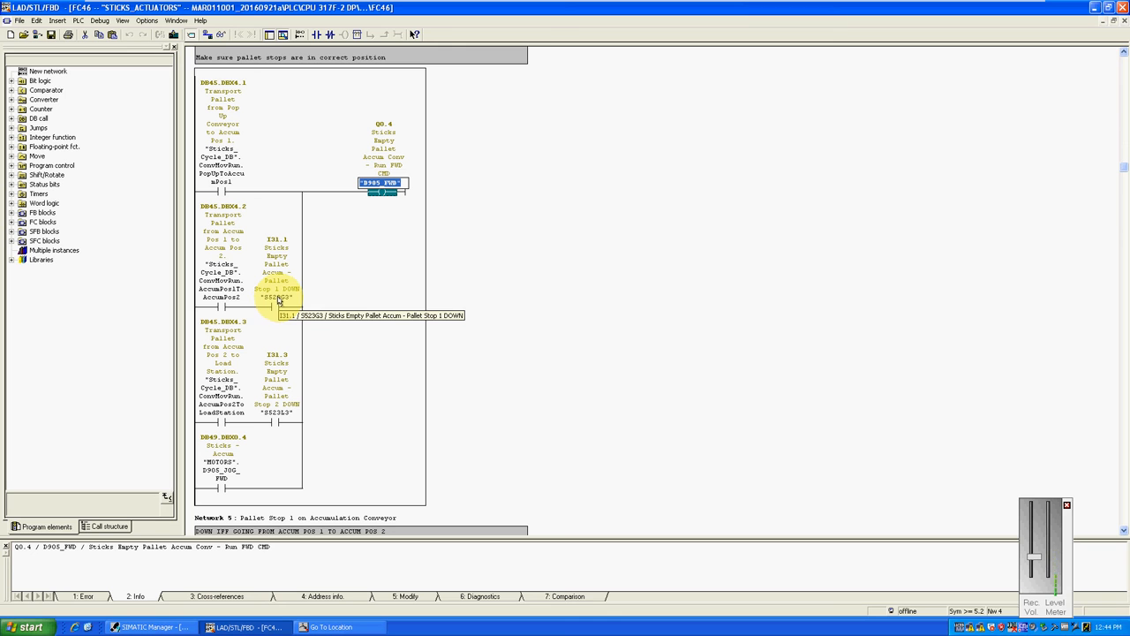
pyautogui.moveTo(297, 303)
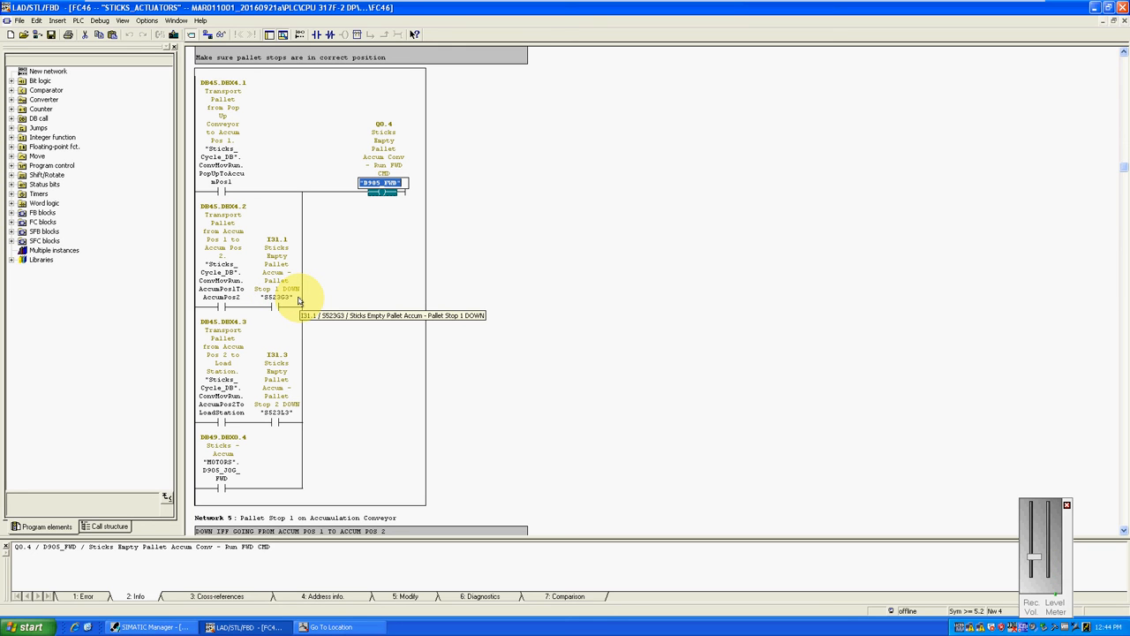
pyautogui.moveTo(287, 358)
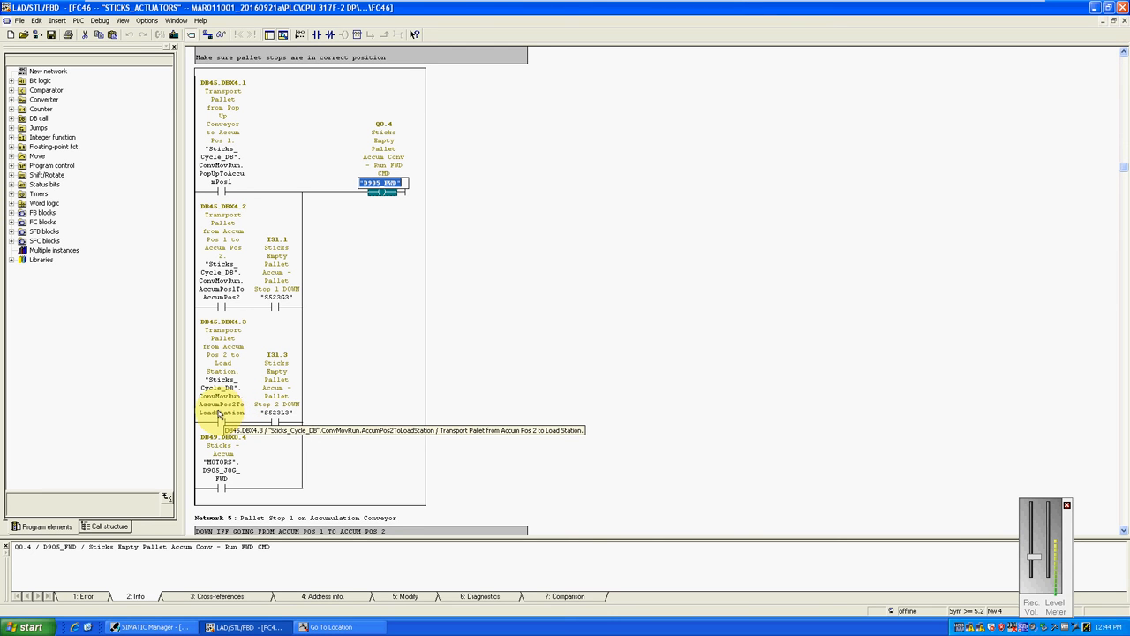
pyautogui.moveTo(292, 415)
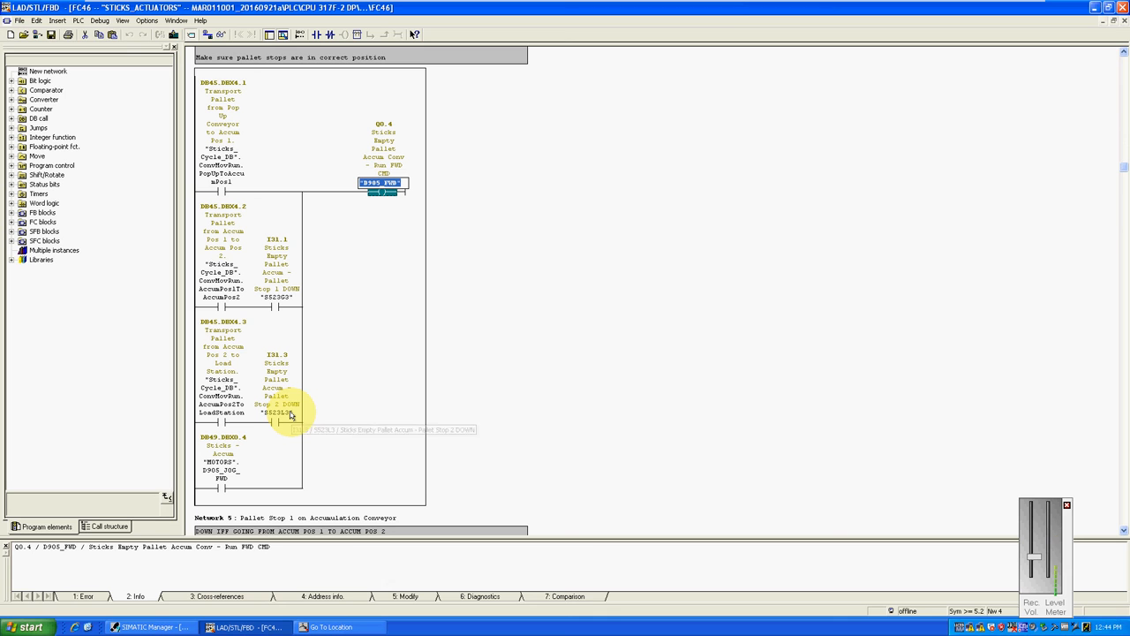